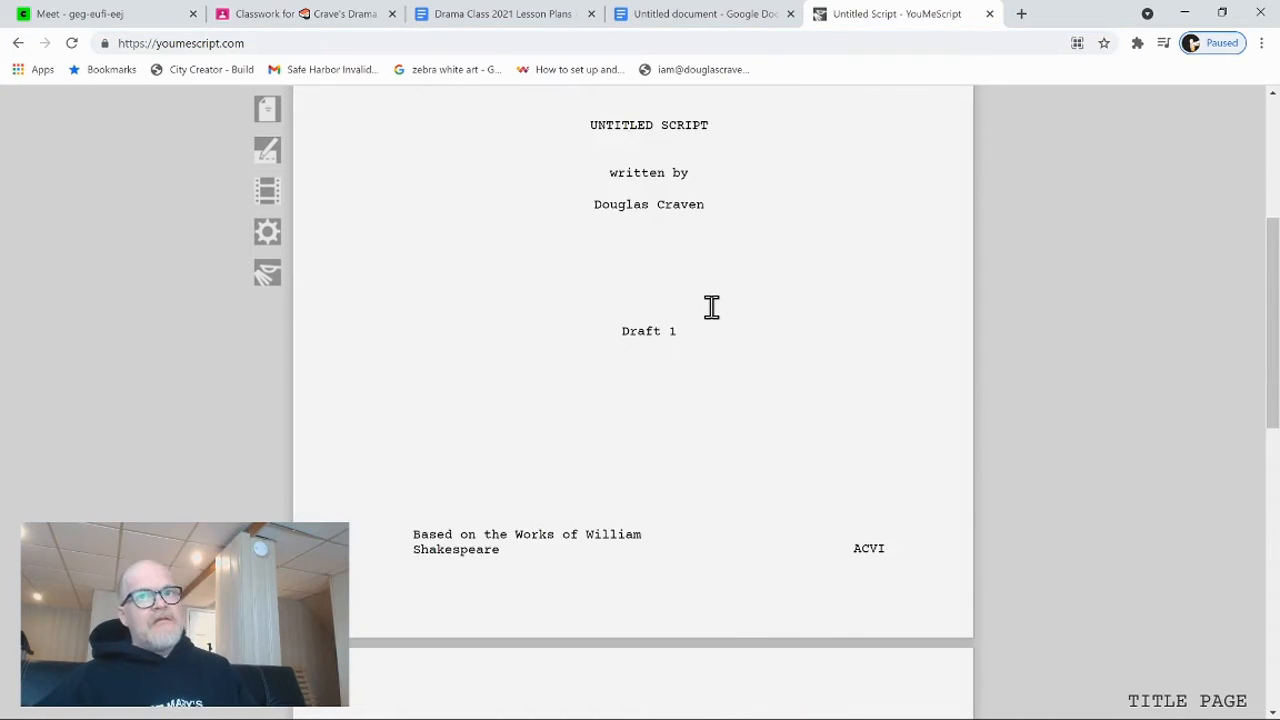
Step: Retype the opening heading 'EXT. SCARY FOREST' as 'INT. DRAMA ROOM 107' and begin an action line
{"action": "scroll", "scroll_direction": "down", "scroll_amount": 3}
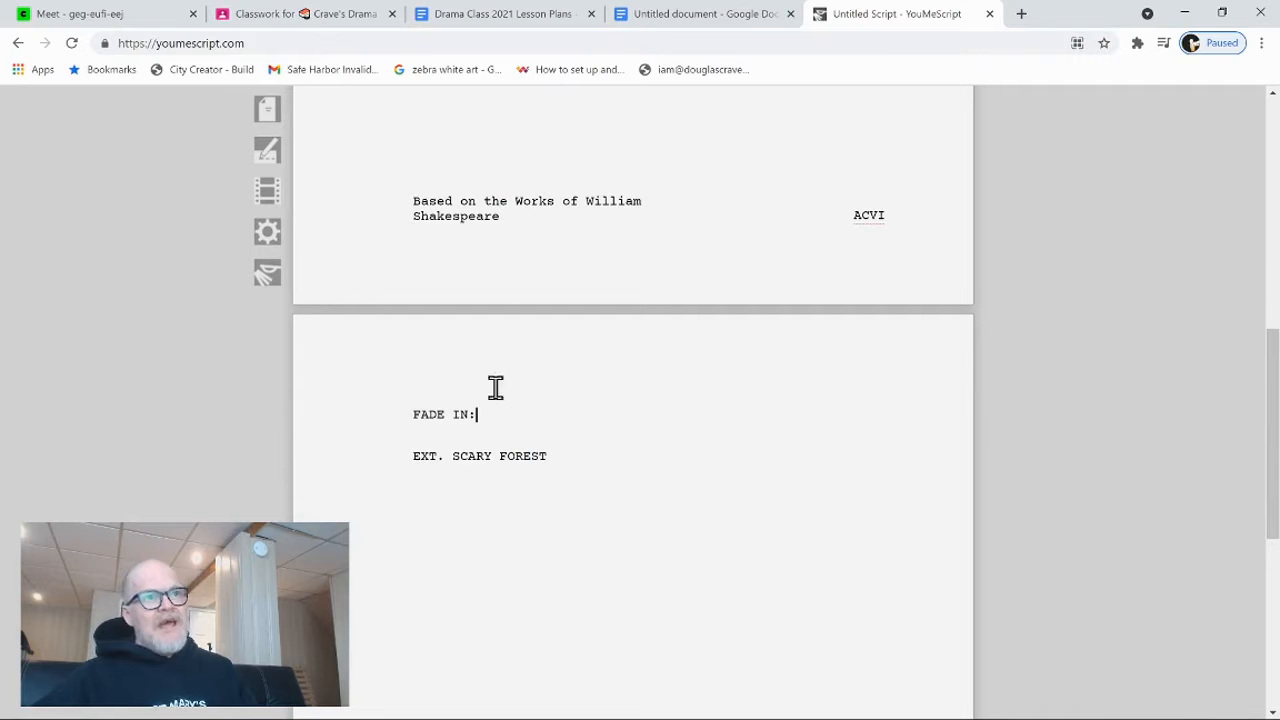
{"action": "double_click", "coordinate": [443, 414]}
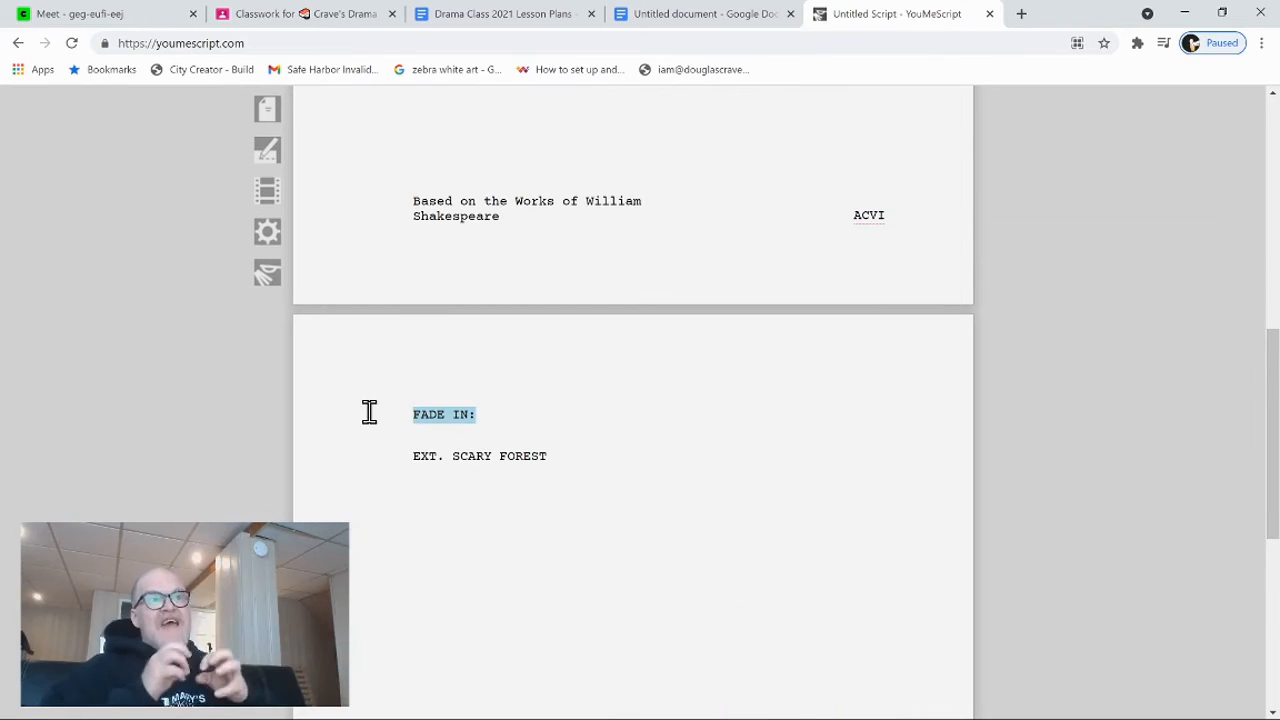
{"action": "left_click", "coordinate": [450, 455]}
{"action": "type", "text": "I"}
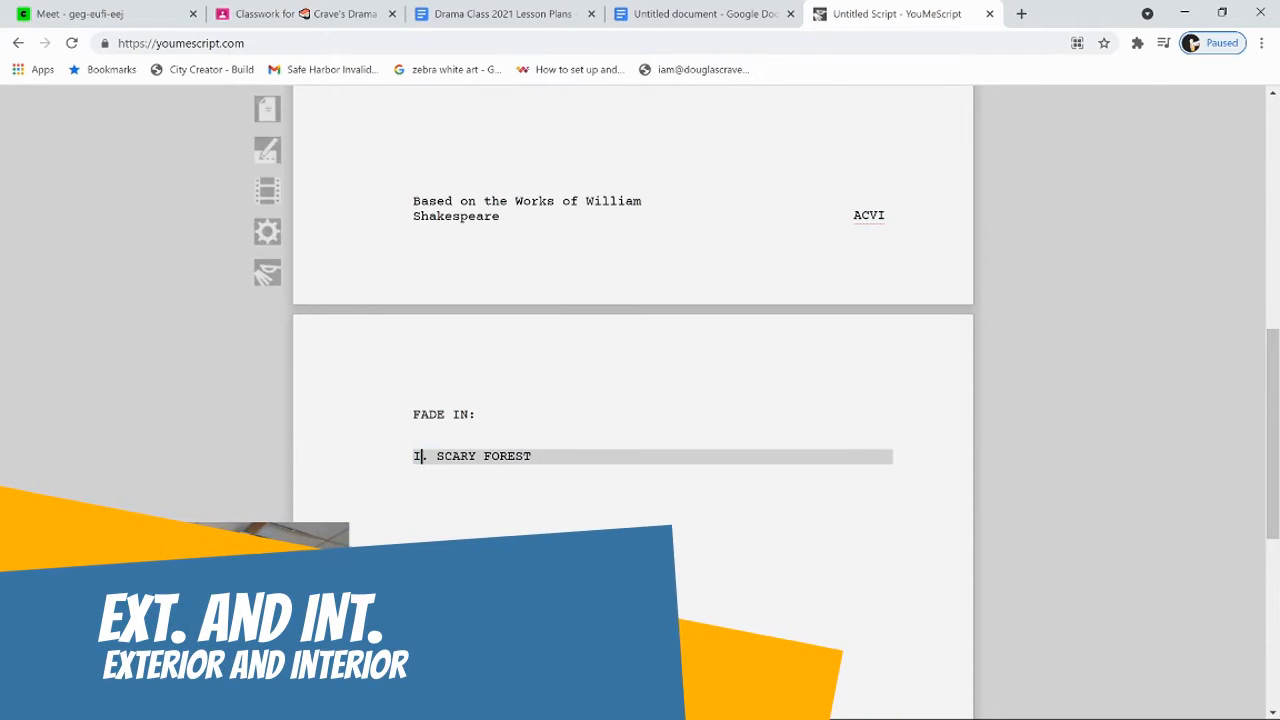
{"action": "type", "text": "NT."}
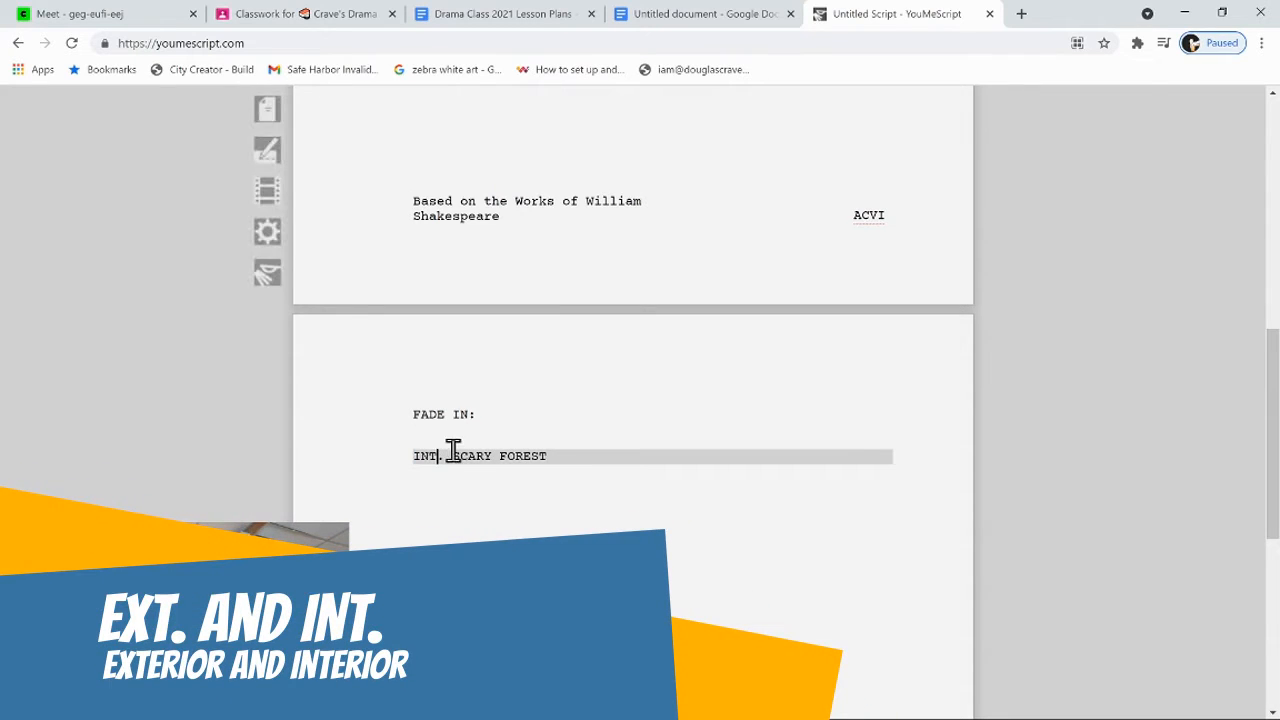
{"action": "type", "text": "DRA"}
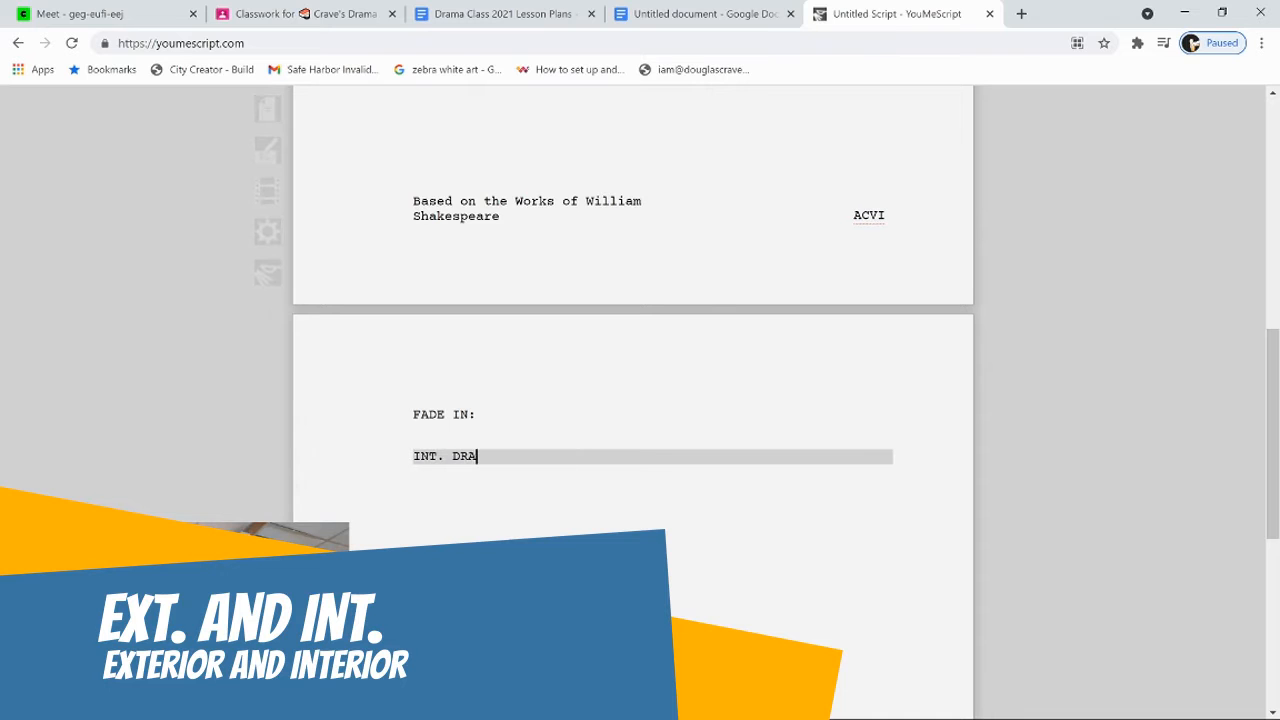
{"action": "type", "text": "MA ROOM 107"}
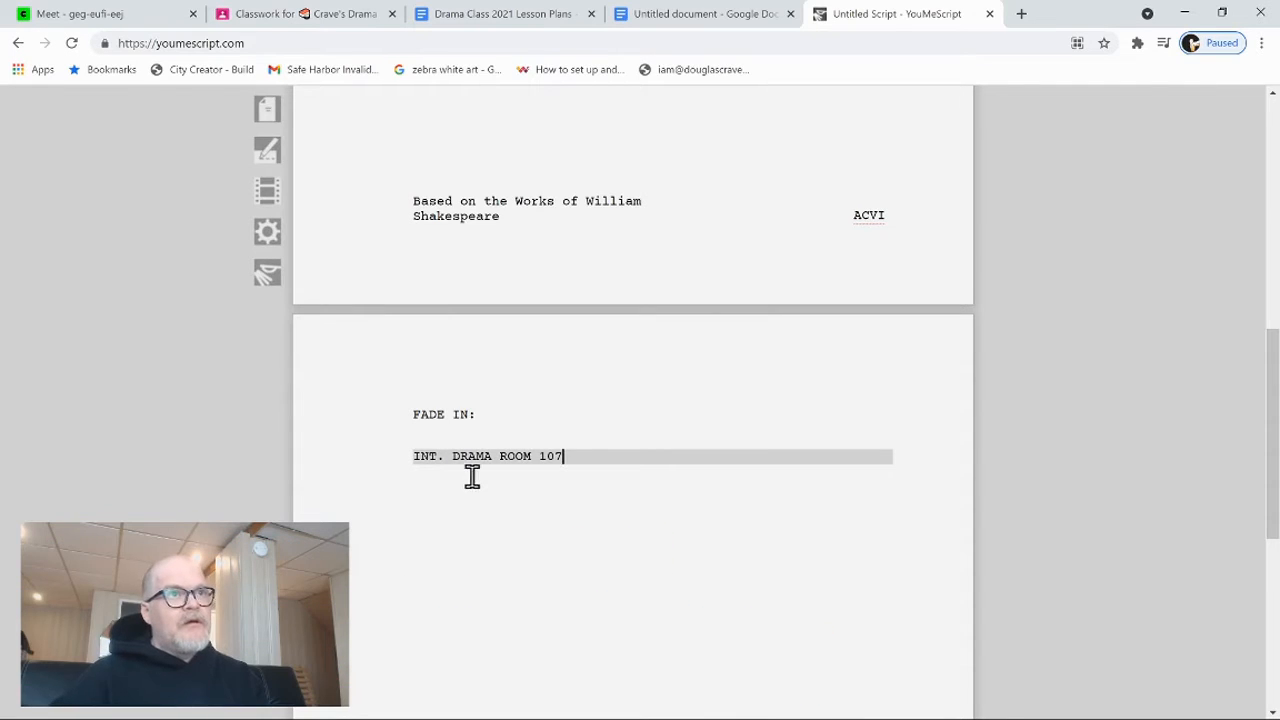
{"action": "key", "text": "enter"}
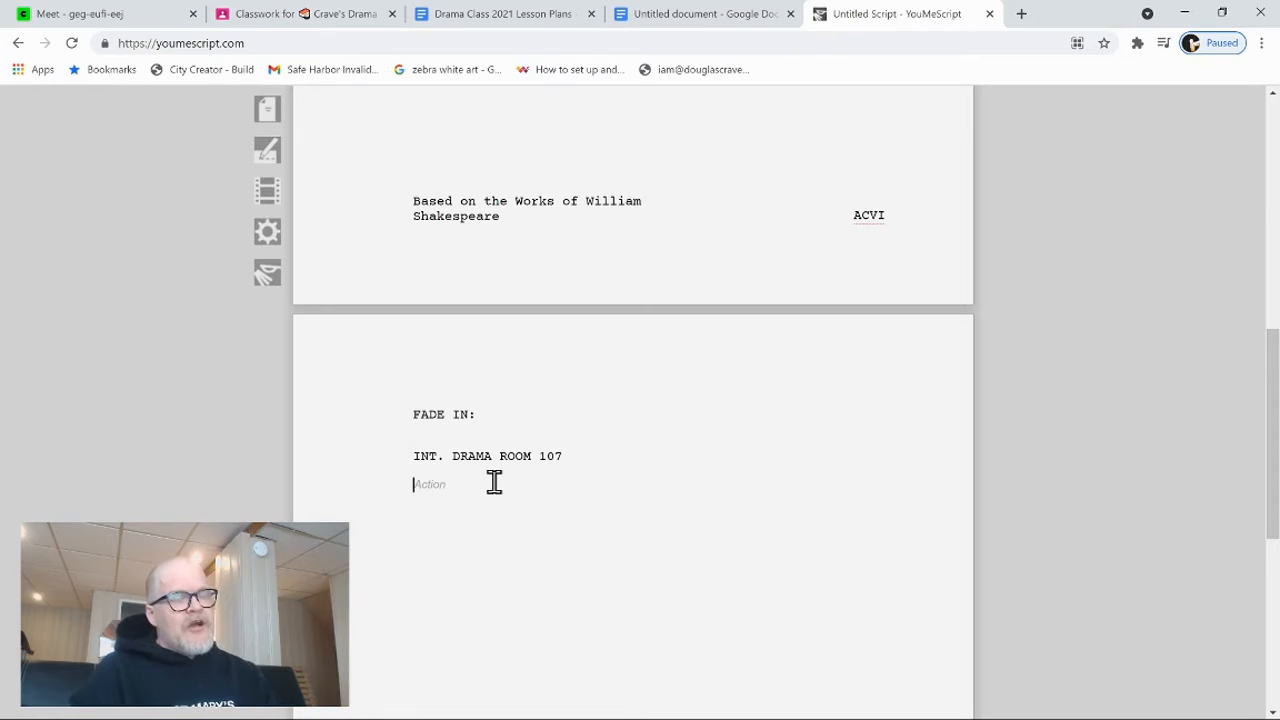
Step: Write the action: students arrive in a small, cozy, dark Drama Room; LIZZIE turns on the light
{"action": "type", "text": "A group of"}
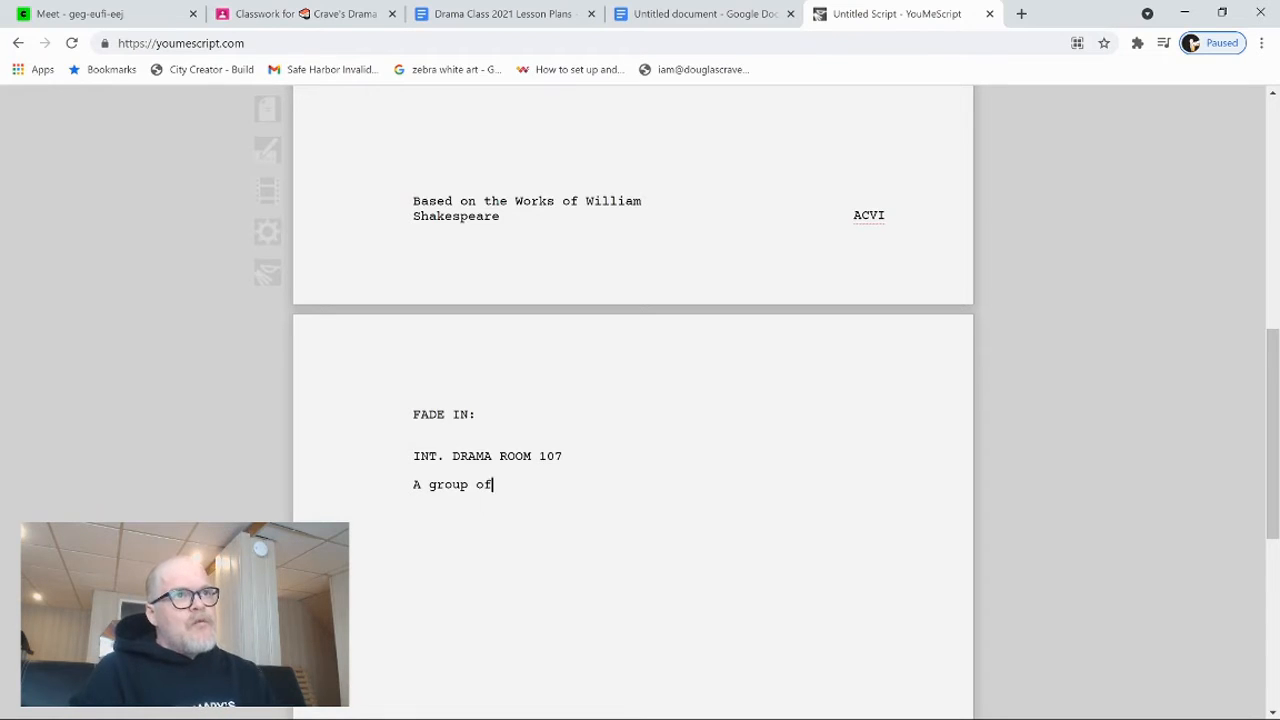
{"action": "type", "text": "students arrive"}
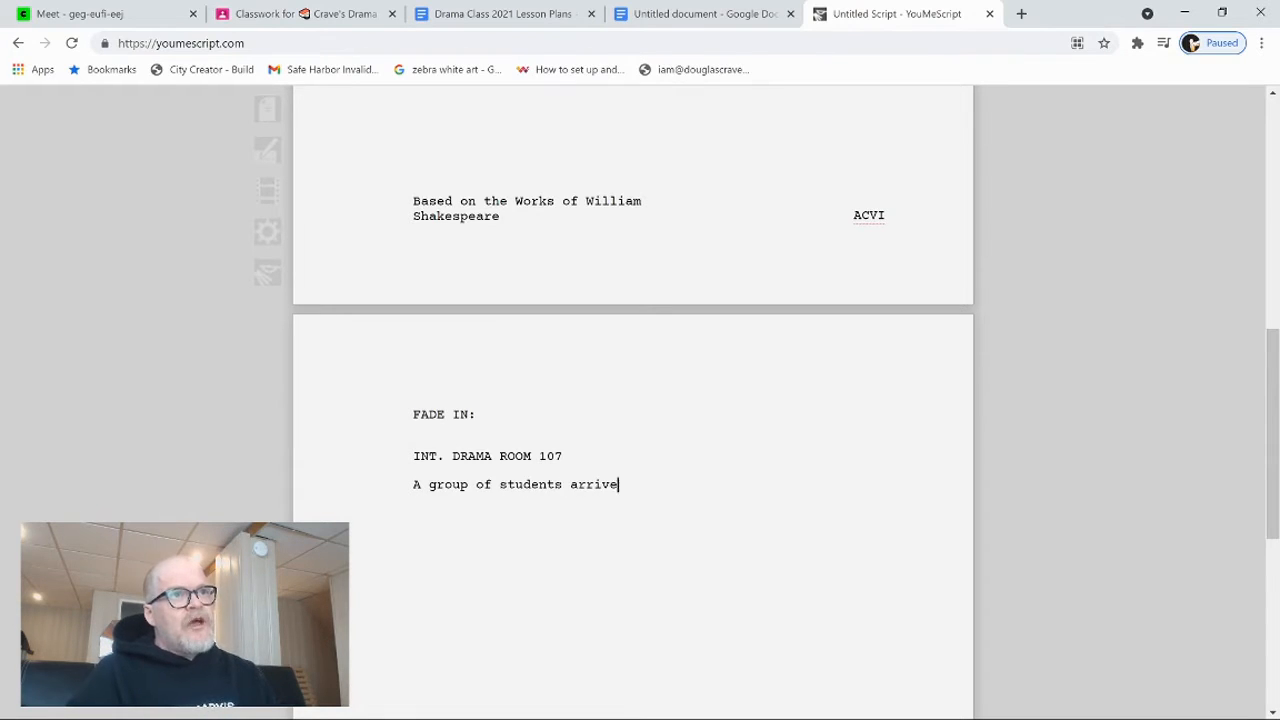
{"action": "type", "text": "in a small"}
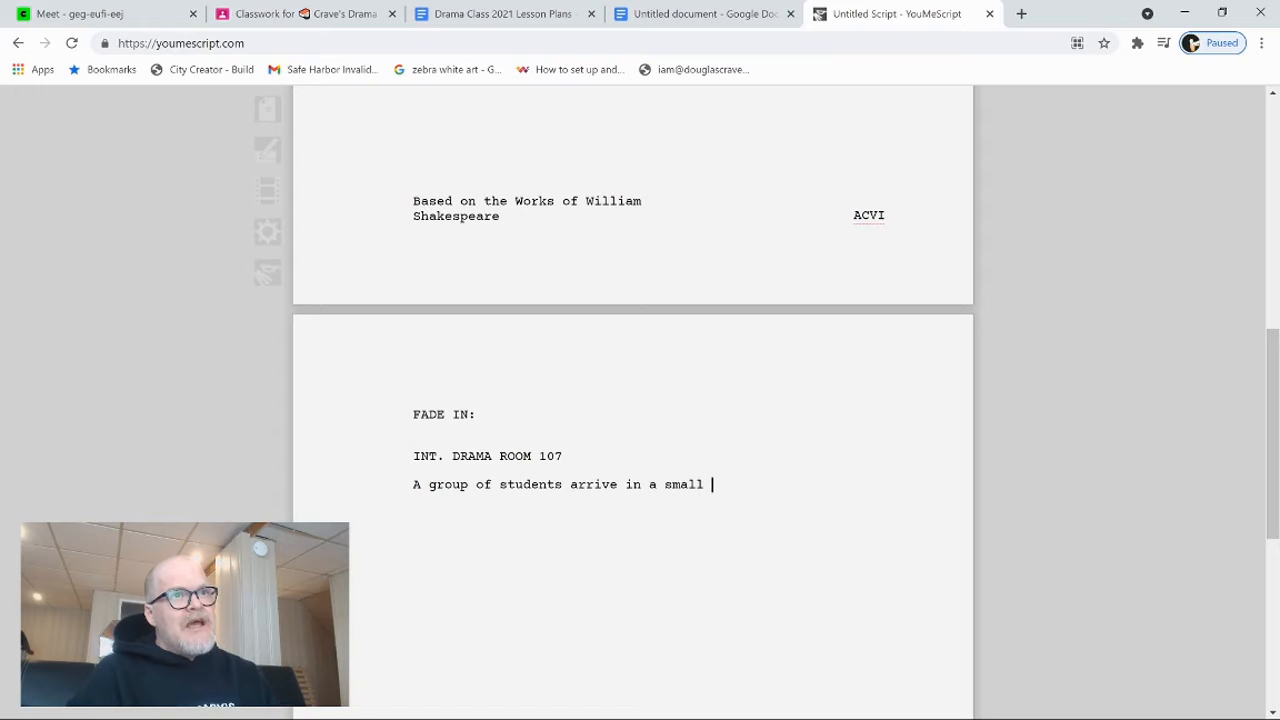
{"action": "type", "text": ", cozy"}
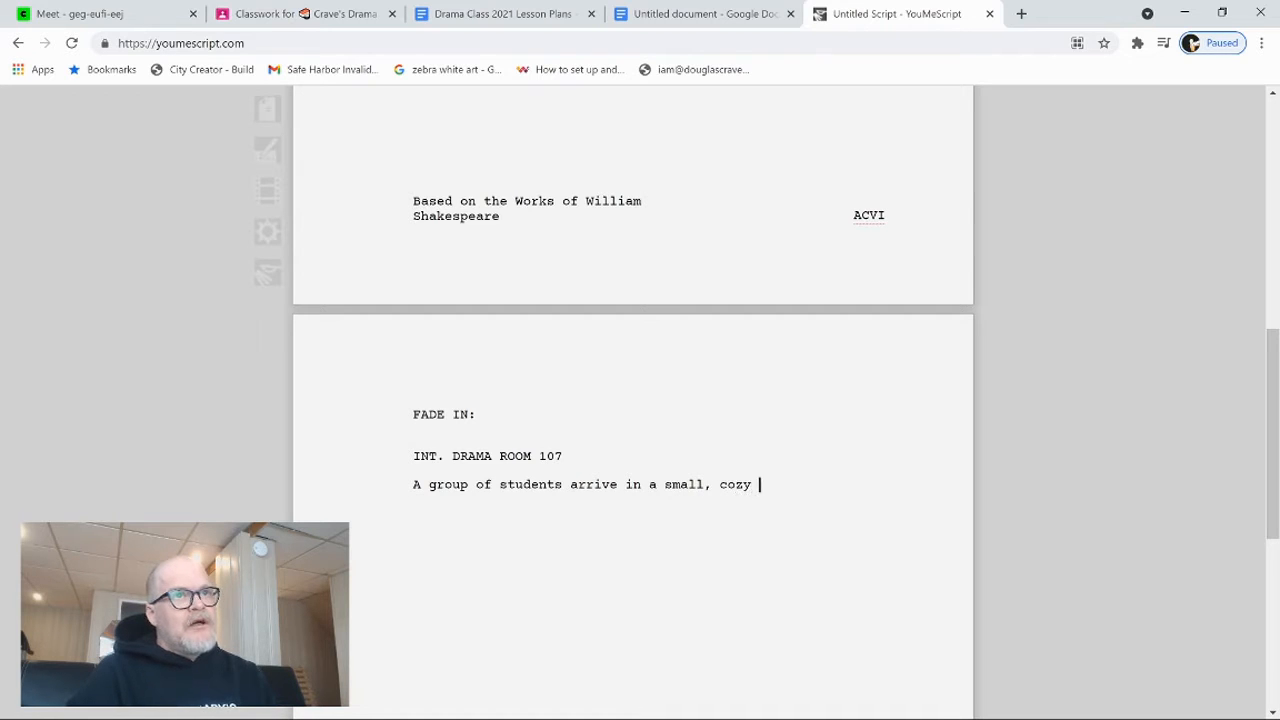
{"action": "type", "text": "Drama Roo"}
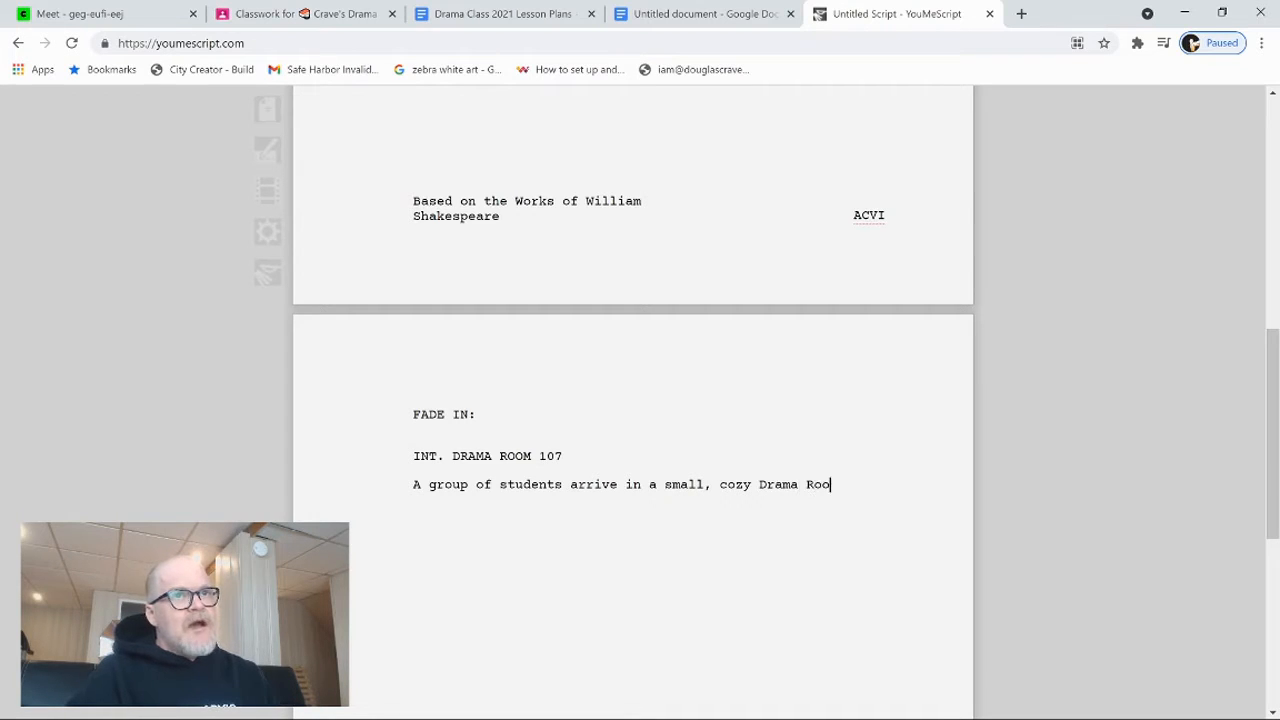
{"action": "type", "text": "m. It is"}
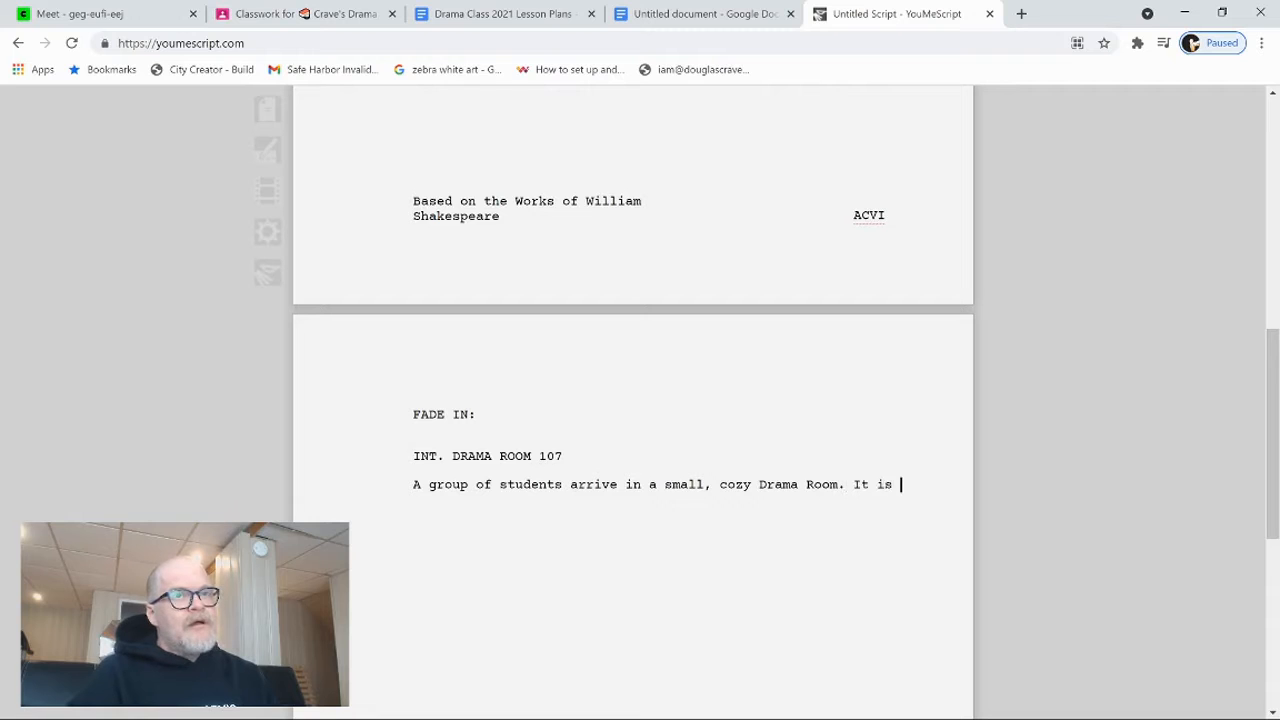
{"action": "type", "text": "dark. One of the stu"}
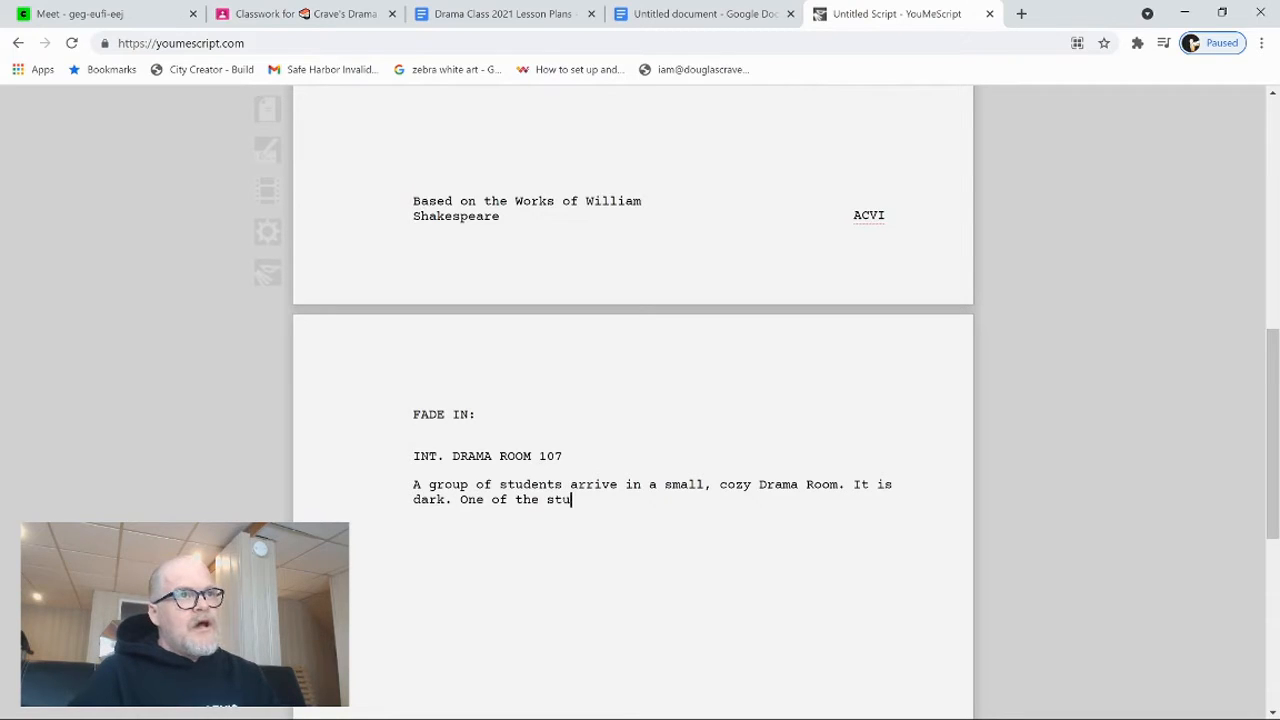
{"action": "type", "text": "dents, LIZZIEW"}
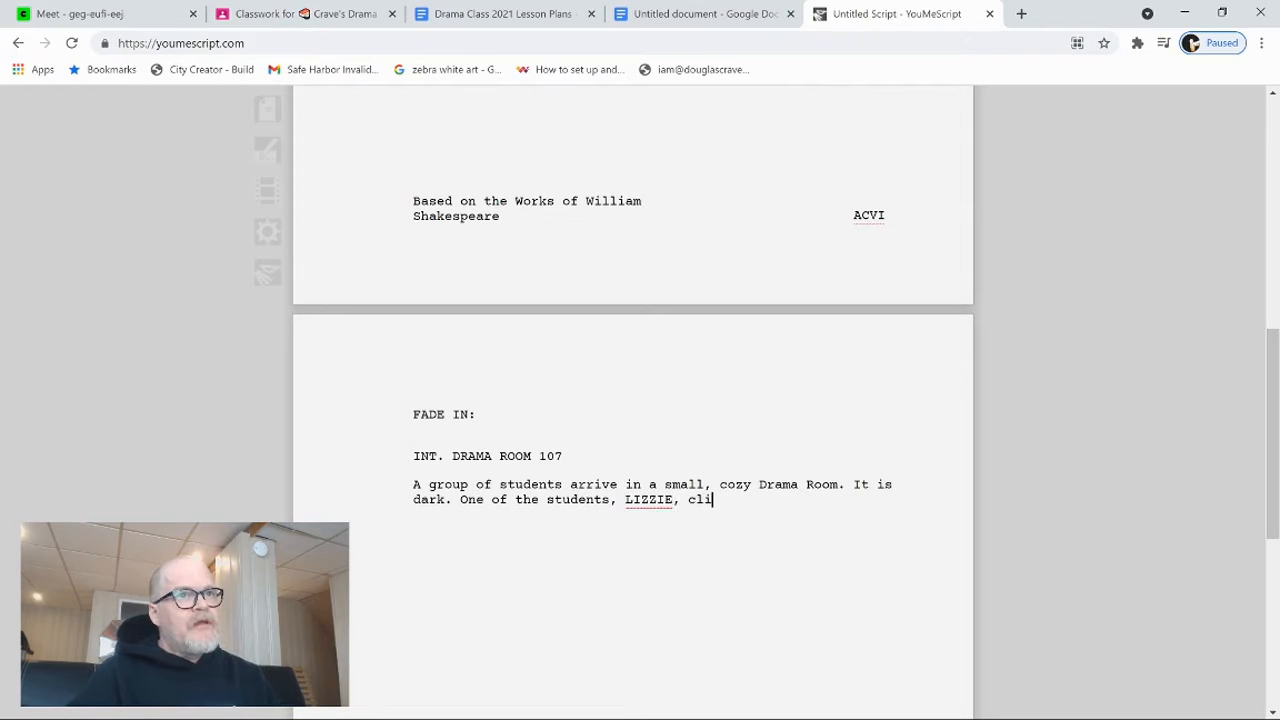
{"action": "type", "text": "turns on"}
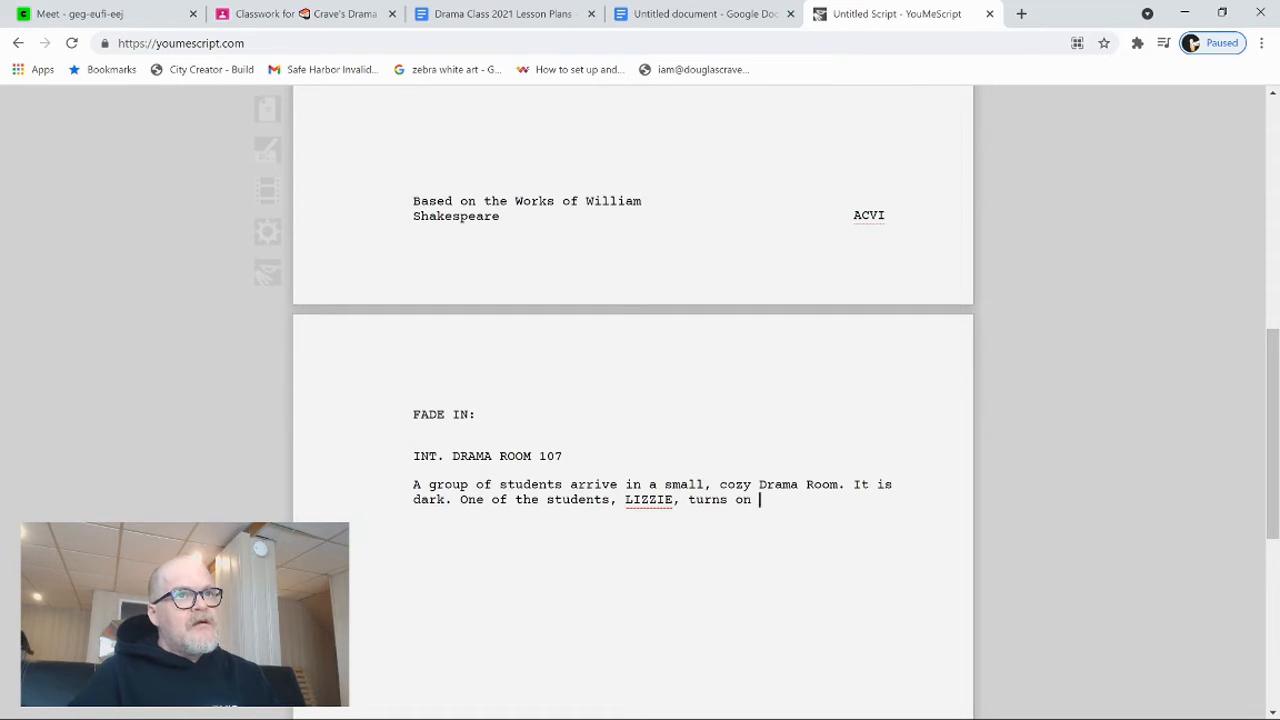
{"action": "type", "text": "the light."}
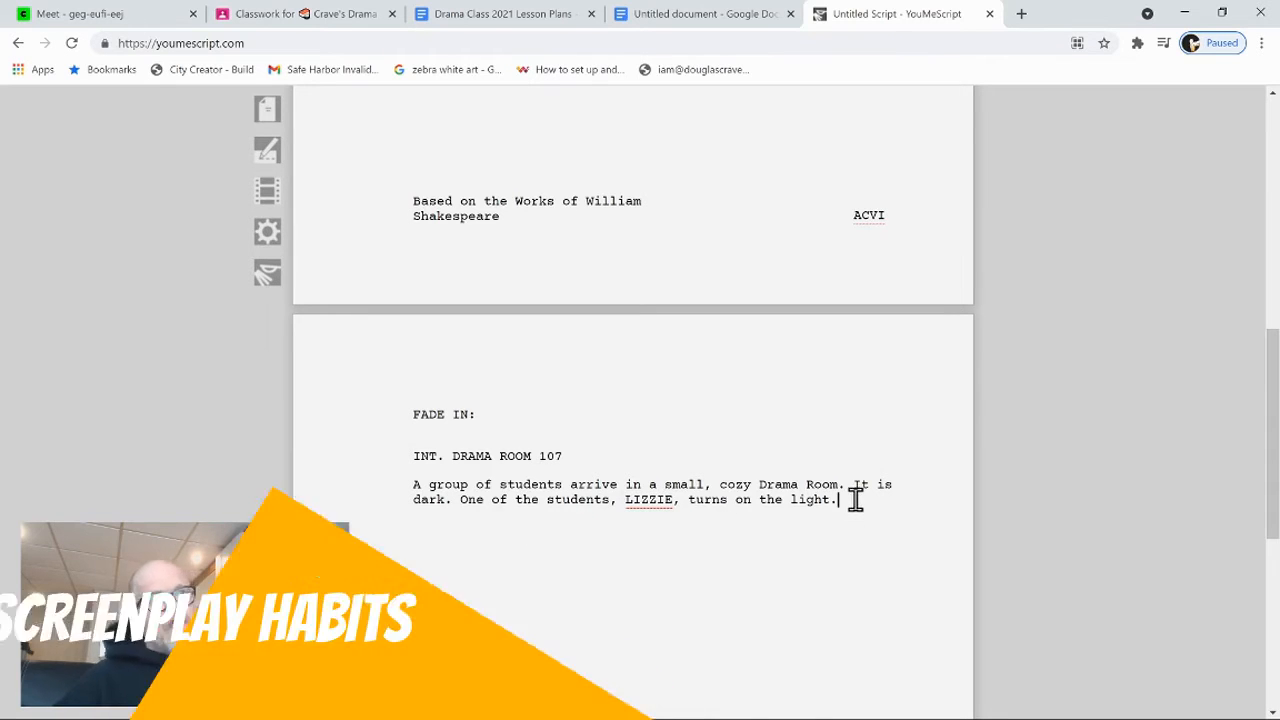
{"action": "key", "text": "enter"}
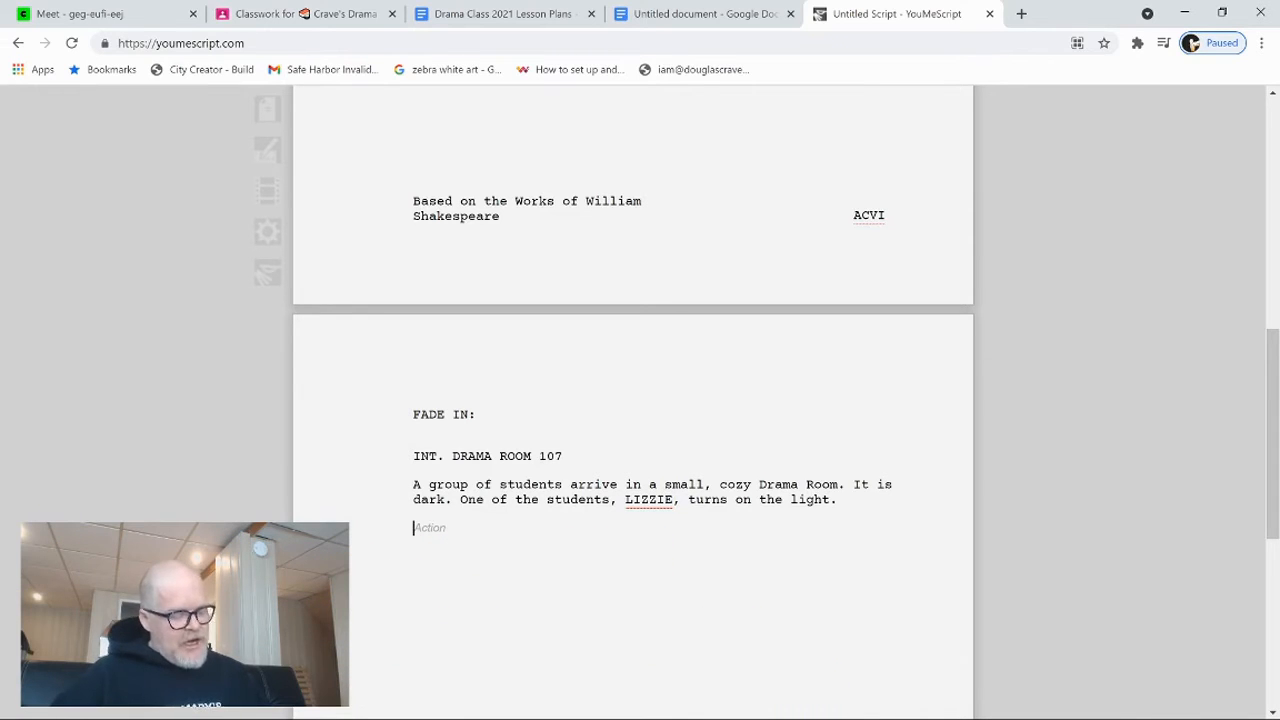
Step: Add a LIZZIE character cue with her line 'Phew, it smells kind of stale in here.'
{"action": "key", "text": "Tab"}
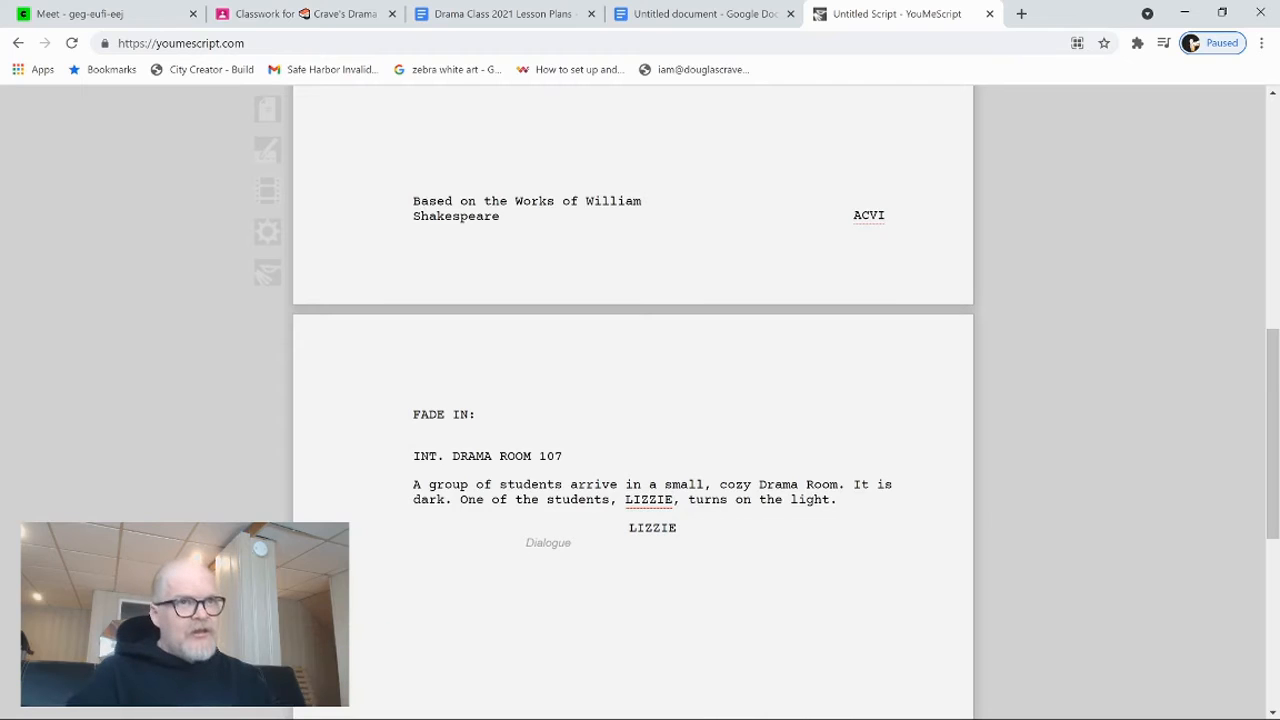
{"action": "type", "text": "Phew, i"}
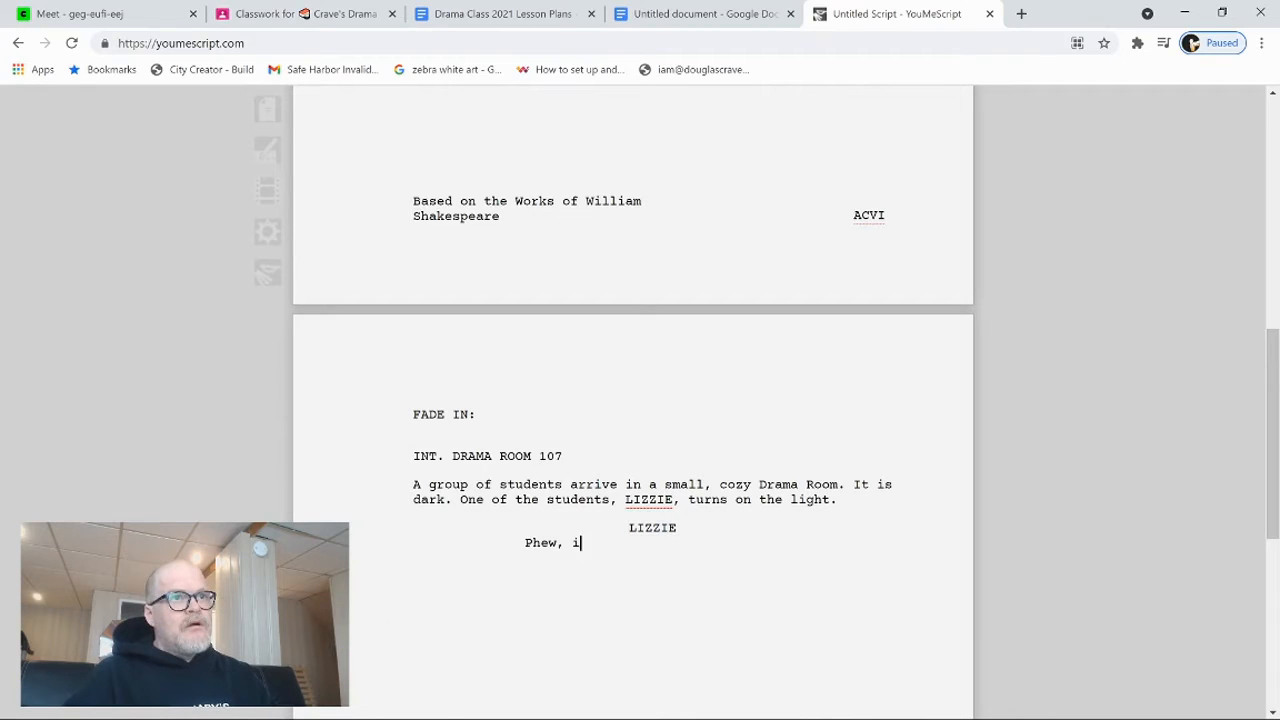
{"action": "type", "text": "t smells kind of stal"}
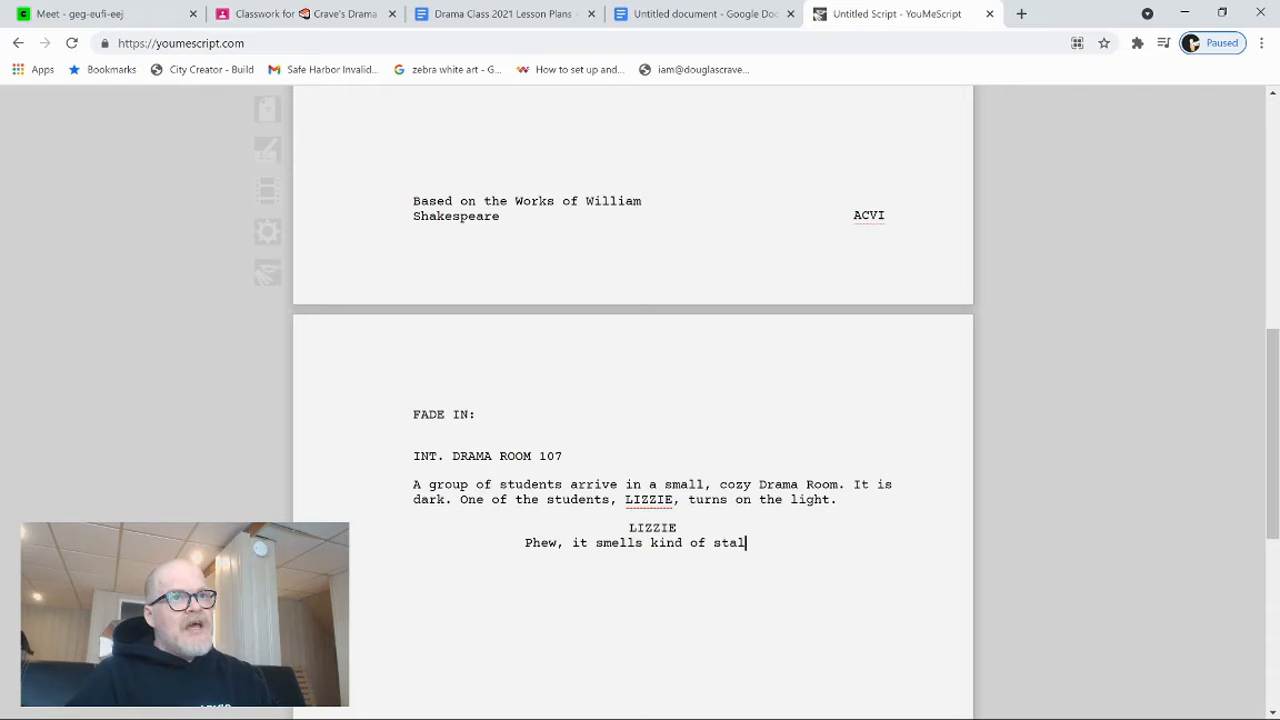
{"action": "type", "text": "e in here."}
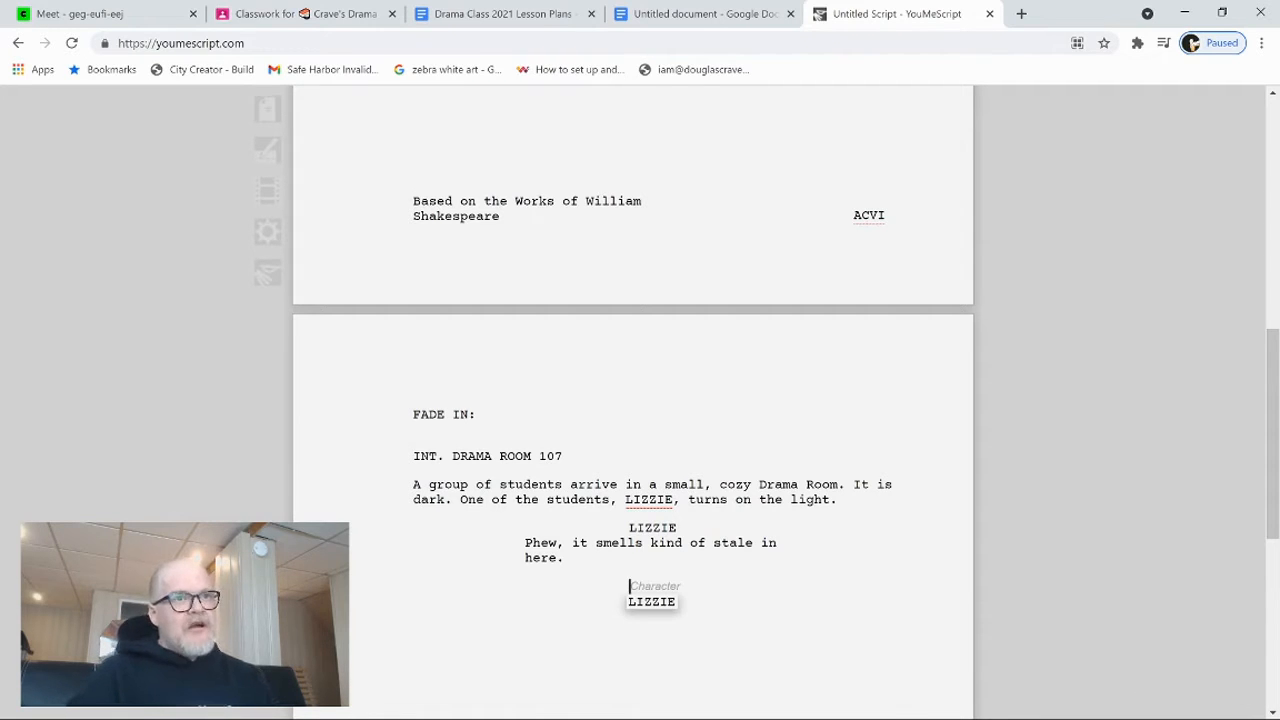
Step: Have WU say 'It smells just like your feet, Dan.' and DAN reply 'Shut up.'
{"action": "type", "text": "WU"}
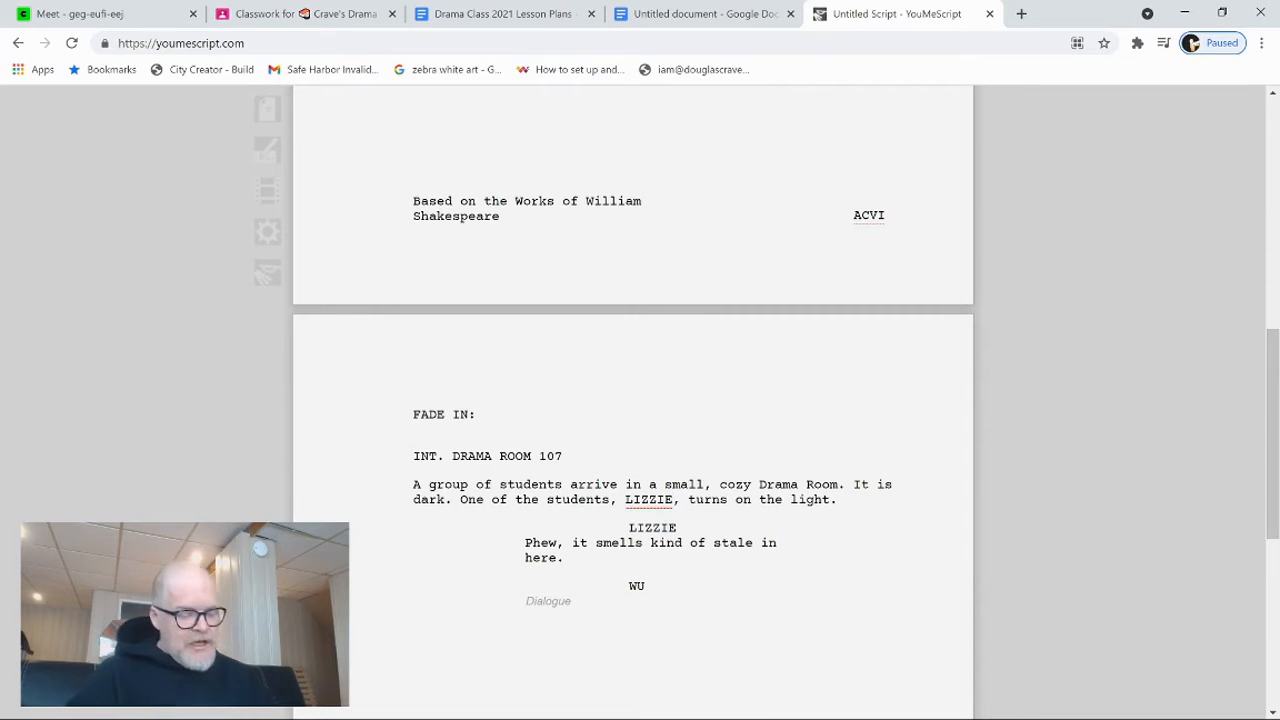
{"action": "type", "text": "It se"}
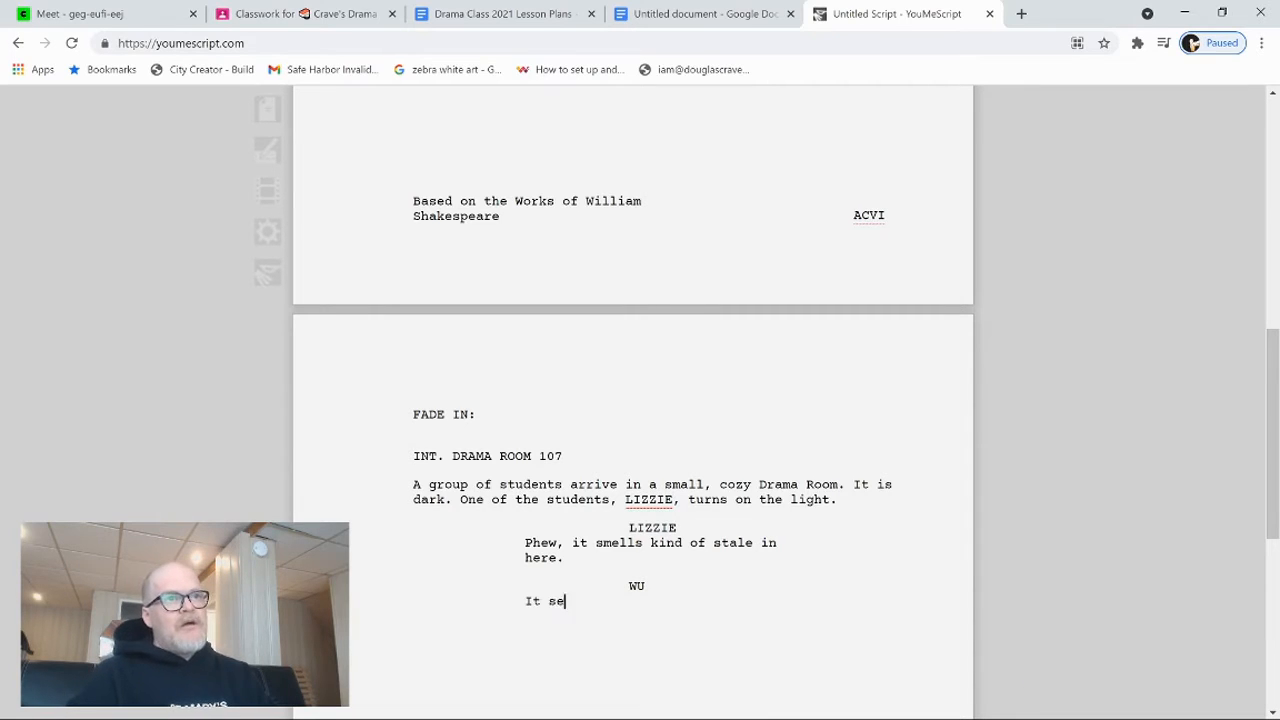
{"action": "type", "text": "m"}
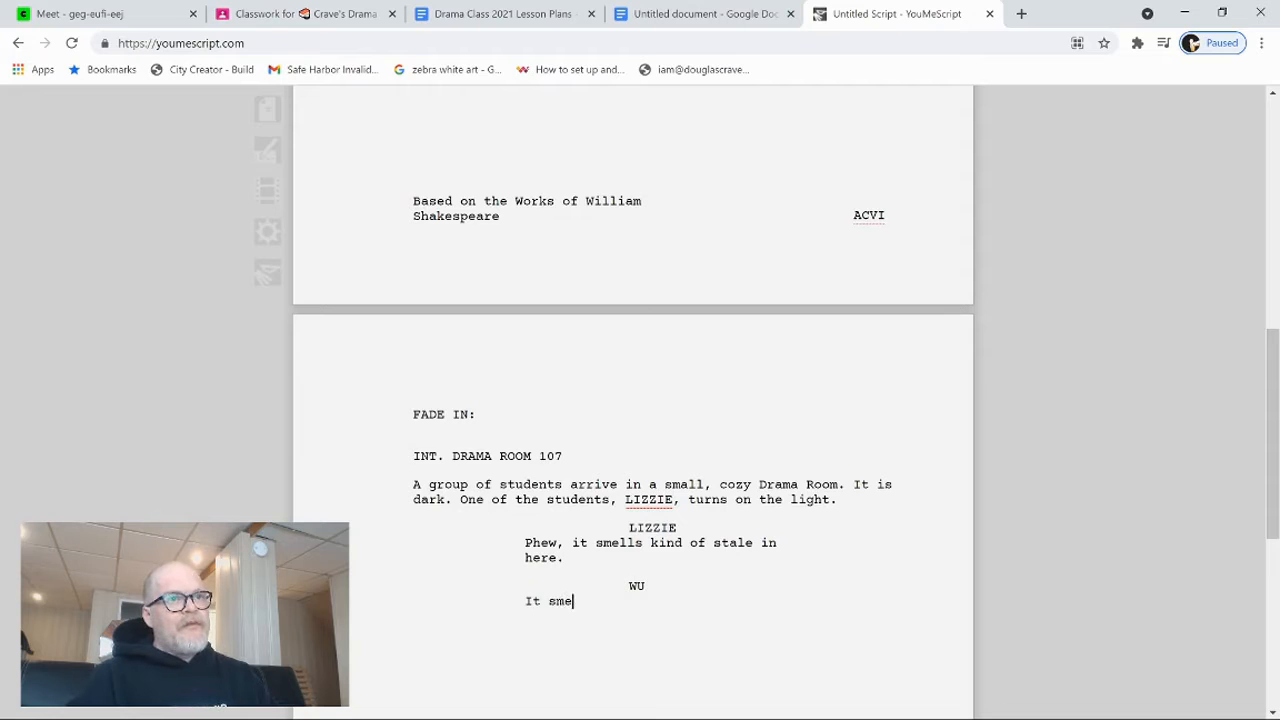
{"action": "type", "text": "lls just like your"}
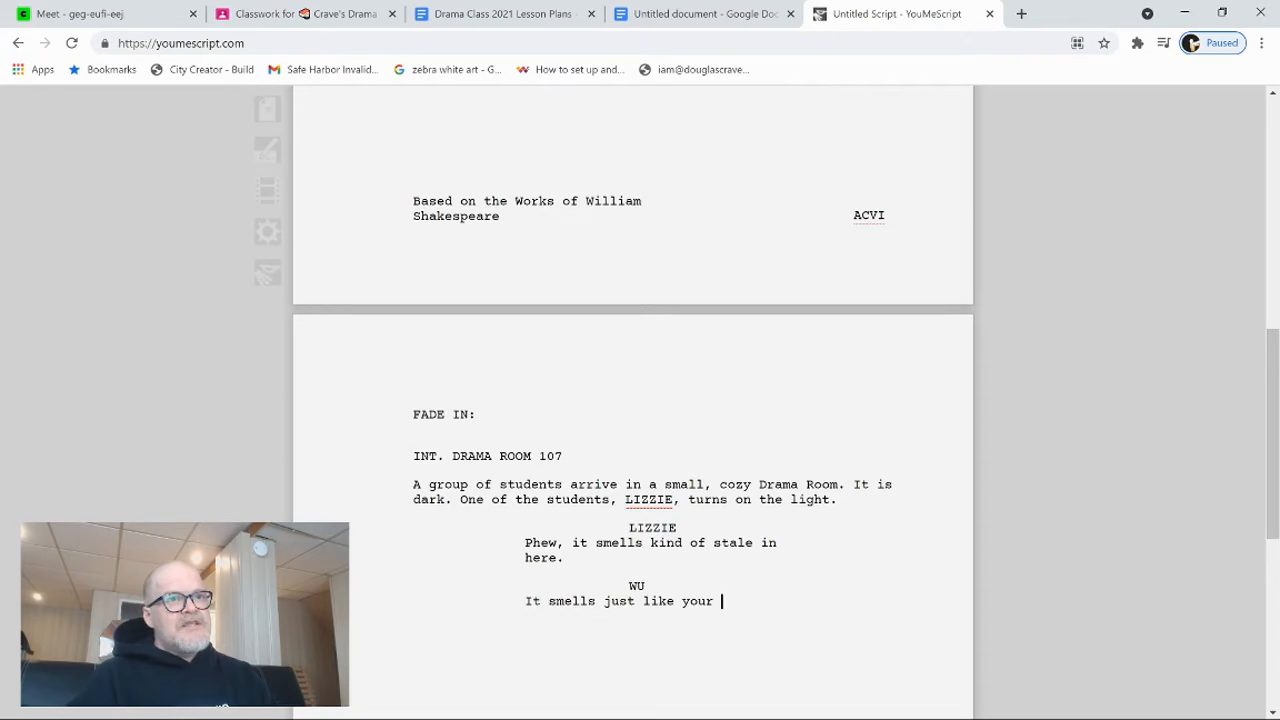
{"action": "type", "text": "feet,"}
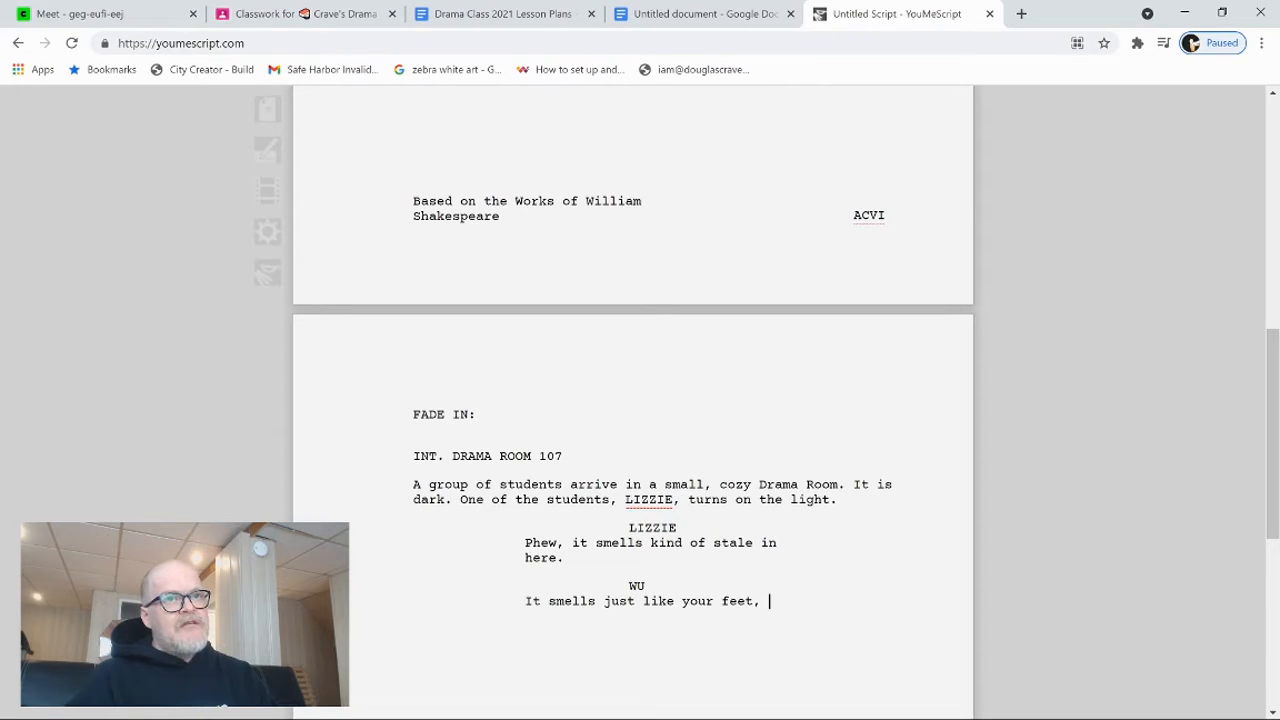
{"action": "type", "text": "Dan."}
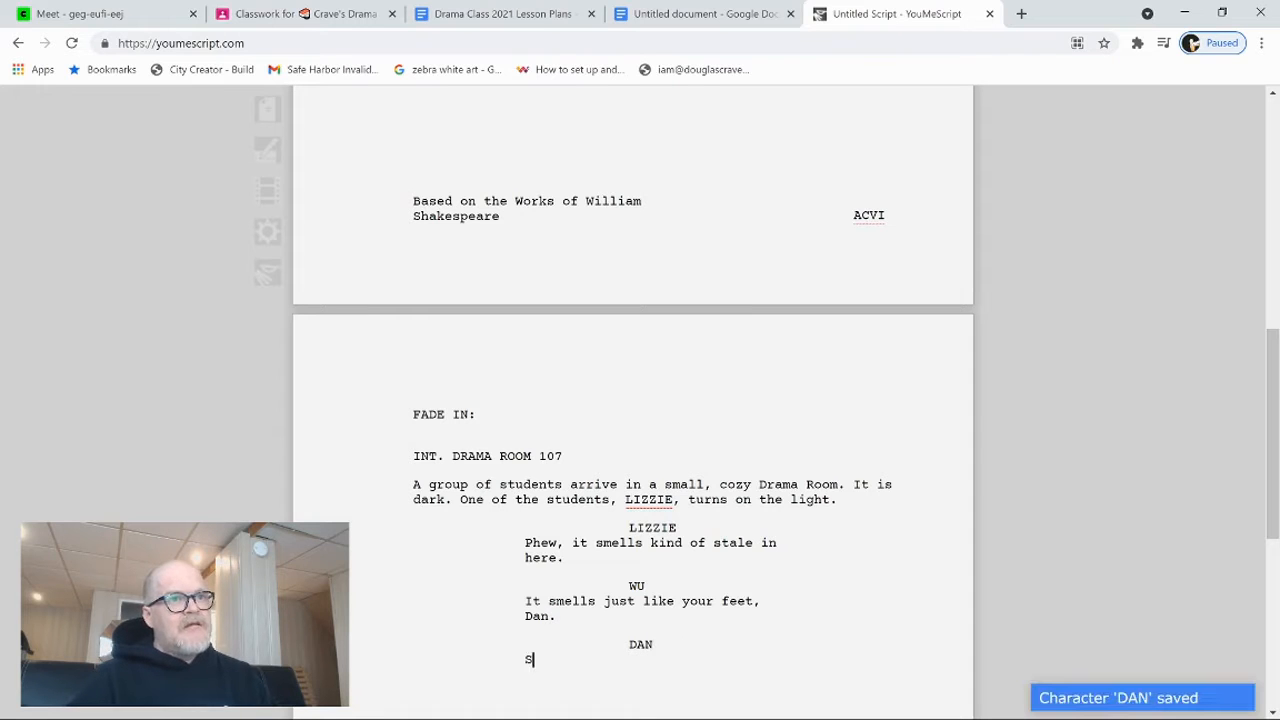
{"action": "type", "text": "Shut up."}
{"action": "type", "text": "TOMIKO"}
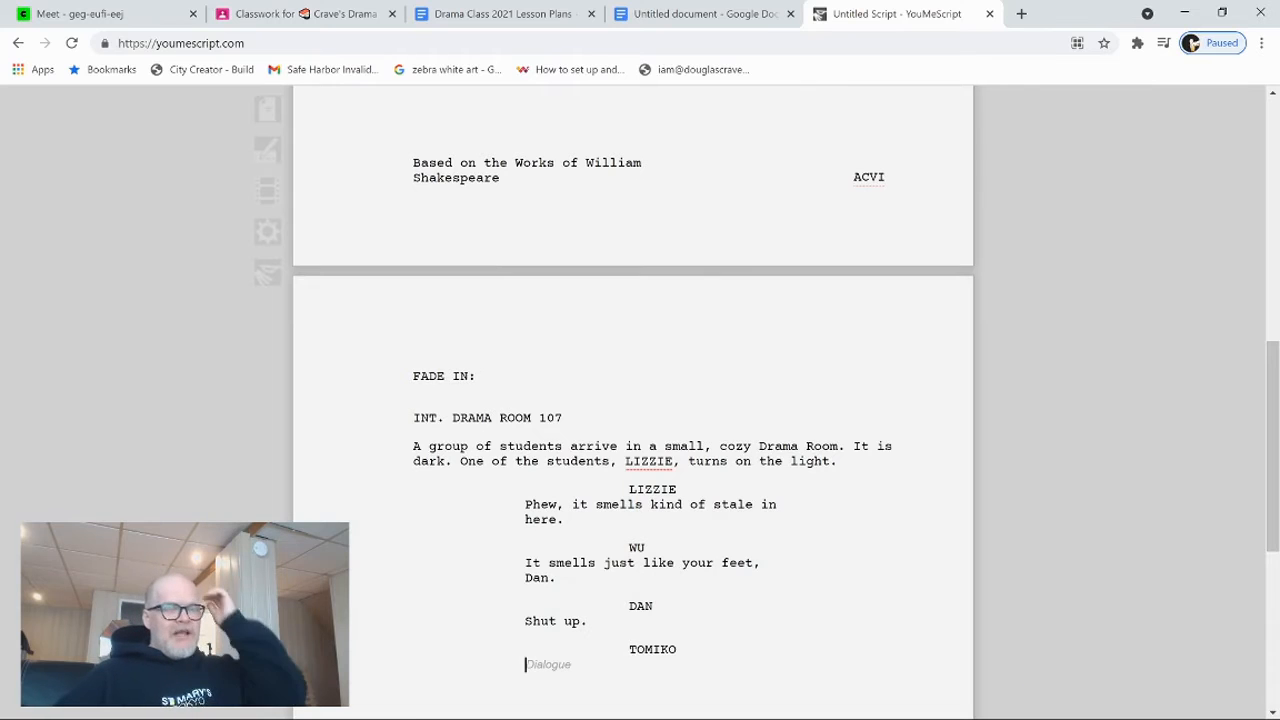
Step: Write TOMIKO's 'Hey, guys. Want to see my knife?' and start DAN's reply 'You have a knife.'
{"action": "type", "text": "Hey, u"}
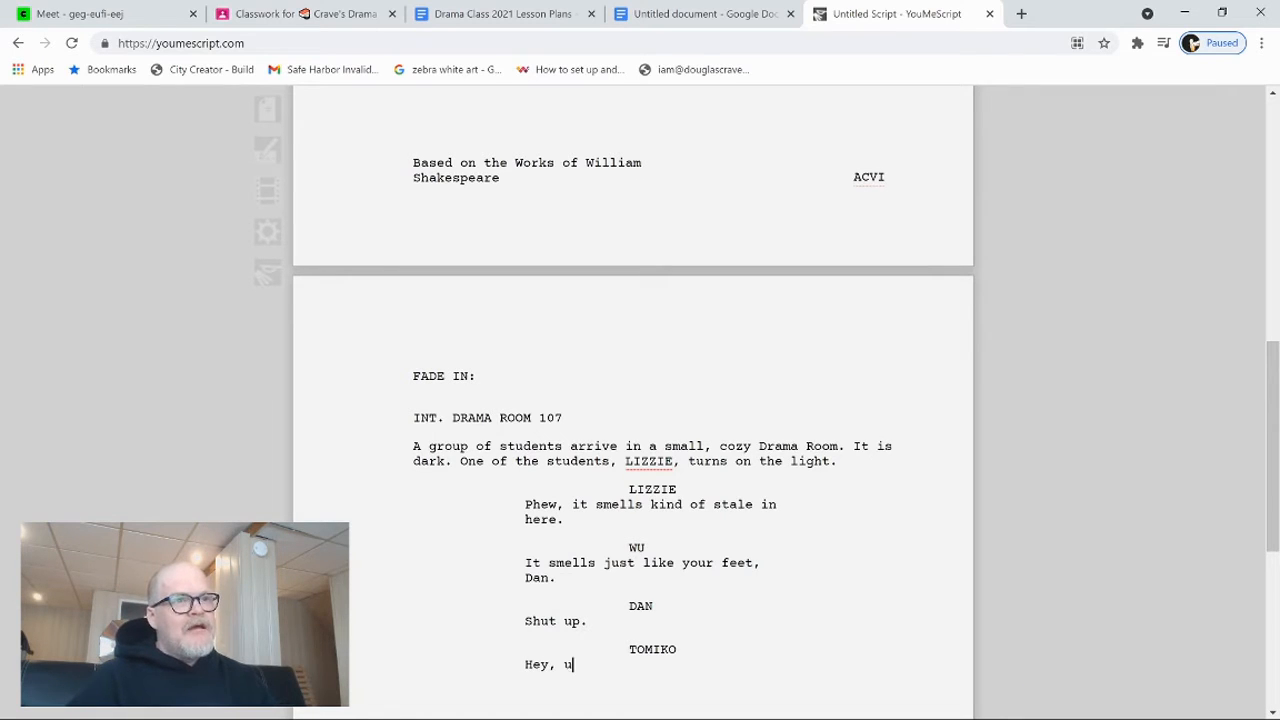
{"action": "type", "text": "guys."}
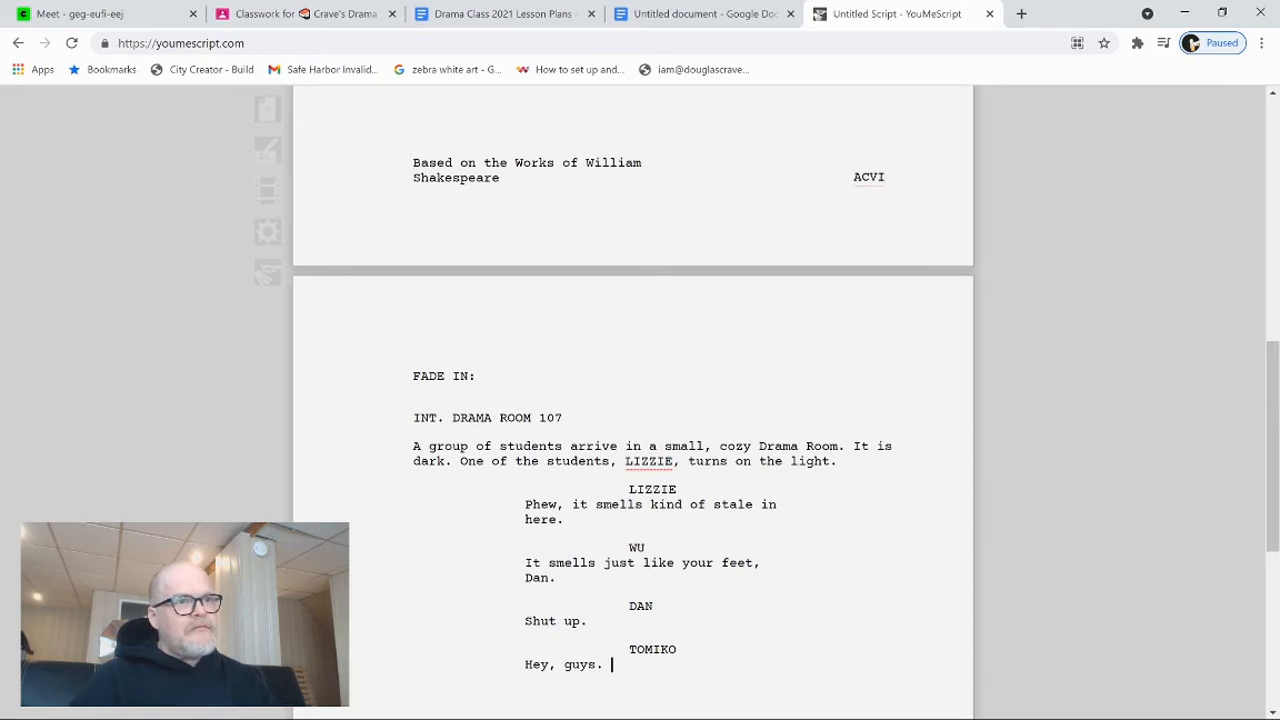
{"action": "type", "text": "Want to see"}
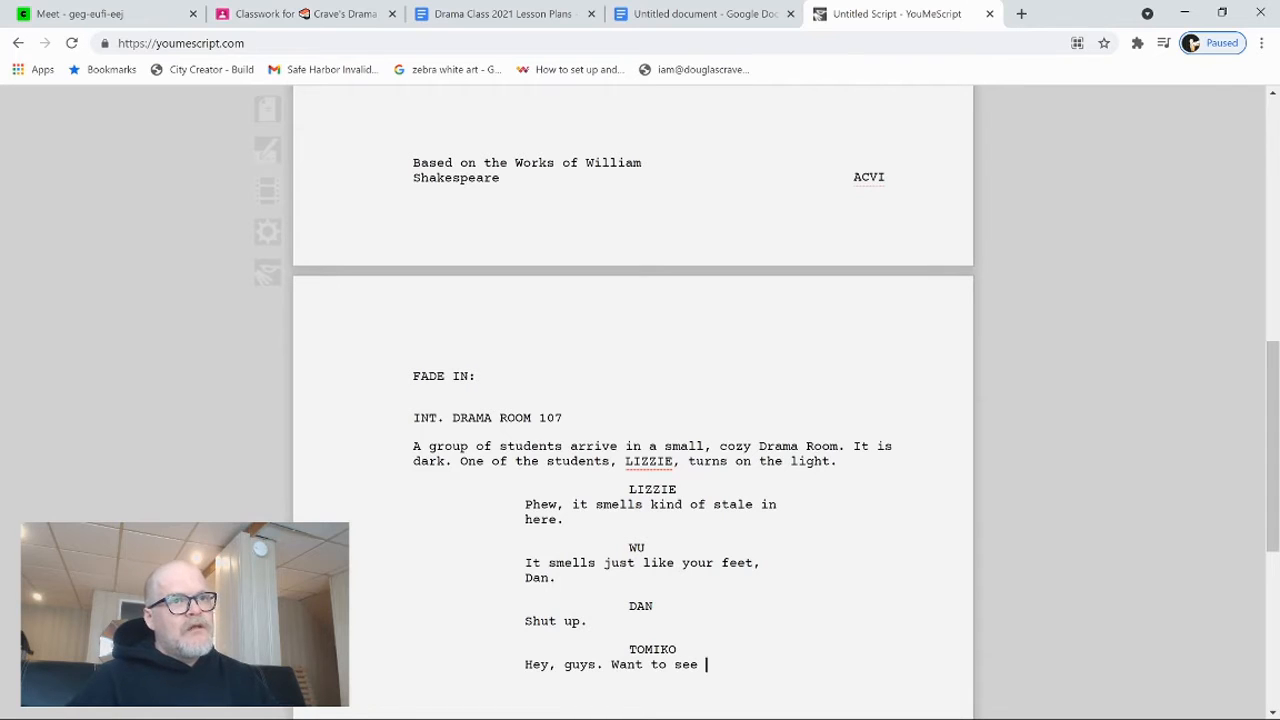
{"action": "type", "text": "my"}
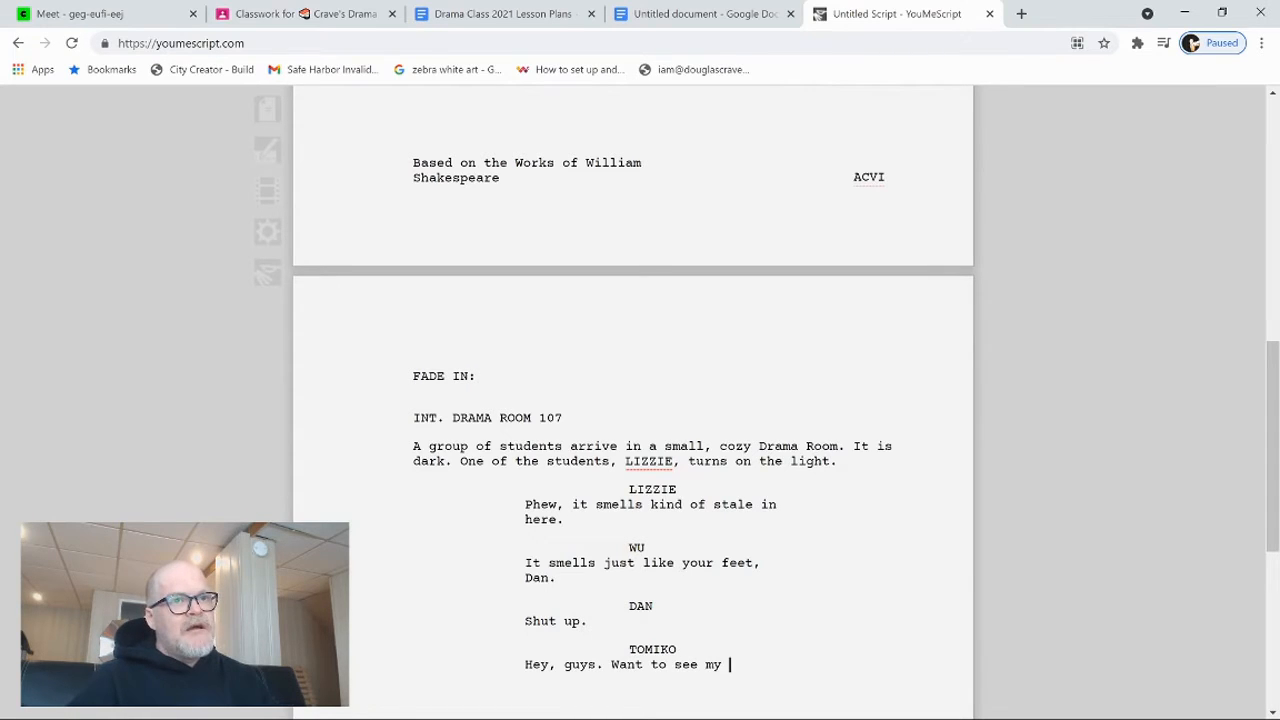
{"action": "type", "text": "knife?"}
{"action": "type", "text": "DAN"}
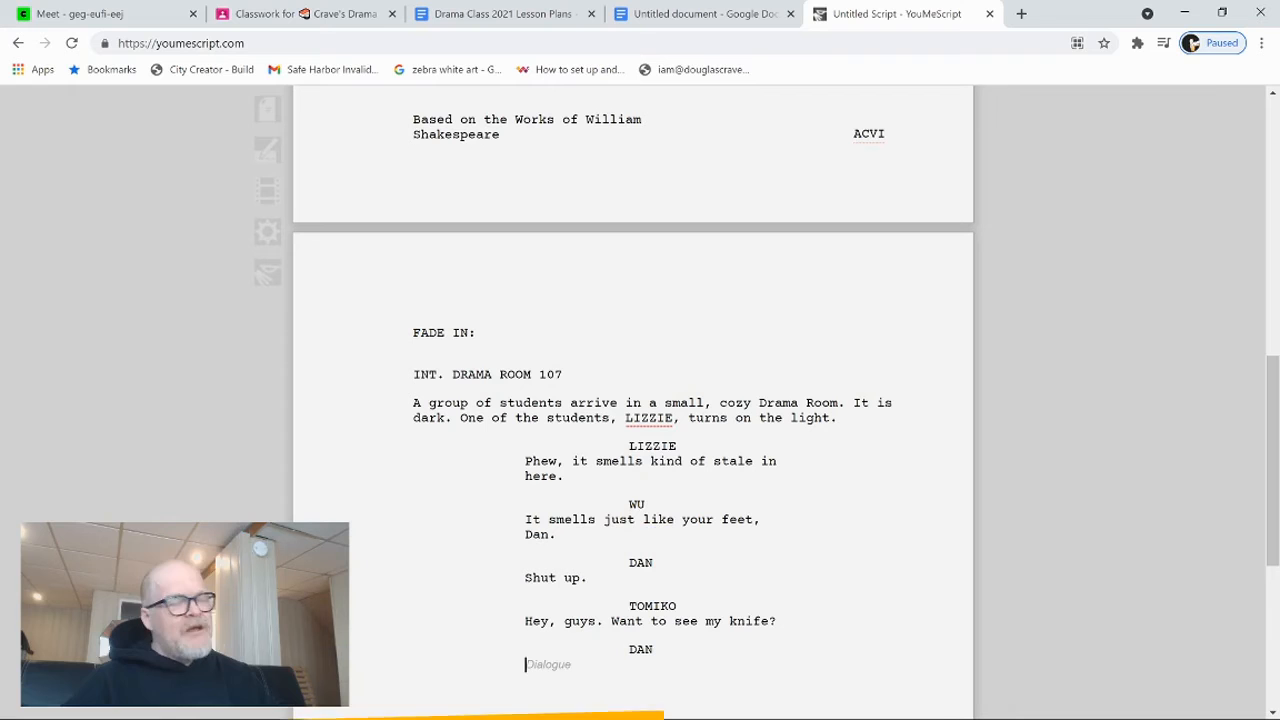
{"action": "type", "text": "You have a kn"}
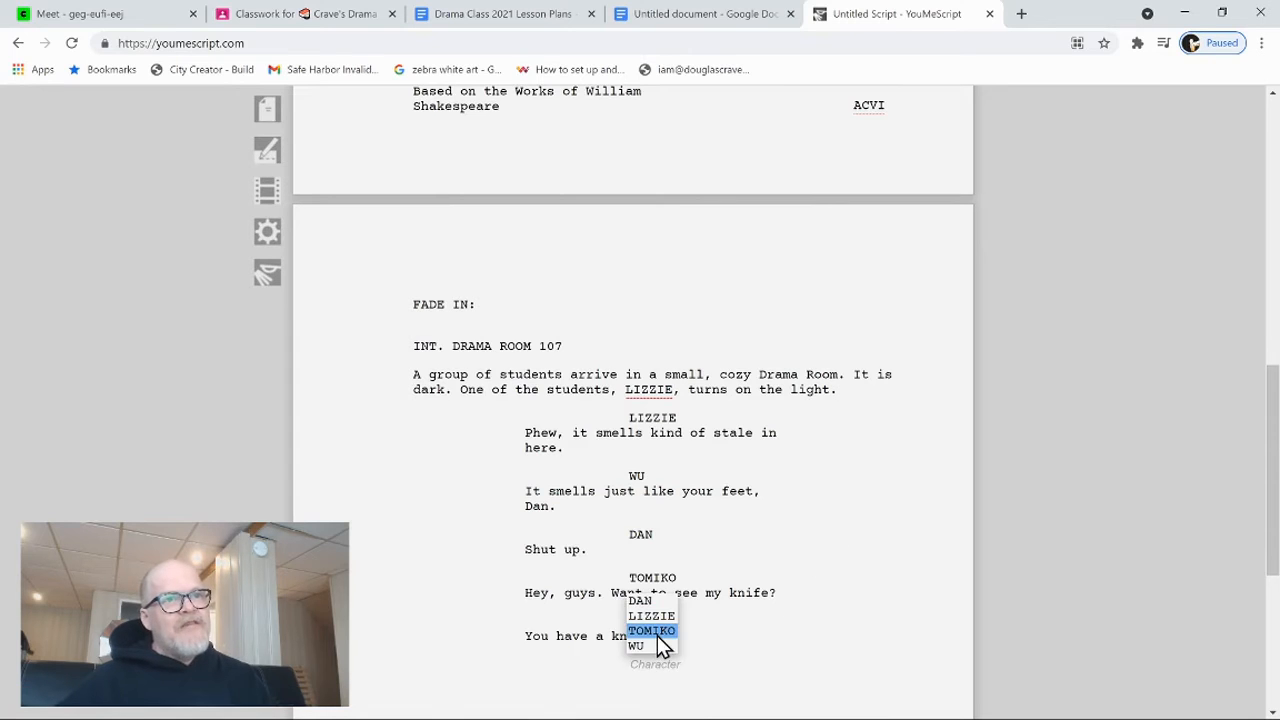
Step: Give TOMIKO 'Sure. I always carry it.' and WU 'You are so full of crap, Tomi.'
{"action": "left_click", "coordinate": [652, 631]}
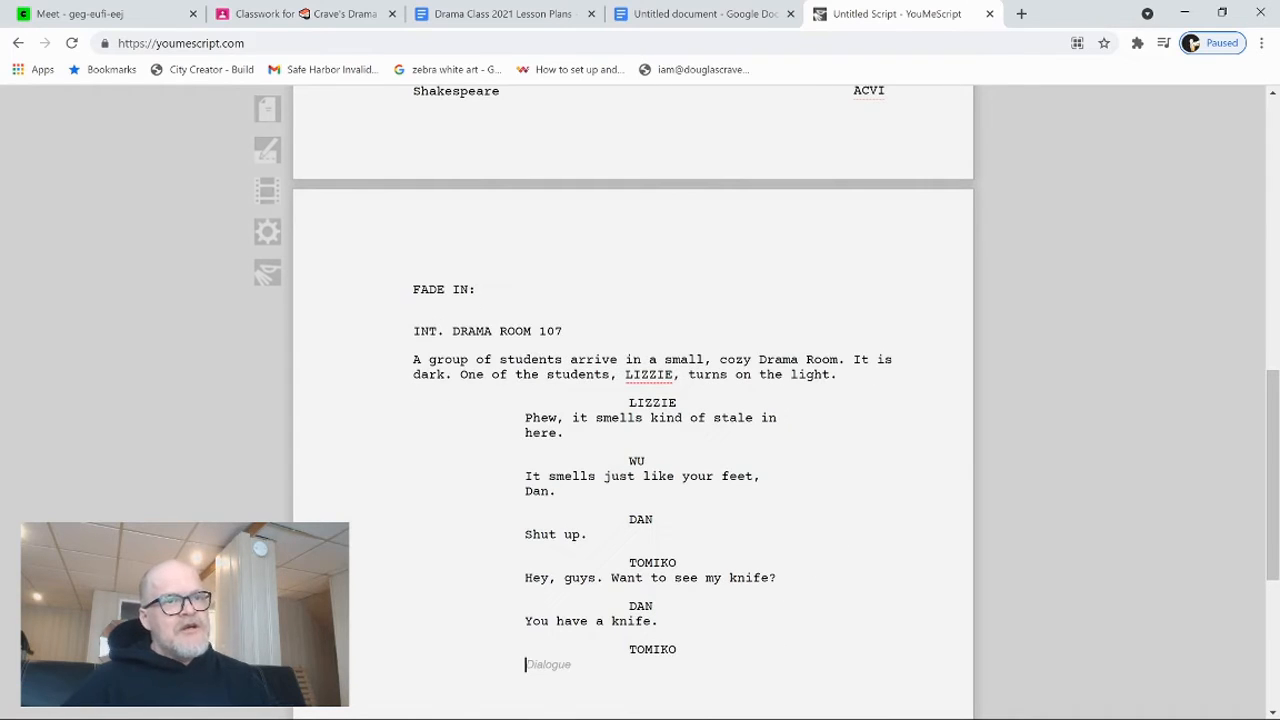
{"action": "type", "text": "Sure. I alway y it."}
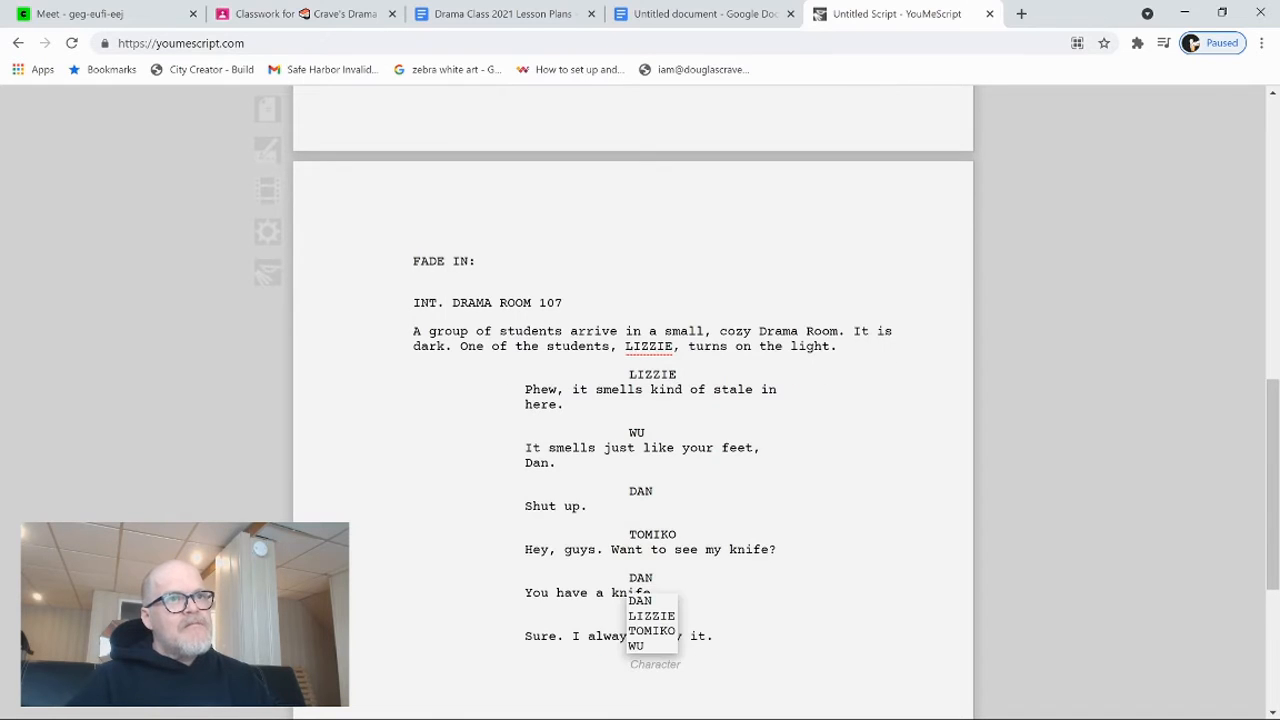
{"action": "type", "text": "You are so"}
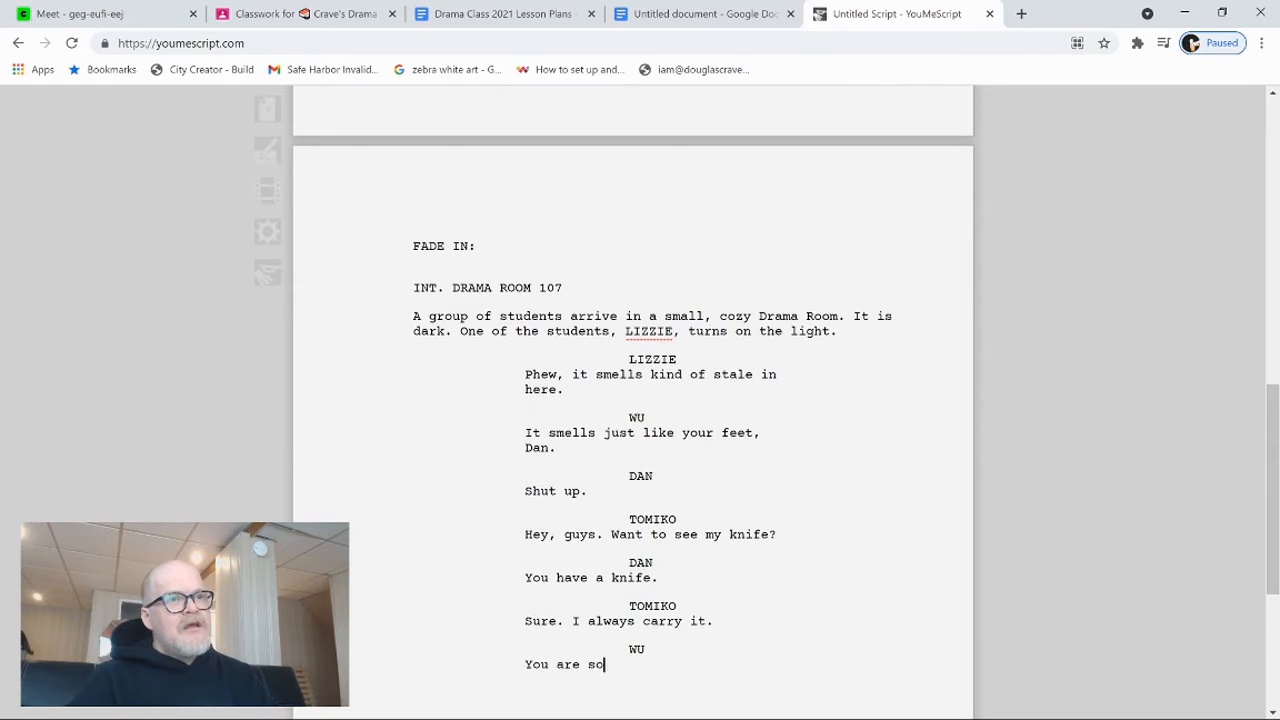
{"action": "type", "text": "full of"}
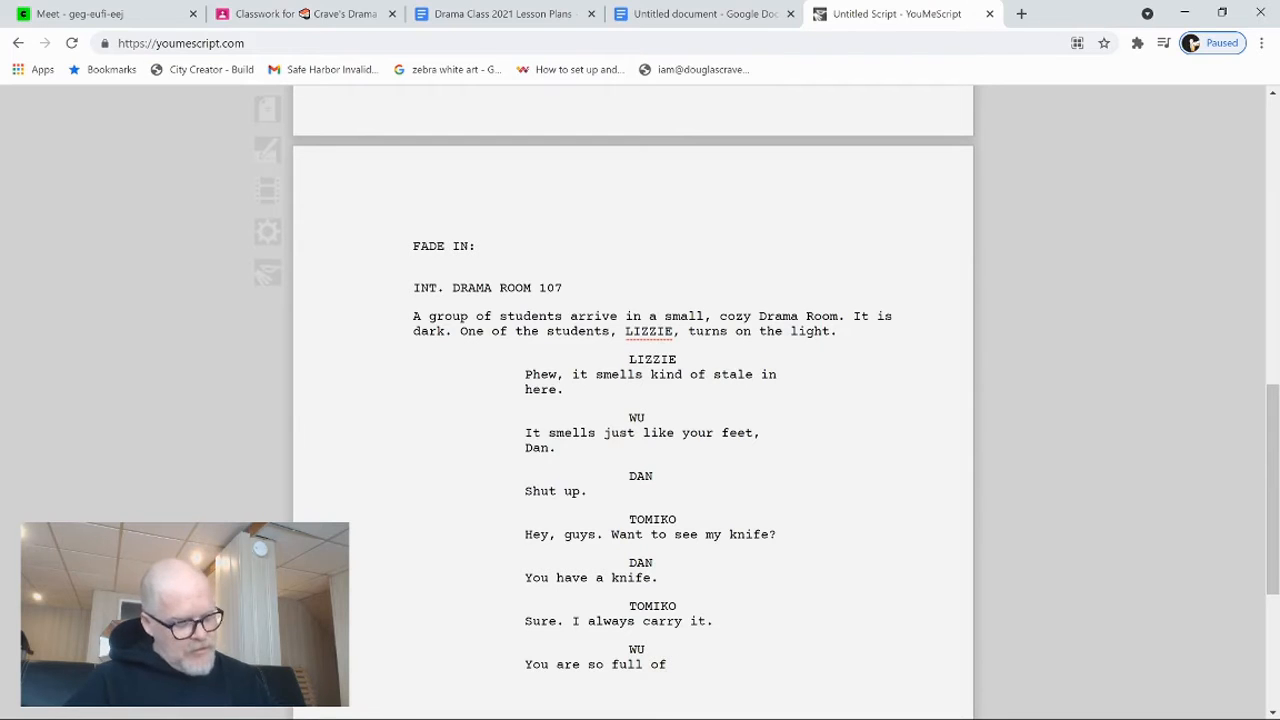
{"action": "type", "text": "crap"}
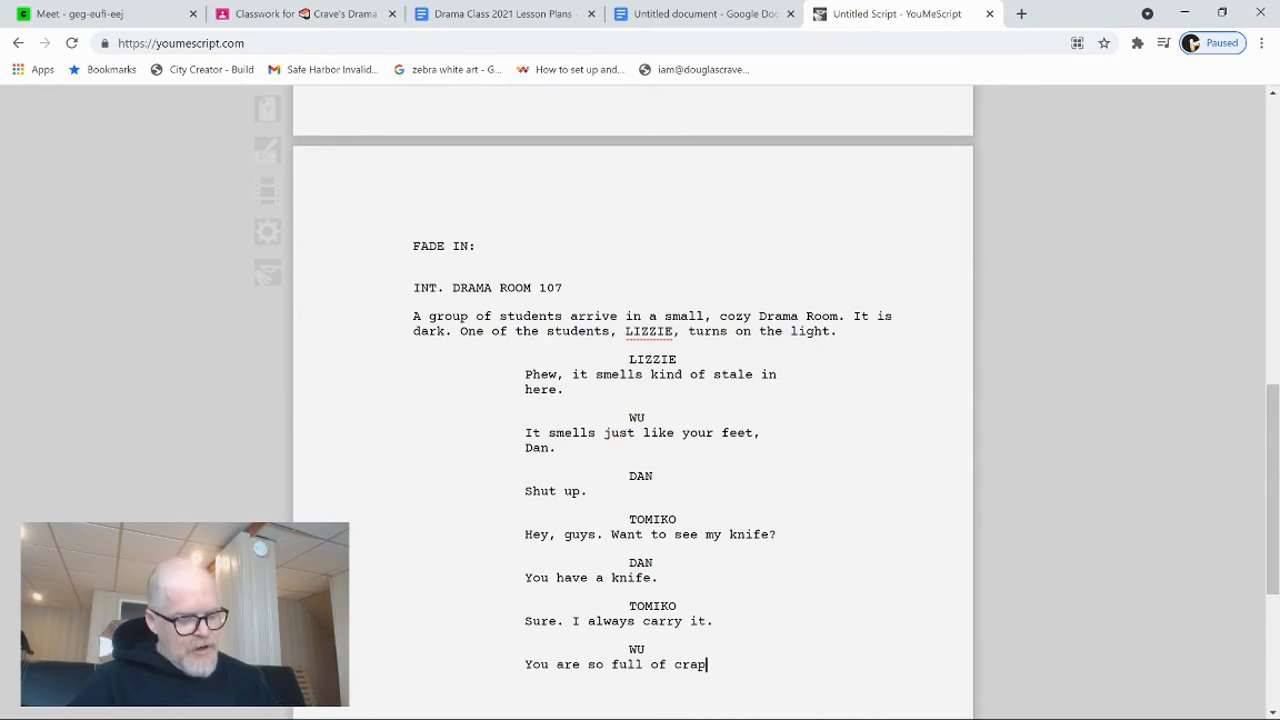
{"action": "type", "text": ", Tomi."}
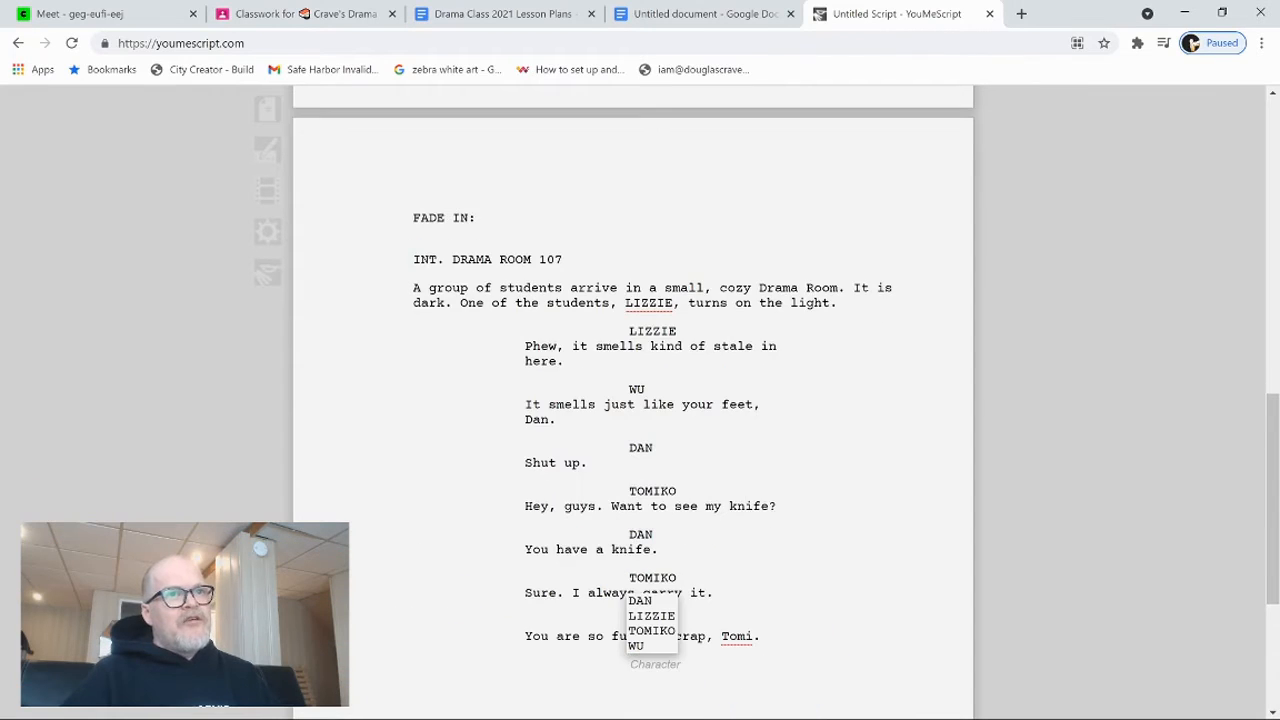
Step: Have TOMIKO answer 'Just like your mom, Wu.' and LIZZIE add 'Shots fired!'
{"action": "left_click", "coordinate": [652, 631]}
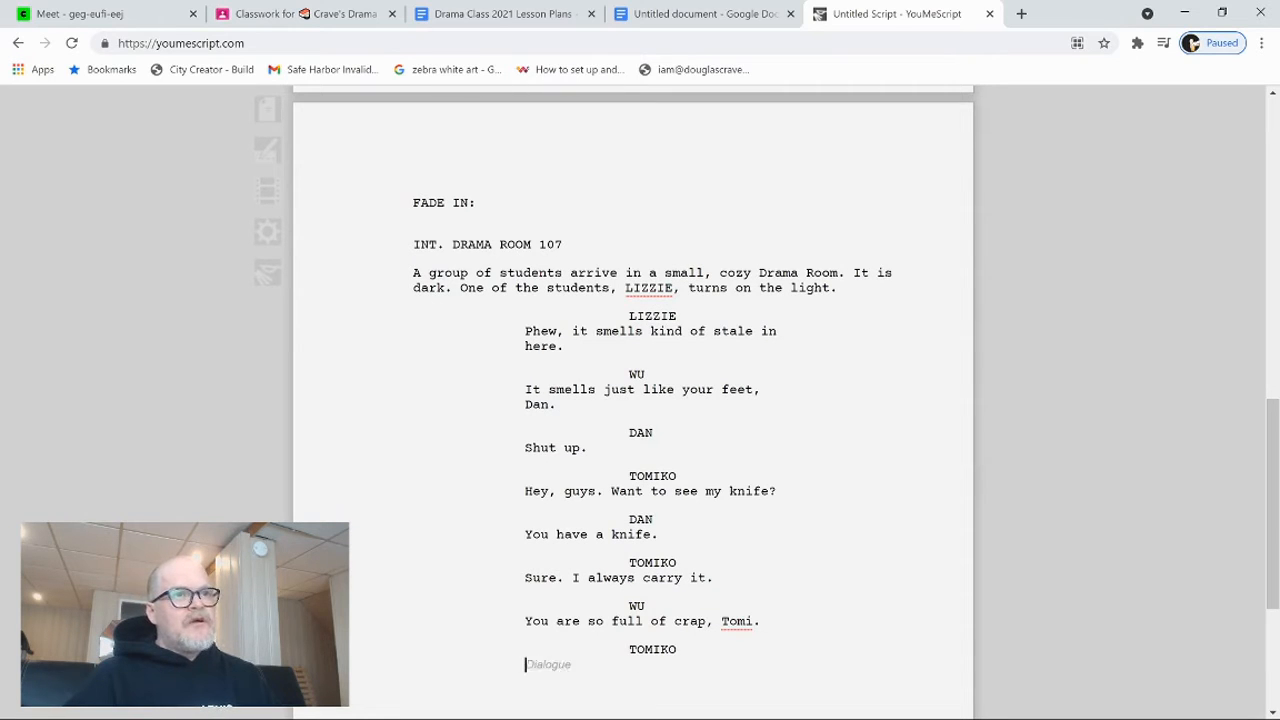
{"action": "type", "text": "Just like your mo"}
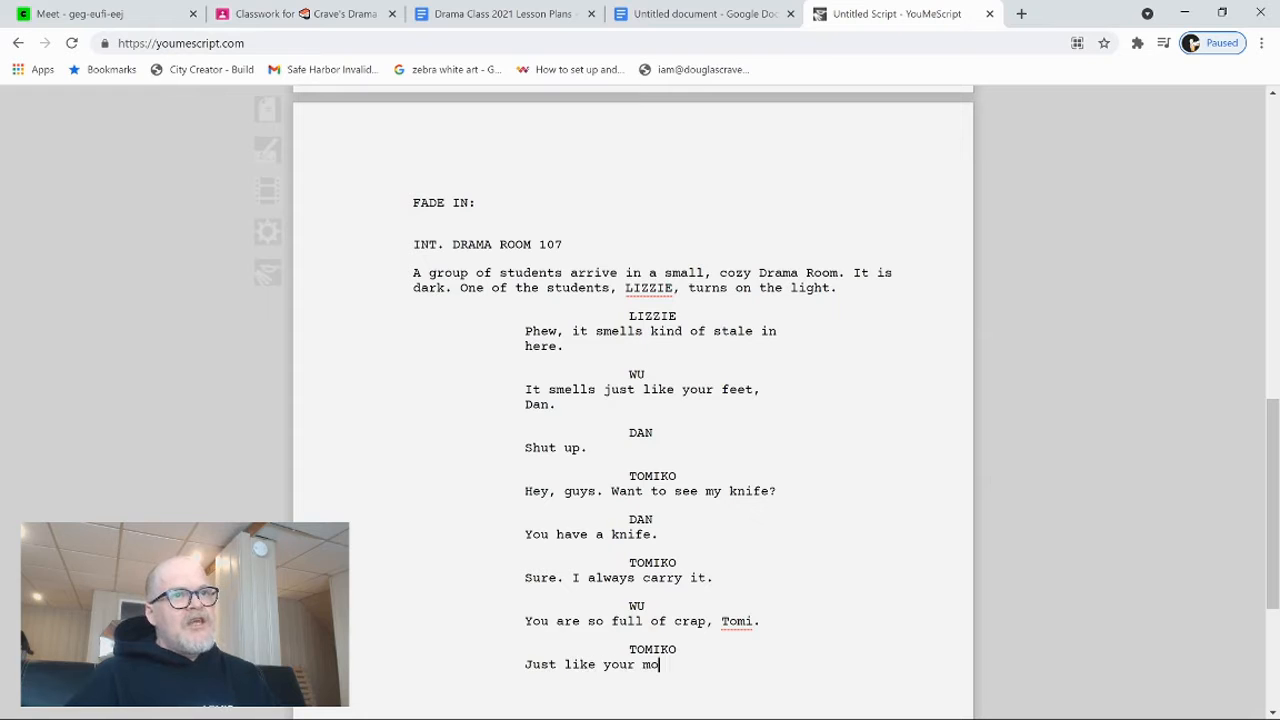
{"action": "type", "text": "m, Wu."}
{"action": "type", "text": "Shots fired!"}
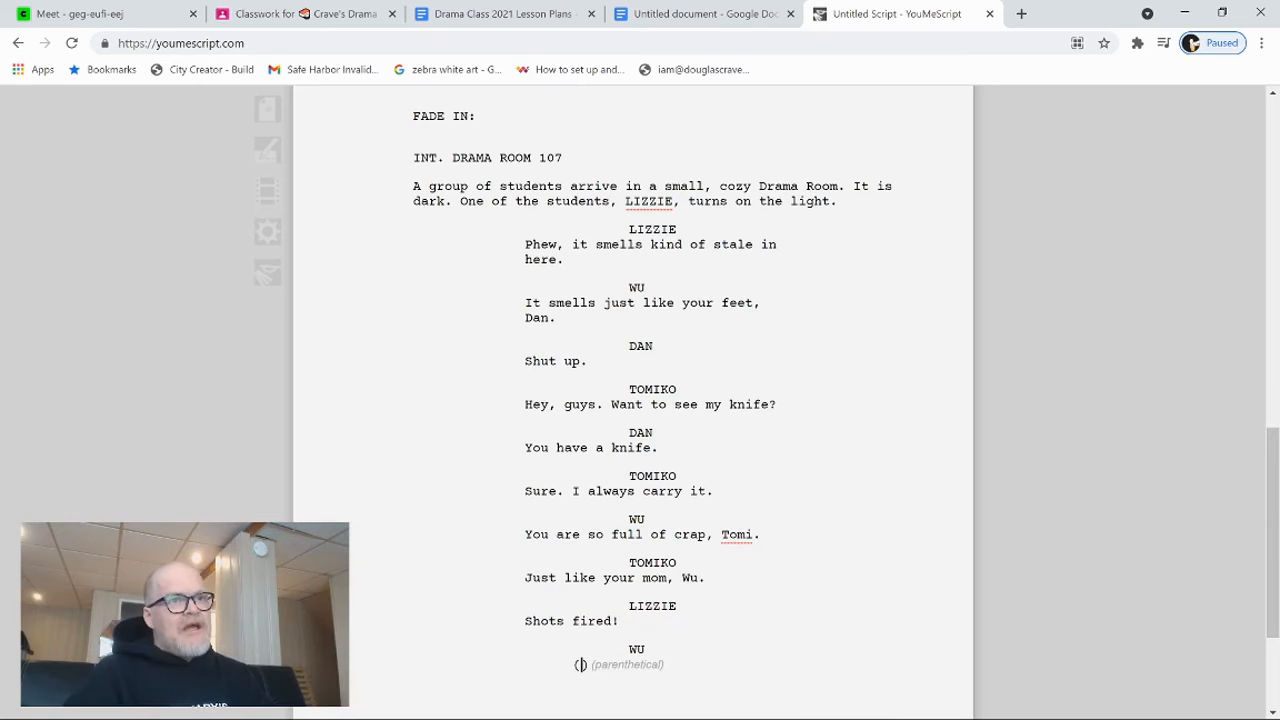
Step: Write WU's '(fighting back rage) At least I have a mom.' and DAN's 'That's over the line, man.'
{"action": "type", "text": "f"}
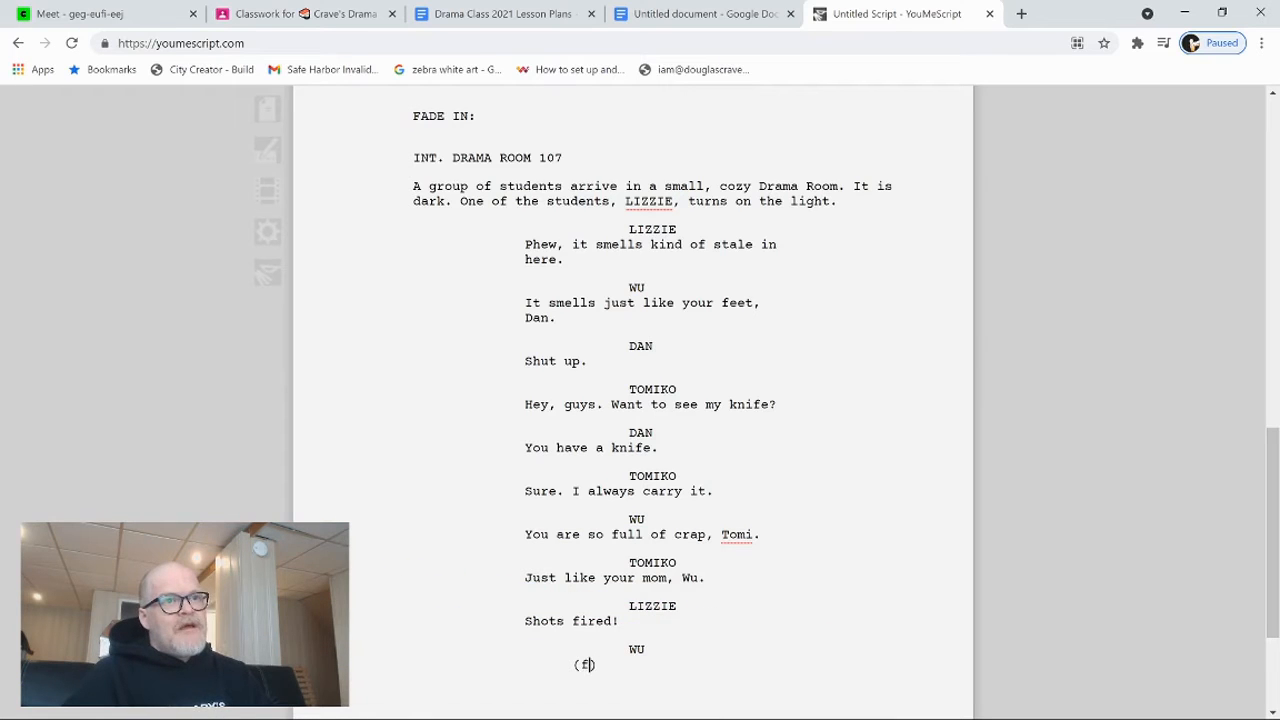
{"action": "type", "text": "ighting"}
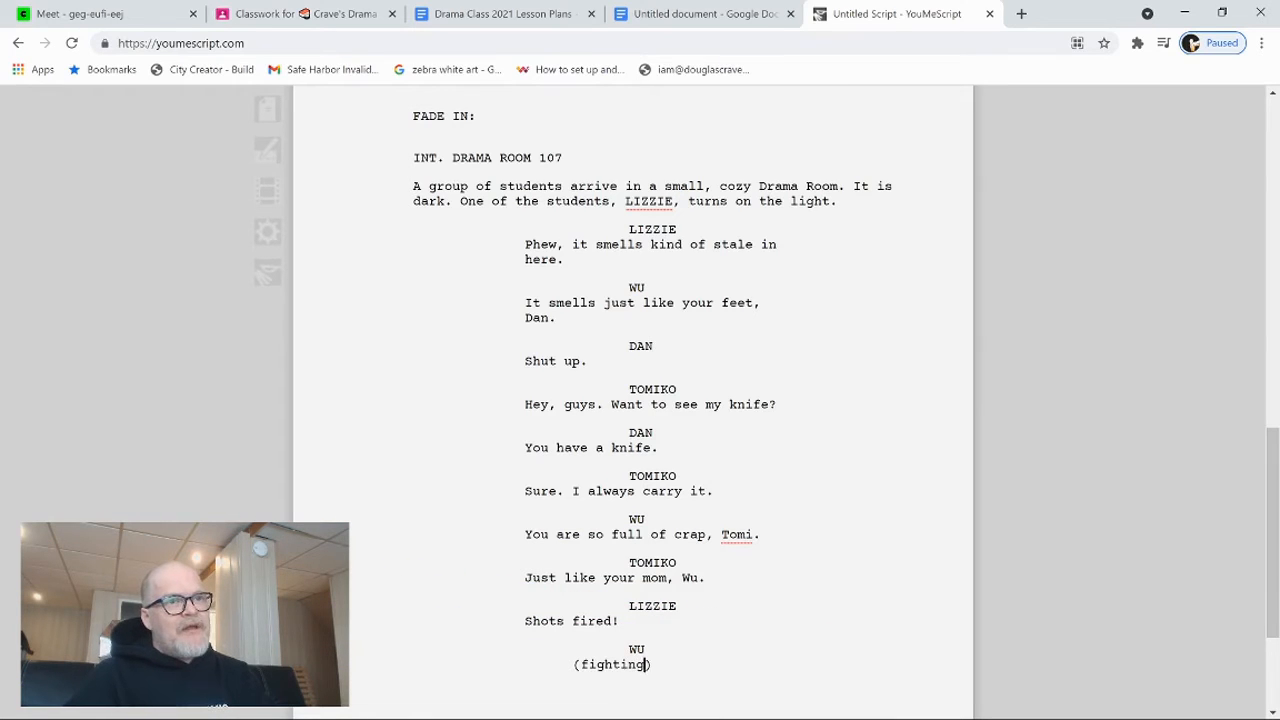
{"action": "type", "text": "back rage"}
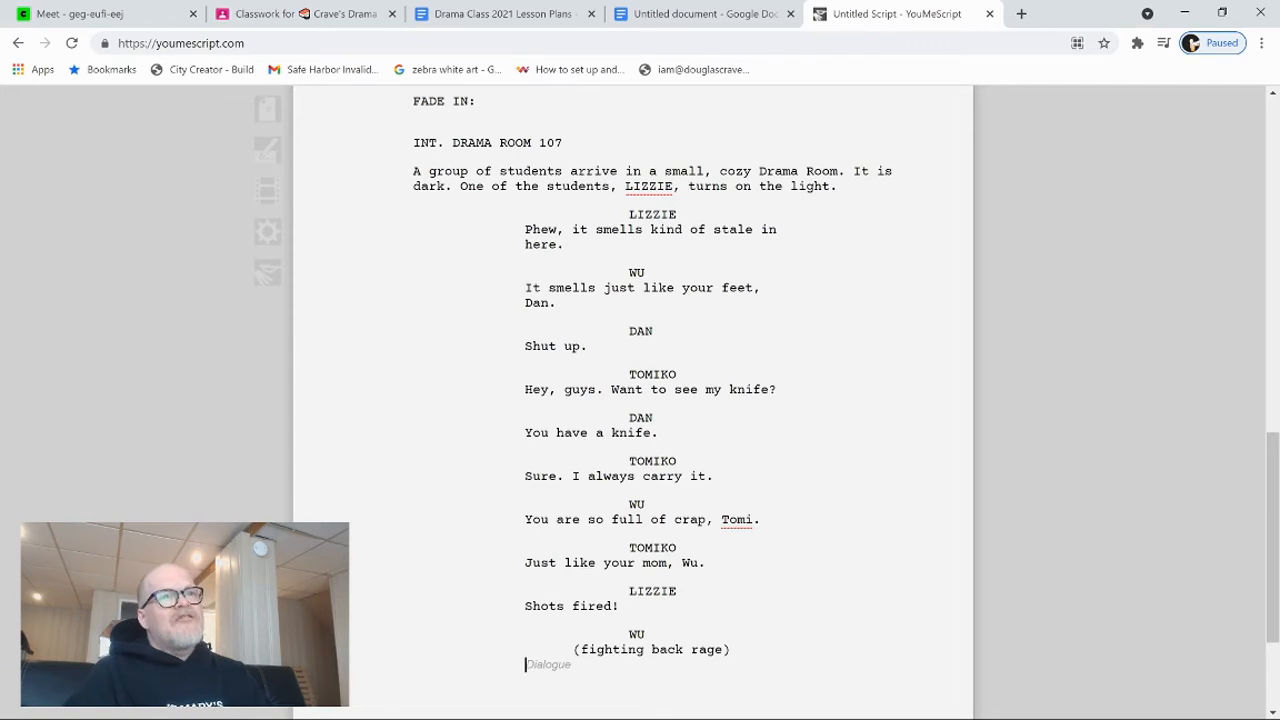
{"action": "type", "text": "At least I have a mom."}
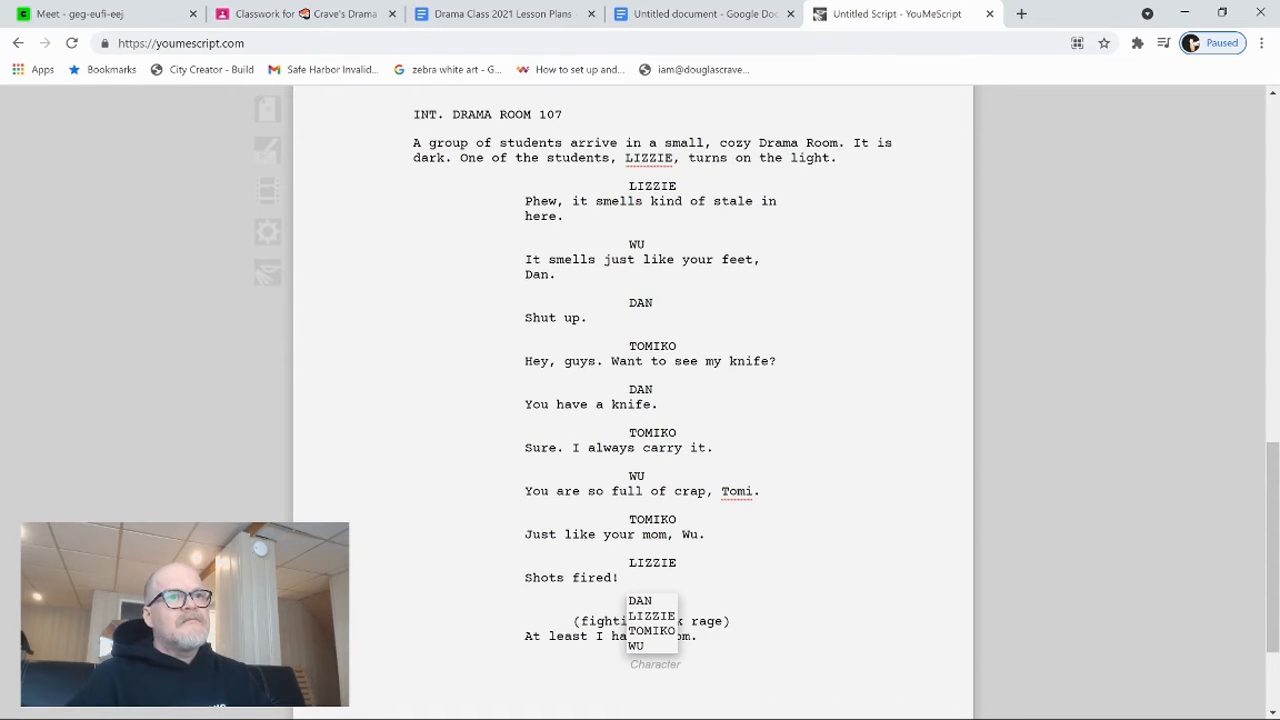
{"action": "left_click", "coordinate": [652, 615]}
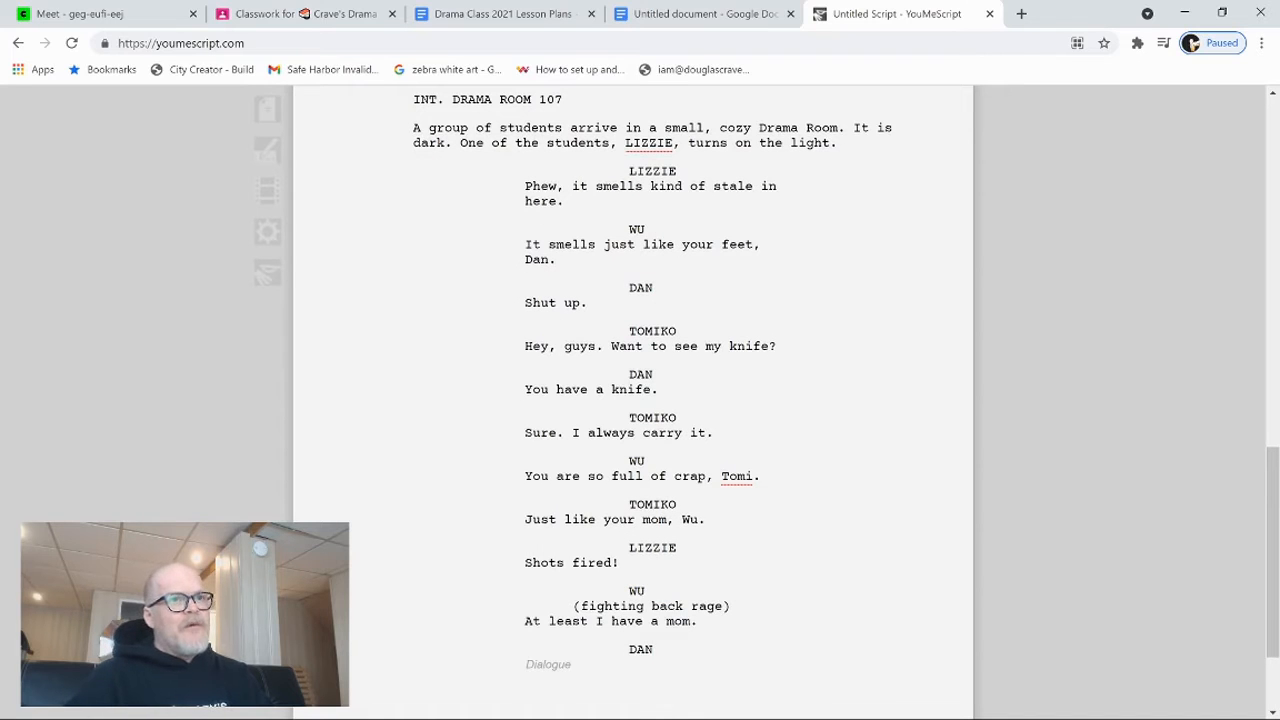
{"action": "type", "text": "That's ove rt"}
{"action": "type", "text": "Who ask y"}
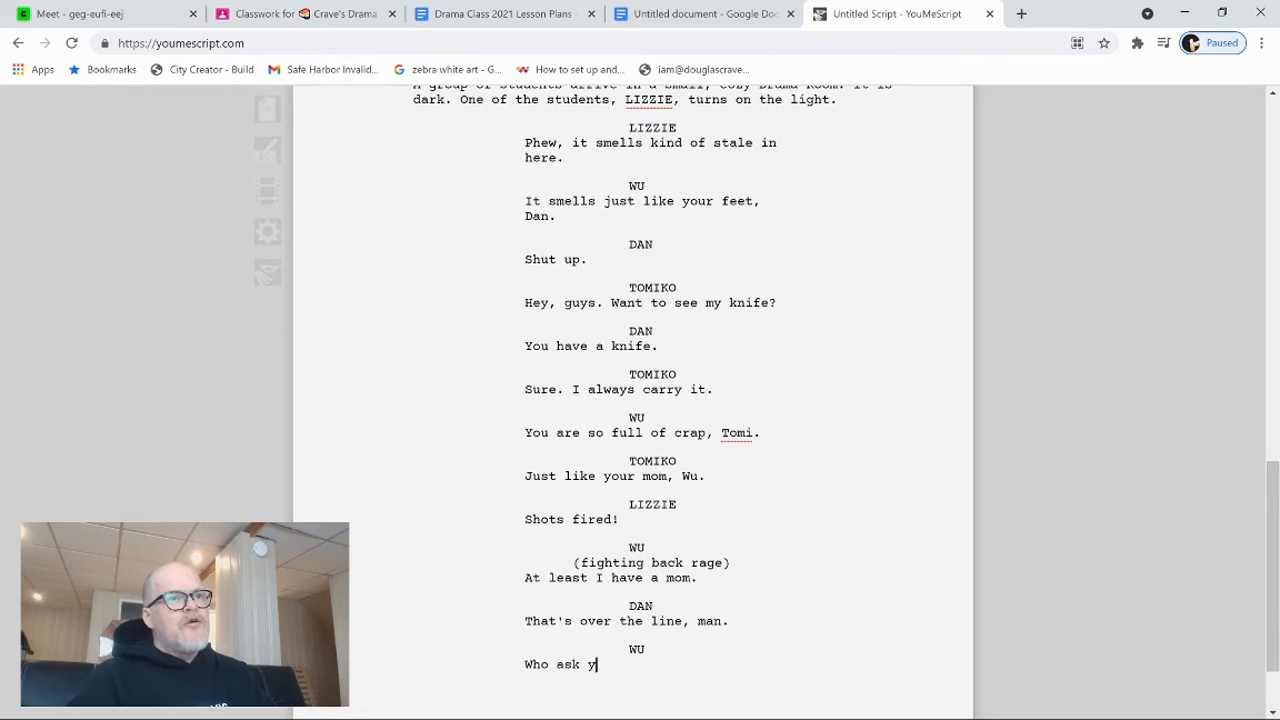
Step: Add WU's 'Who ask you, Dan?' and begin DAN's knife warning
{"action": "type", "text": "ou, Dan"}
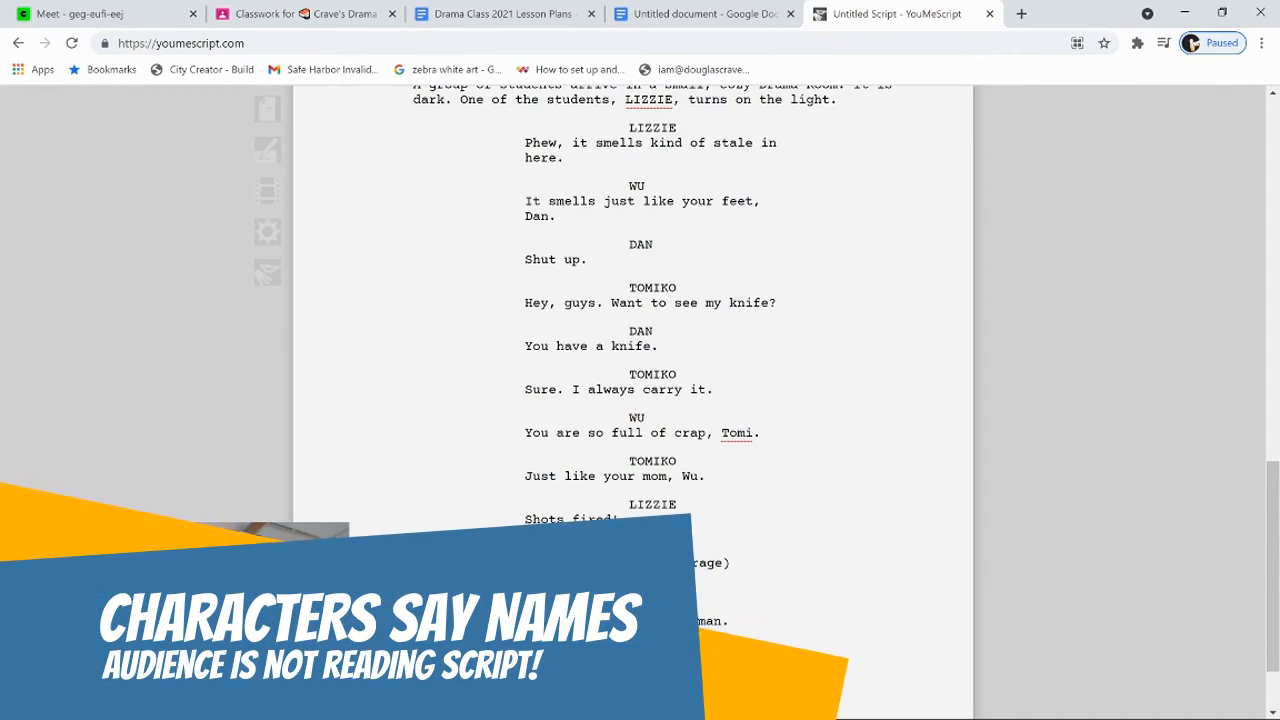
{"action": "scroll", "scroll_direction": "down", "scroll_amount": 3}
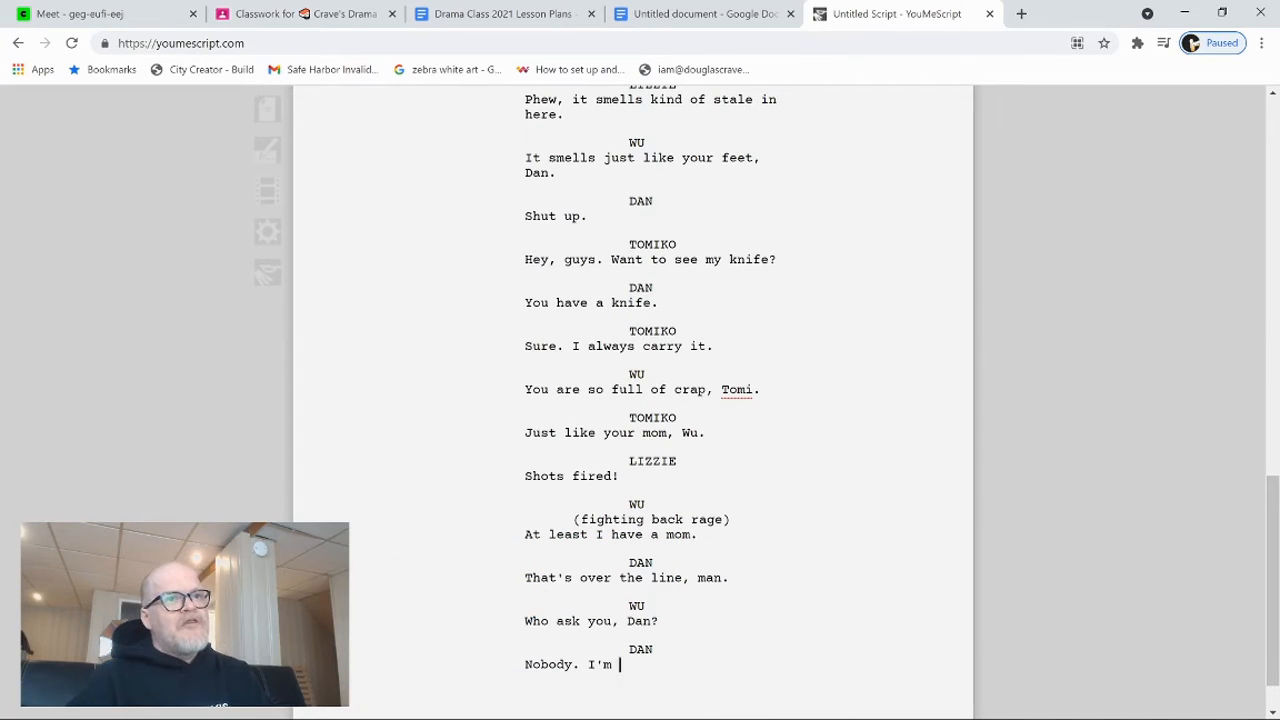
{"action": "type", "text": "just saying ... don't piss"}
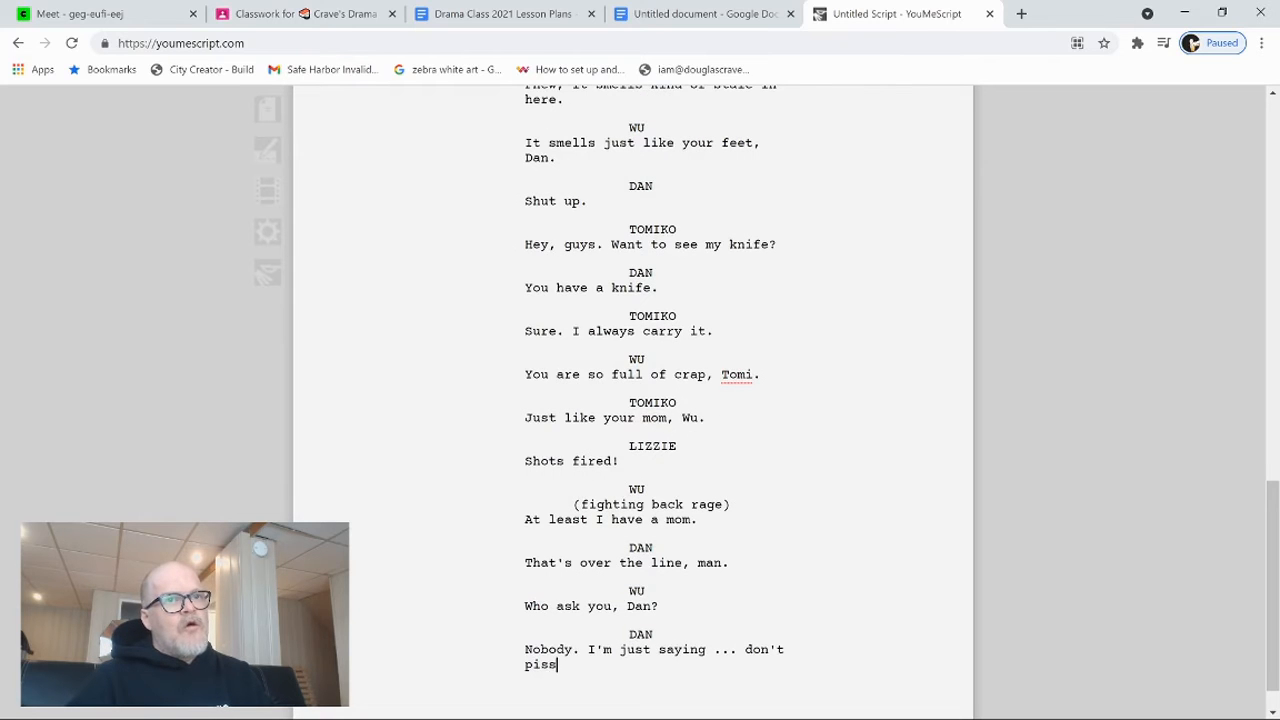
{"action": "type", "text": "off a pe"}
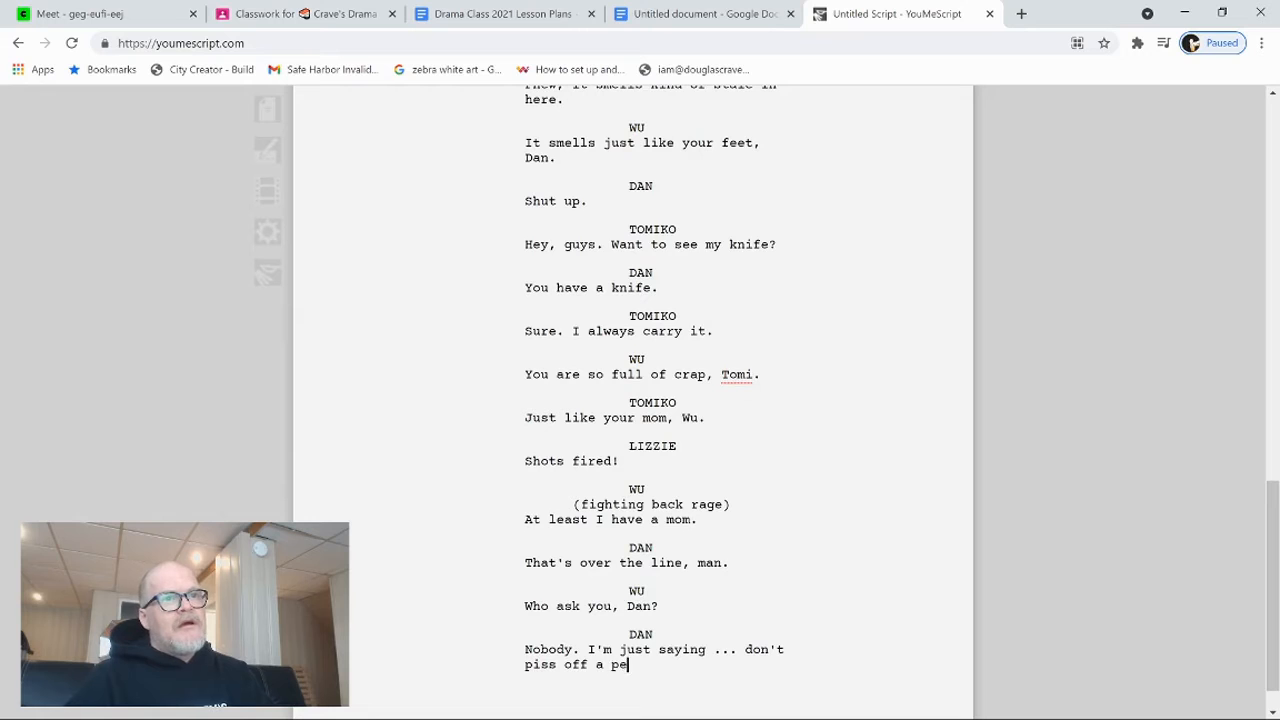
{"action": "type", "text": "rson who has a n"}
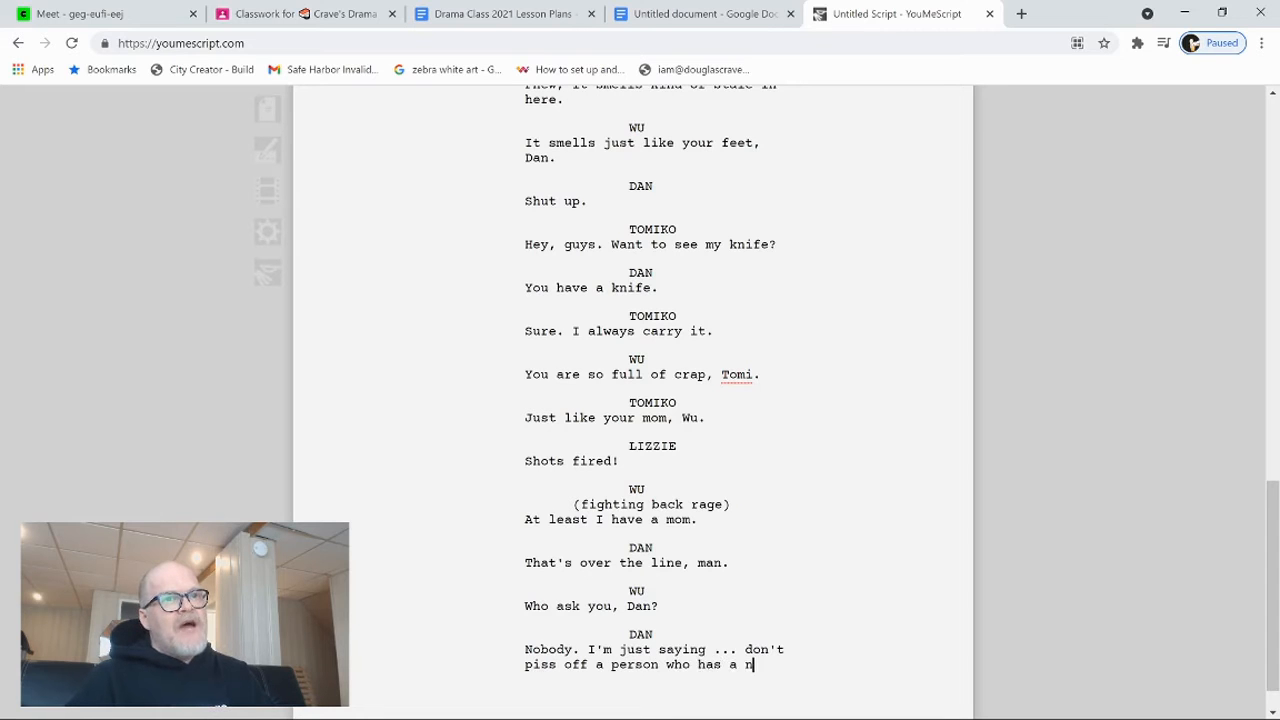
{"action": "type", "text": "knife"}
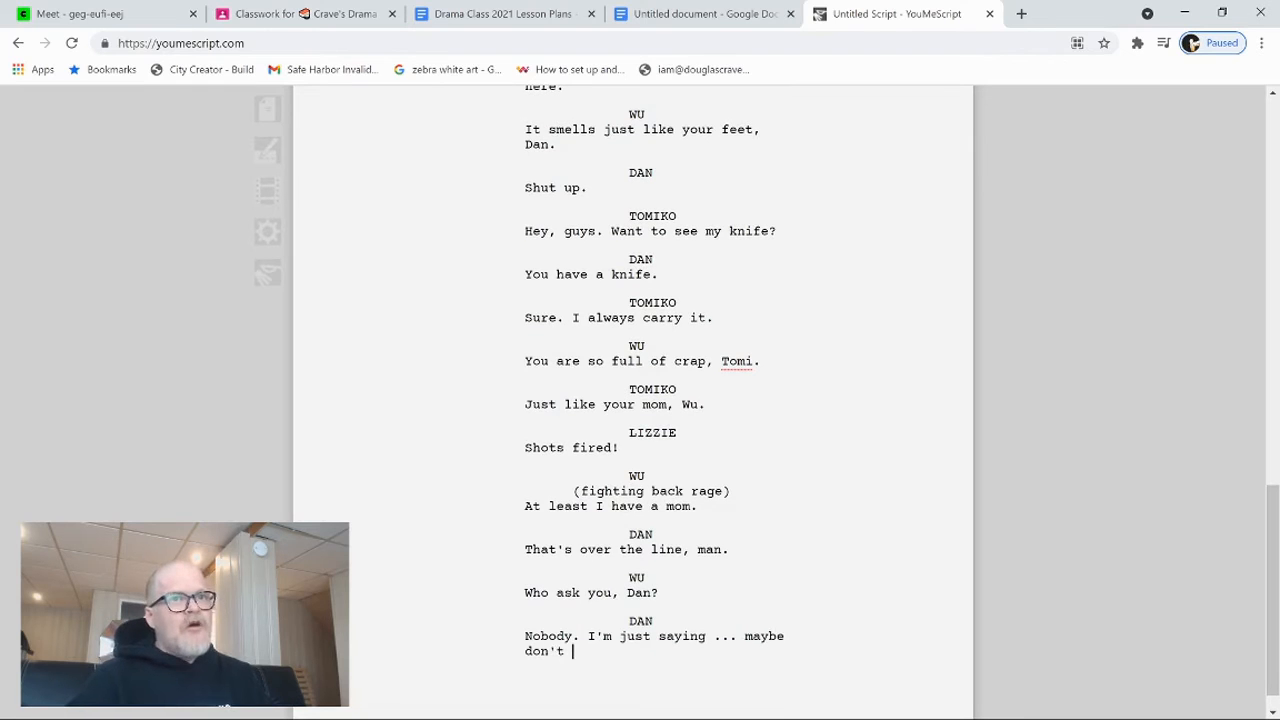
Step: Finish DAN's line as 'maybe don't piss off someone with a knife.', correcting the typo
{"action": "type", "text": "piss off"}
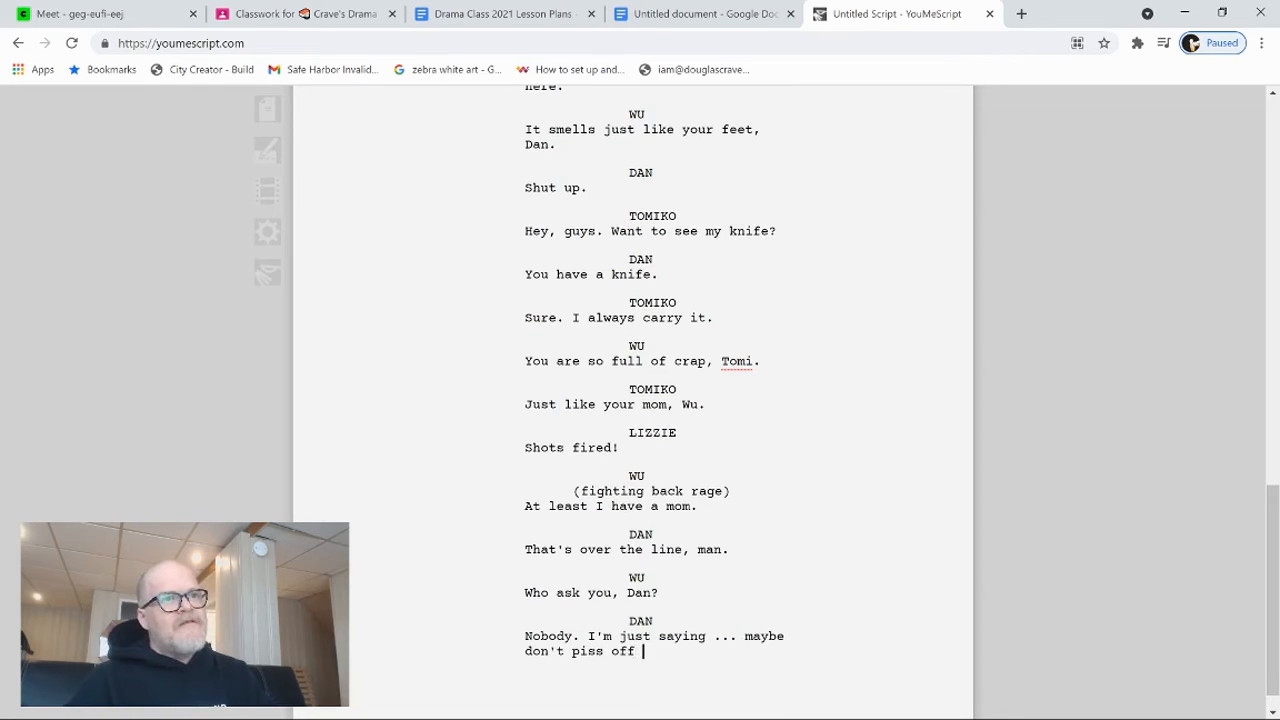
{"action": "type", "text": "soemb"}
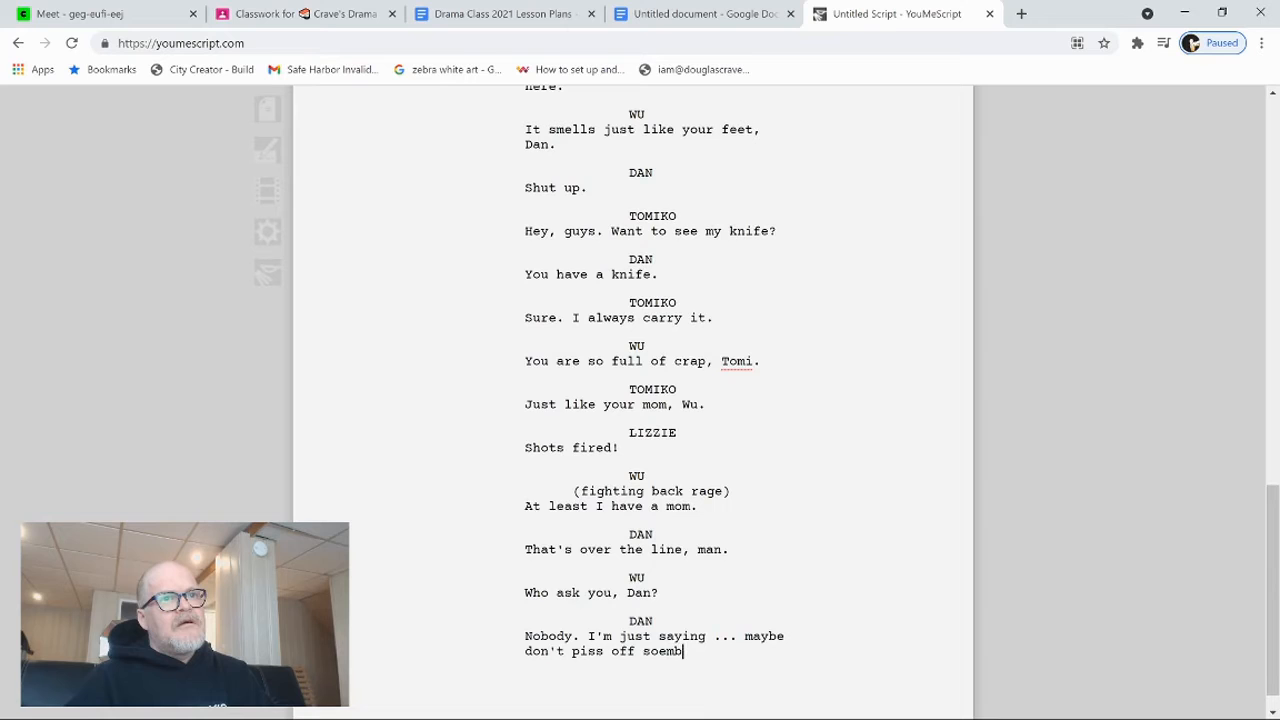
{"action": "key", "text": "Backspace"}
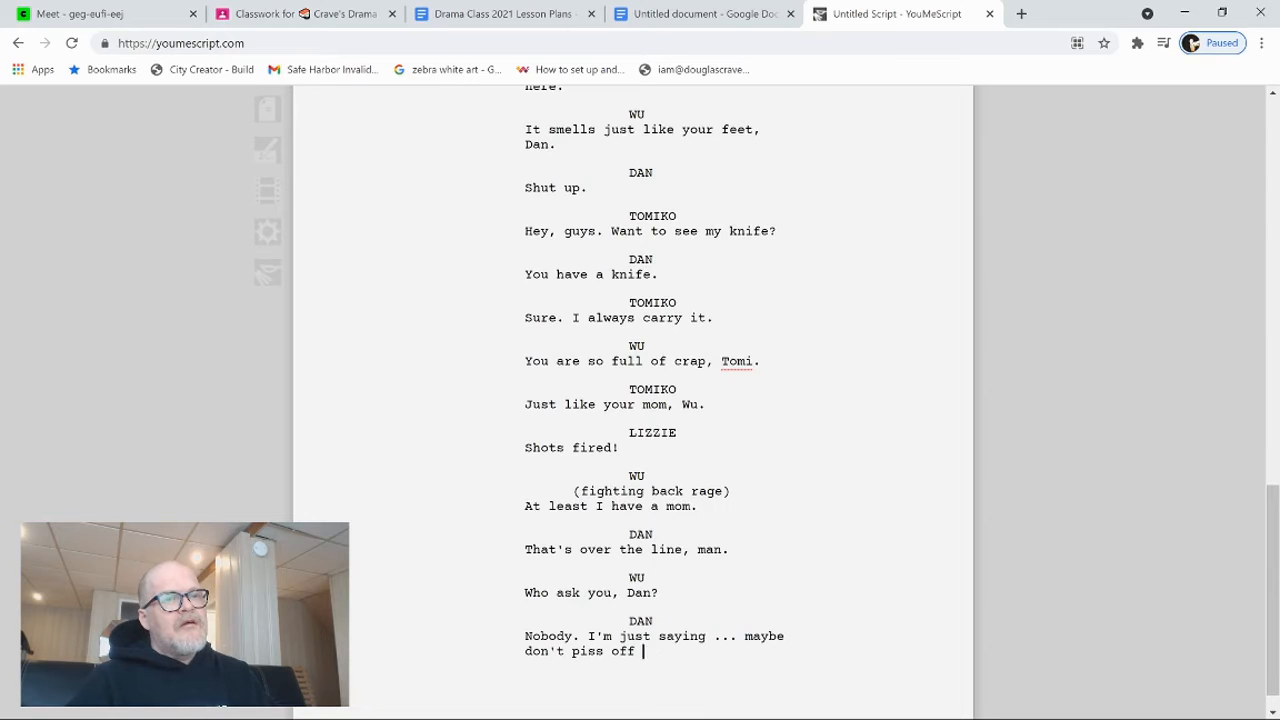
{"action": "type", "text": "someone with a"}
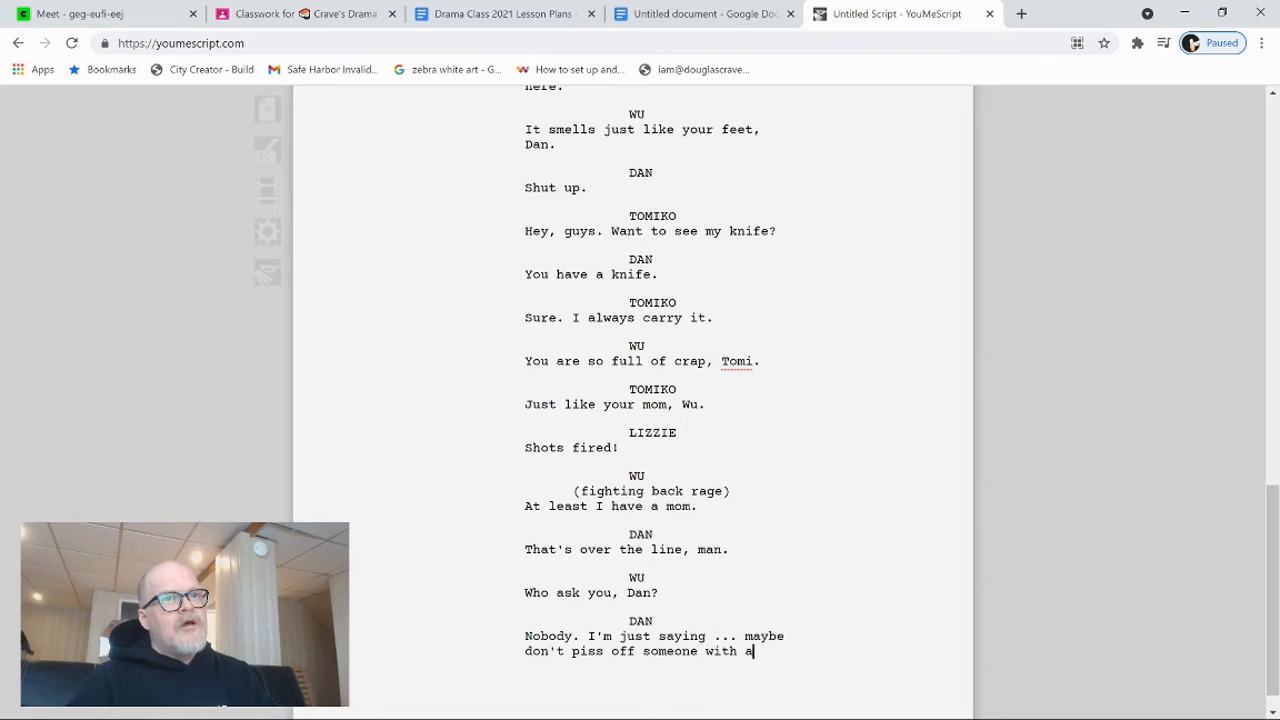
{"action": "type", "text": "knife."}
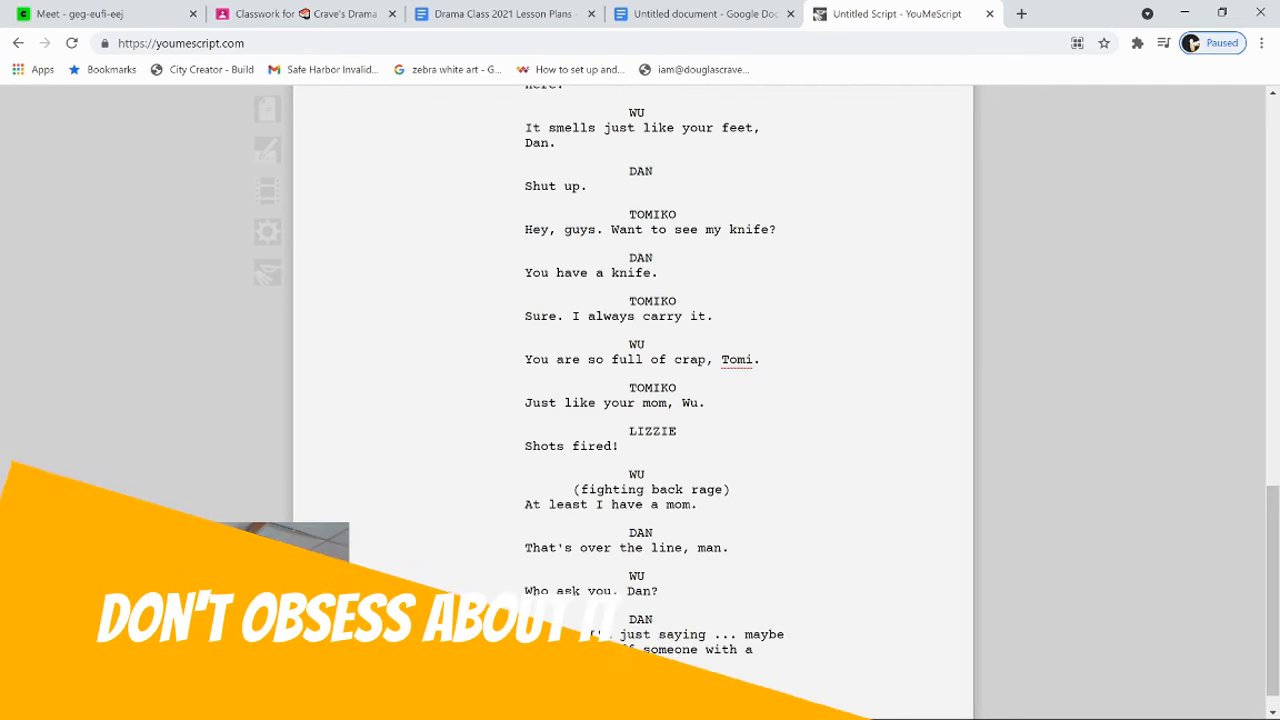
{"action": "scroll", "scroll_direction": "down", "scroll_amount": 3}
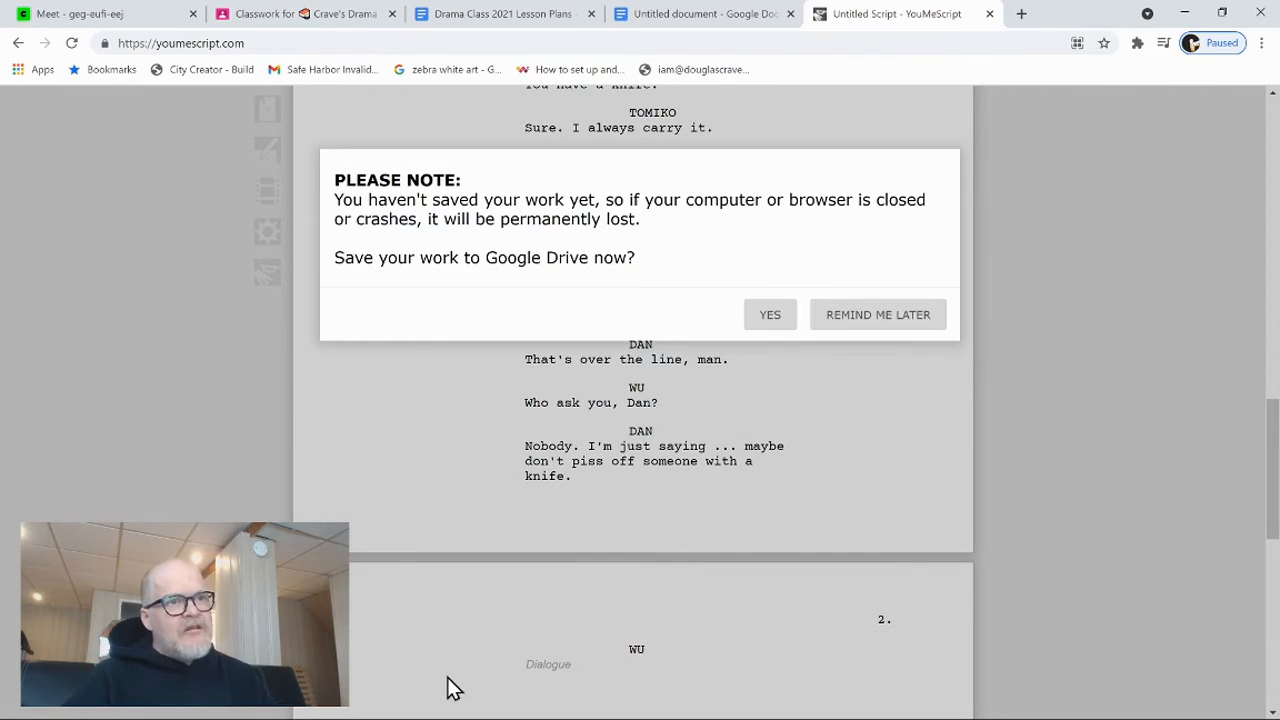
{"action": "mouse_move", "coordinate": [557, 673]}
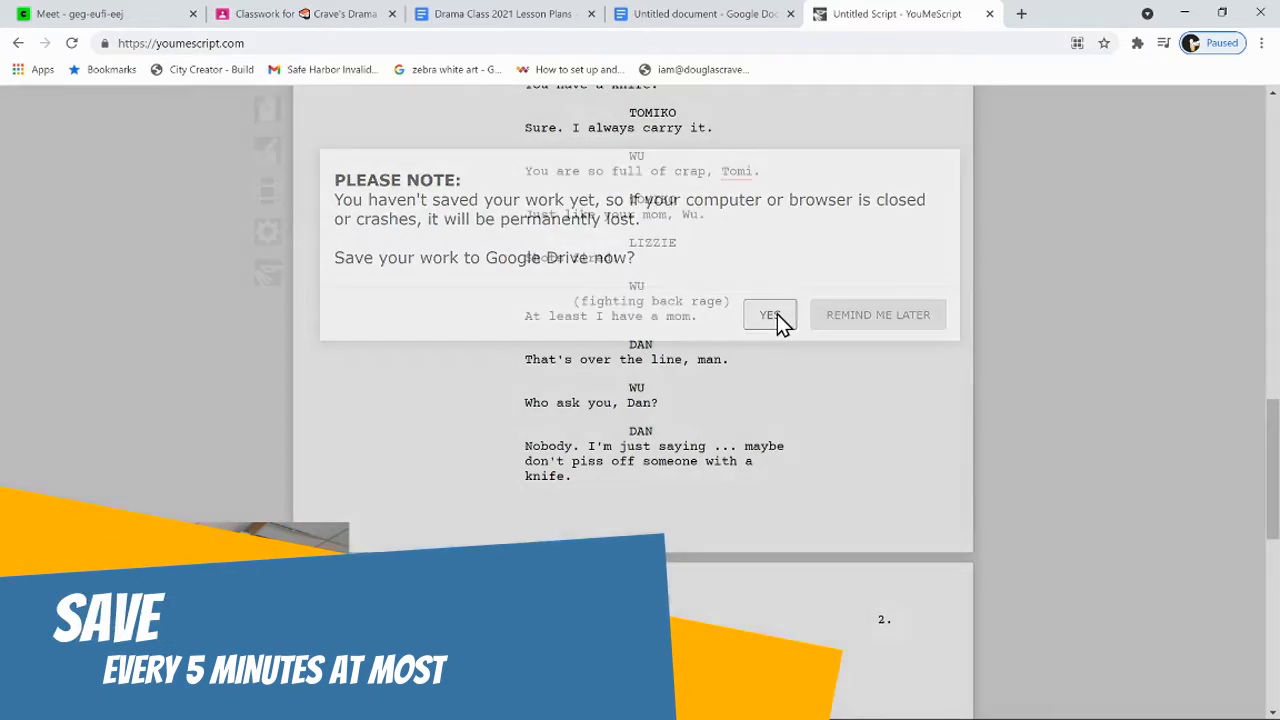
Step: Save the script to Google Drive as 'tomis knife' and acknowledge the autosave notice
{"action": "left_click", "coordinate": [770, 314]}
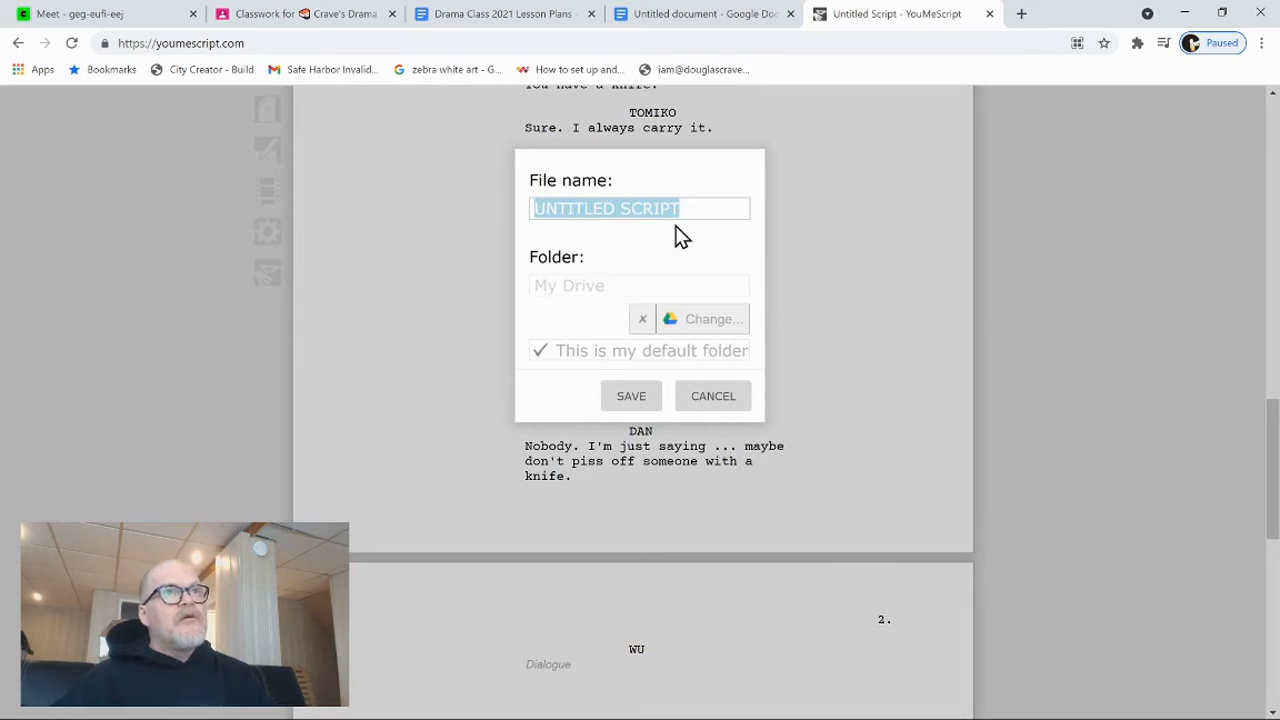
{"action": "type", "text": "tomi'"}
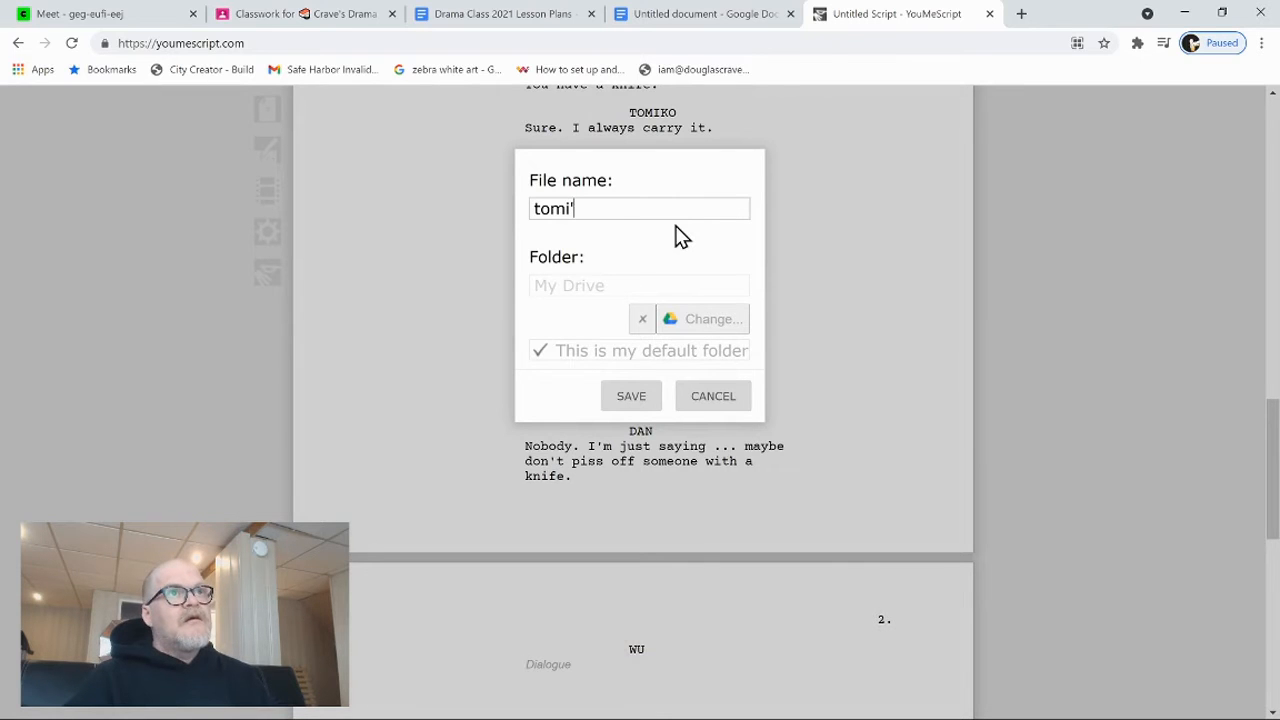
{"action": "left_click", "coordinate": [631, 395]}
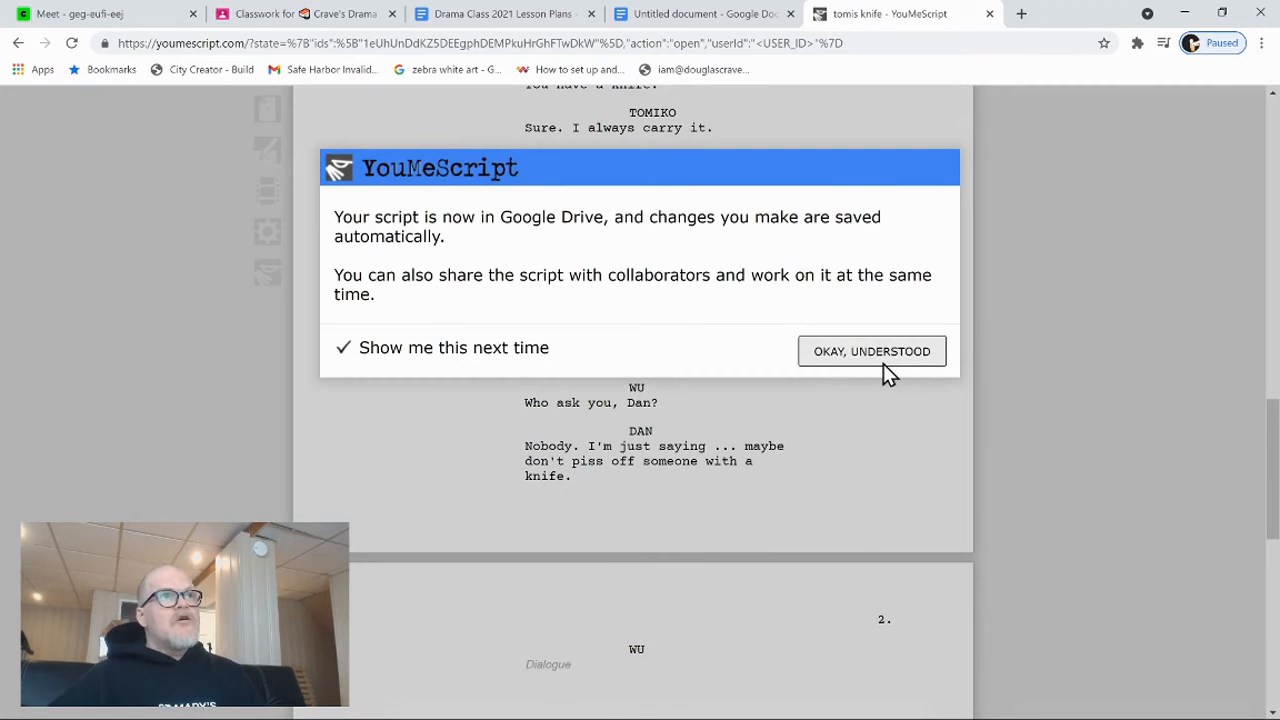
{"action": "left_click", "coordinate": [871, 351]}
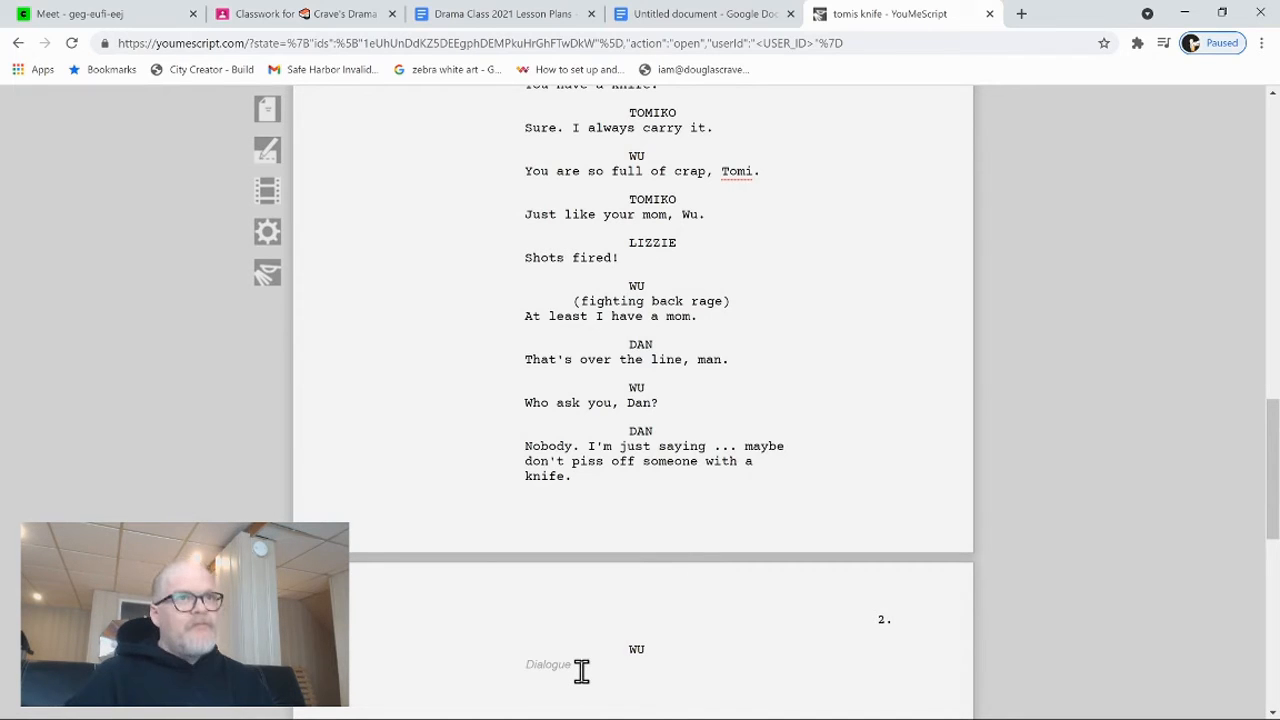
Step: Write Wu's 'She doesn't have a knife, idiot.' and Tomiko's answer 'Ah, yes. I do.'
{"action": "type", "text": "S"}
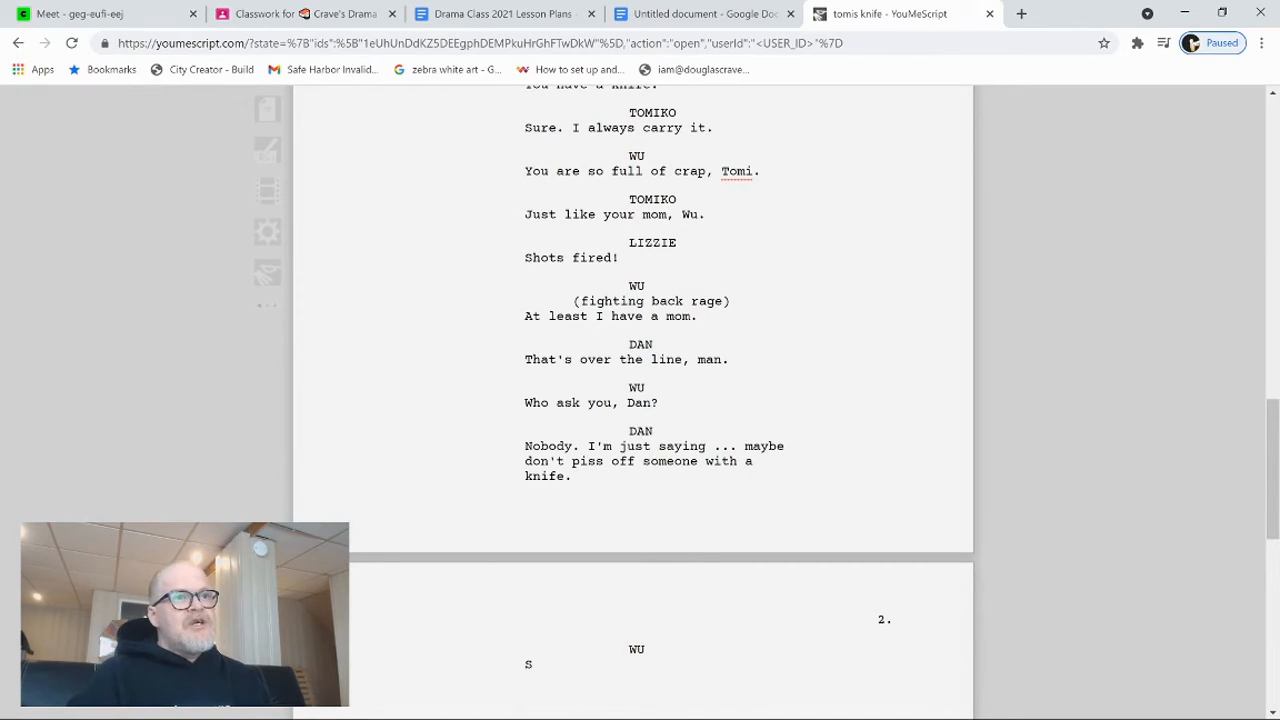
{"action": "type", "text": "She doesn't have a"}
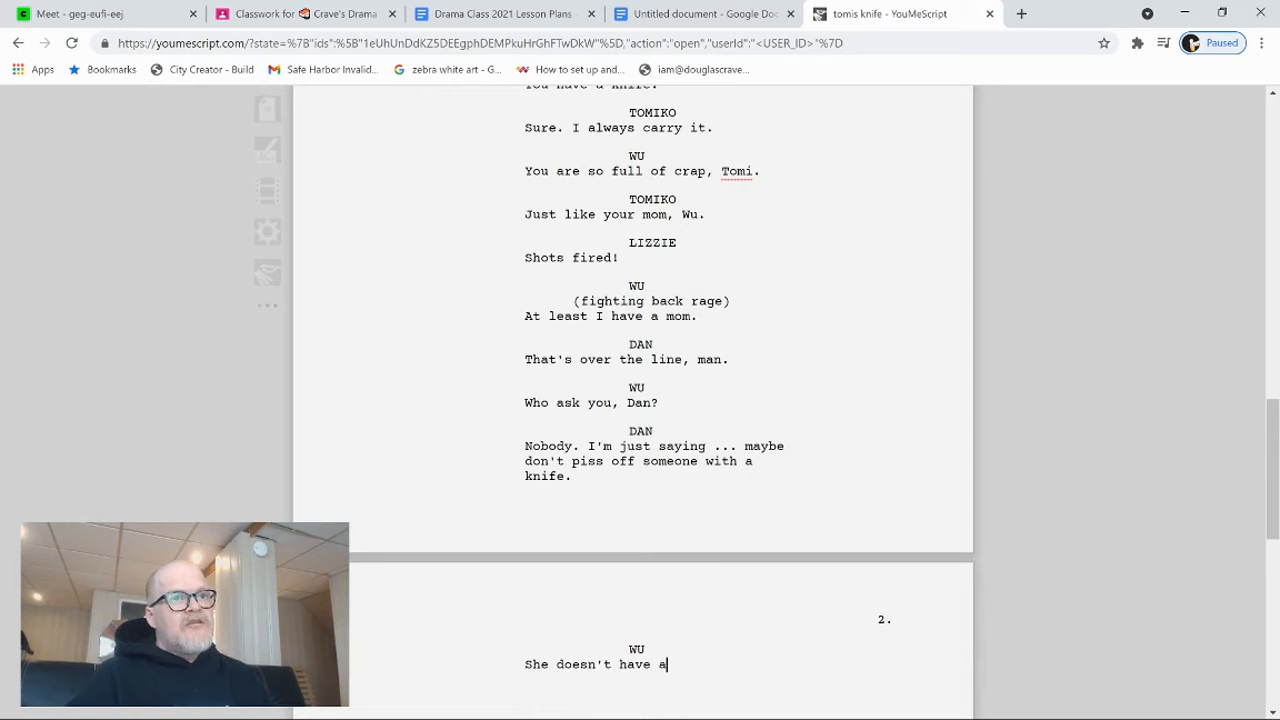
{"action": "type", "text": "knife, idiot."}
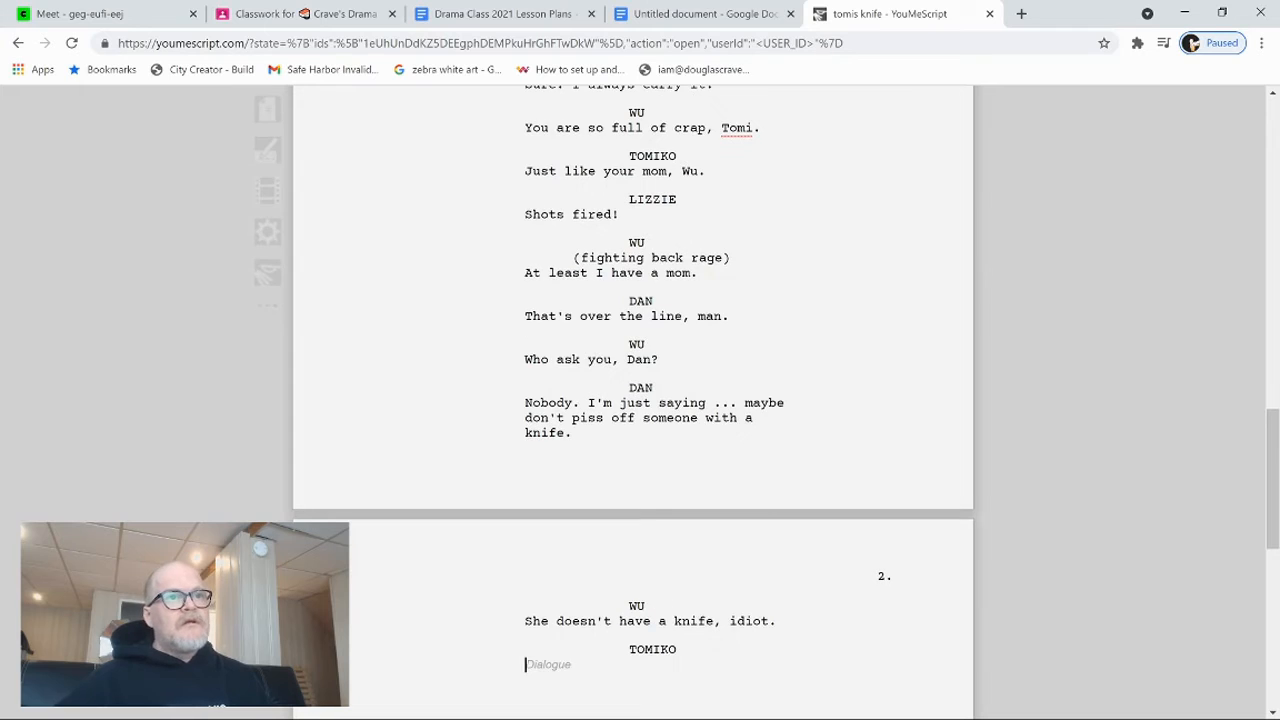
{"action": "type", "text": "Ah, yes. I do."}
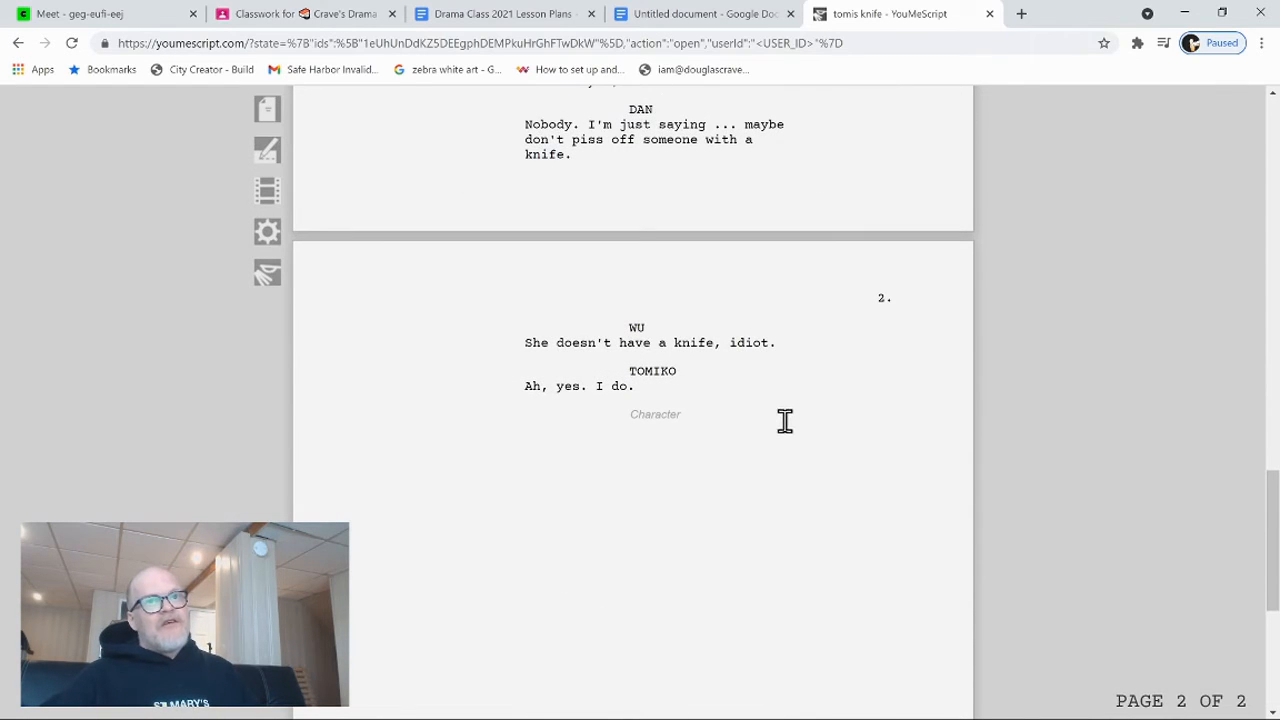
{"action": "mouse_move", "coordinate": [777, 423]}
{"action": "type", "text": "WU"}
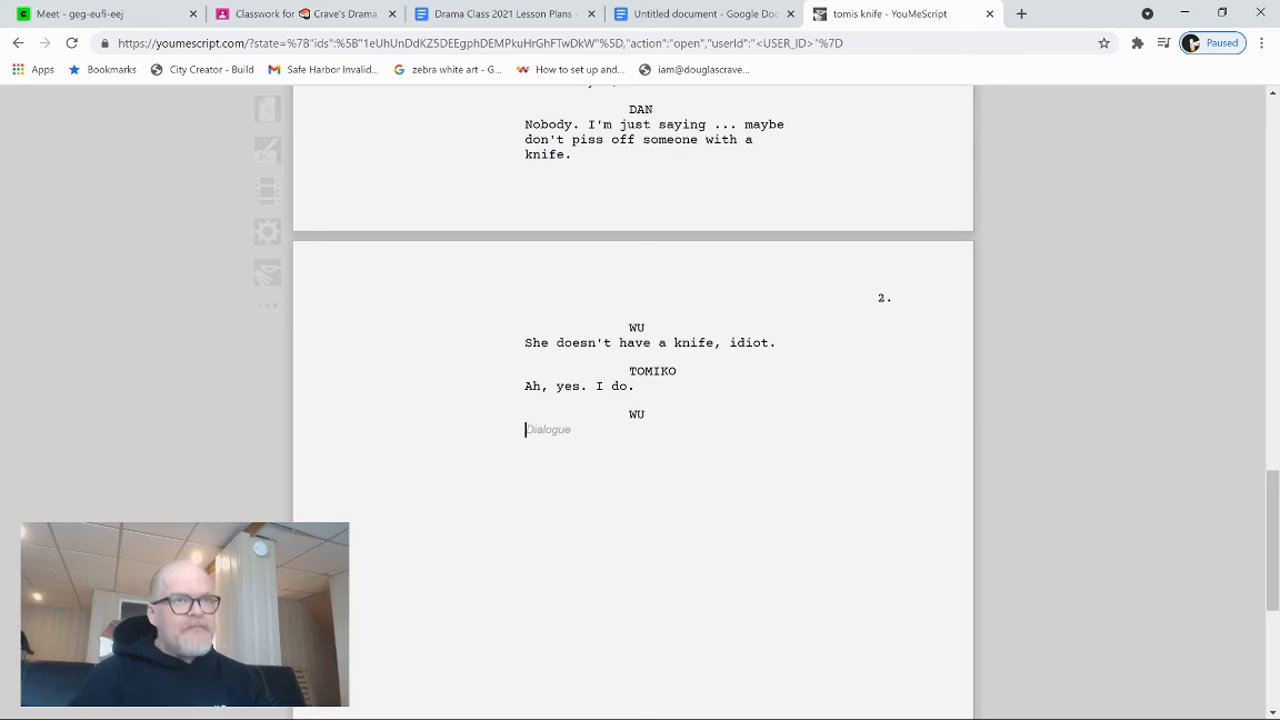
Step: Type Wu's dialogue 'Then show us. Show us your shiv, gangsta.' and start a new cue
{"action": "type", "text": "Then sho"}
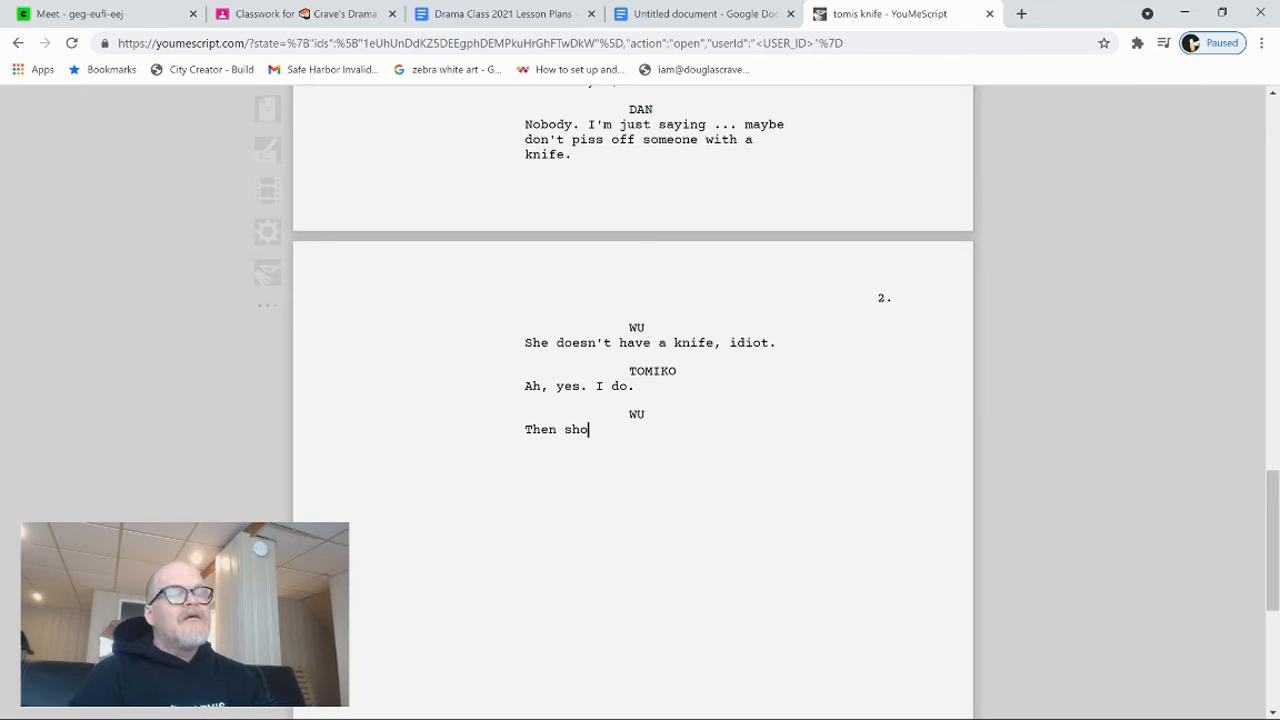
{"action": "type", "text": "w us."}
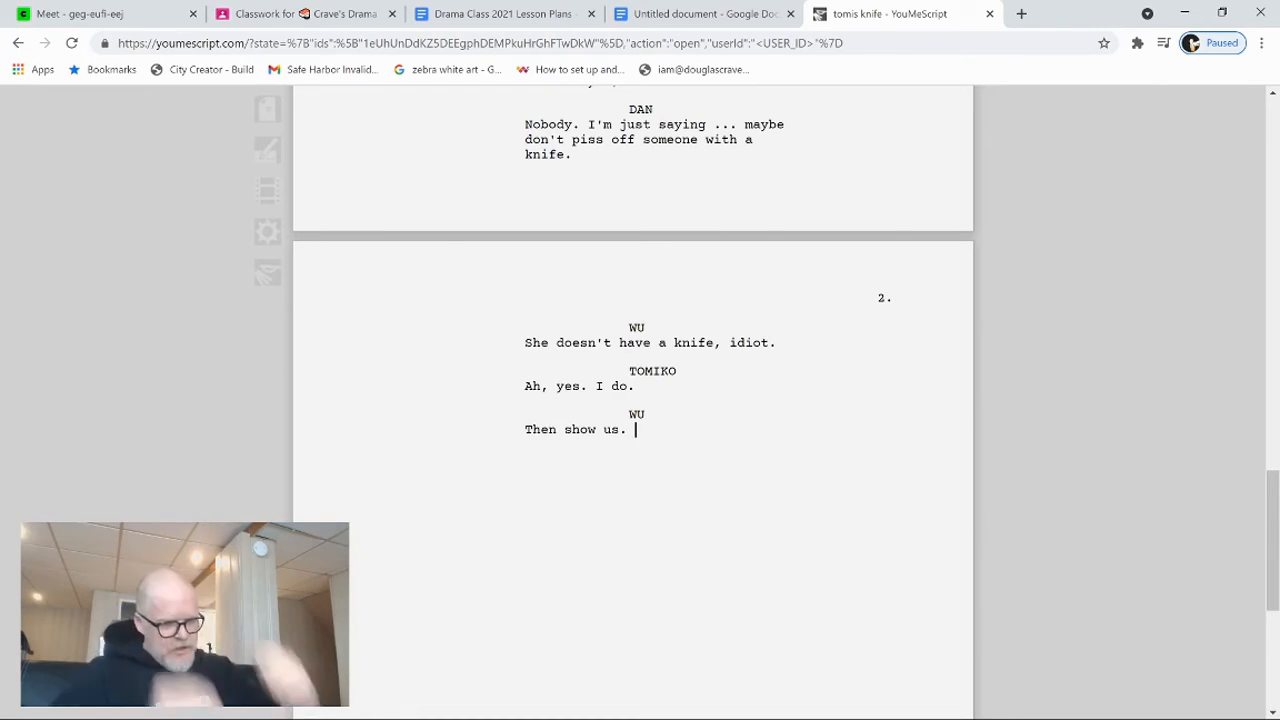
{"action": "type", "text": "Show us"}
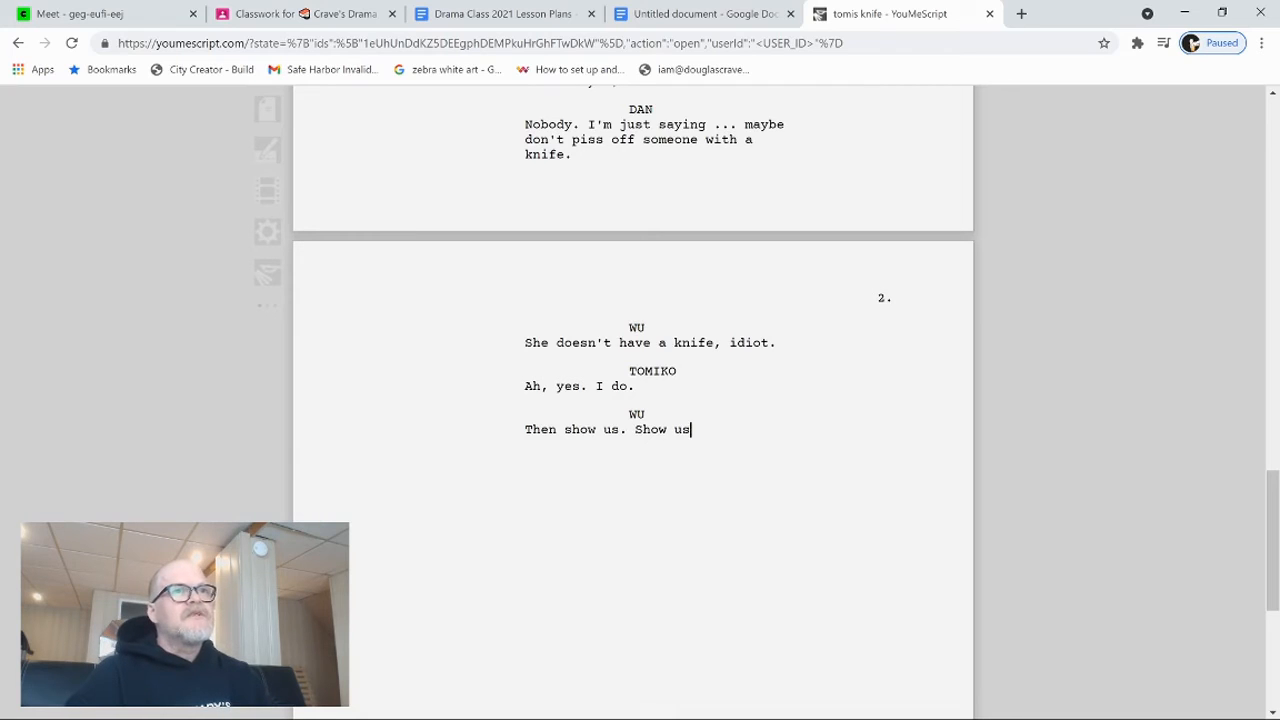
{"action": "type", "text": "your shive"}
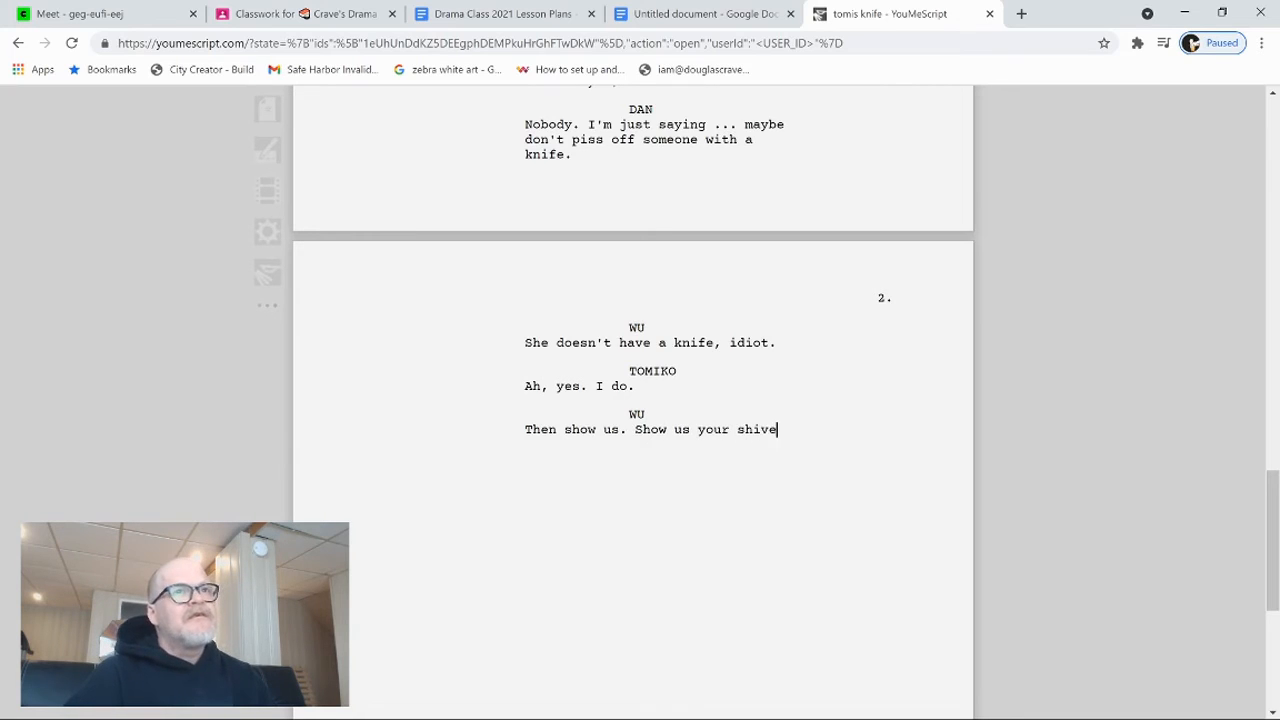
{"action": "type", "text": ", ganga"}
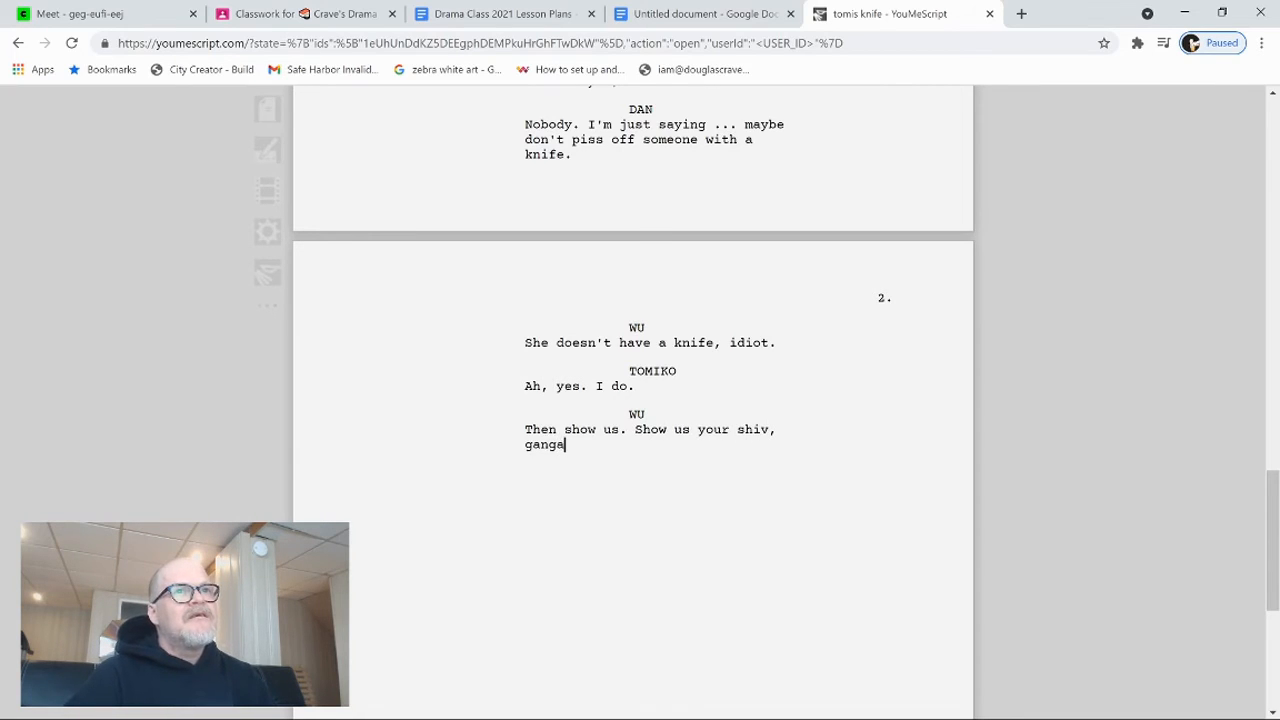
{"action": "type", "text": "sta."}
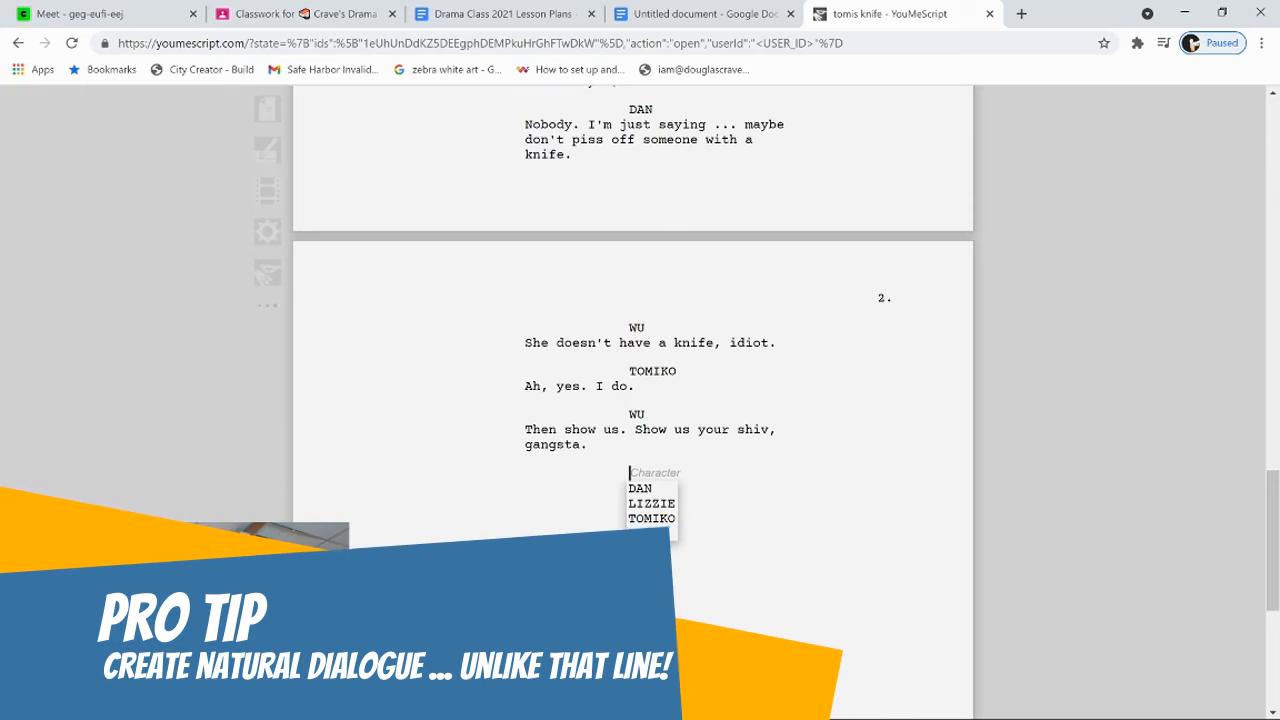
Step: Add the line 'The teacher will be here any second. So show us now.'
{"action": "left_click", "coordinate": [651, 503]}
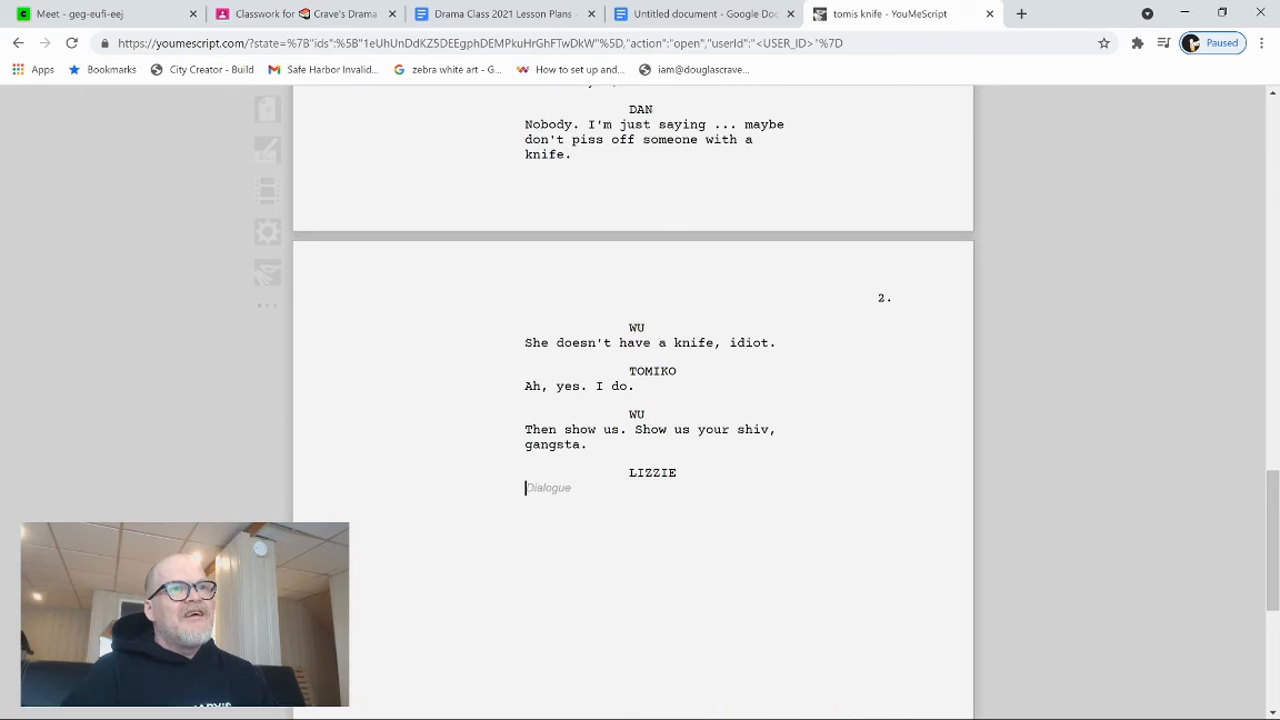
{"action": "type", "text": "The"}
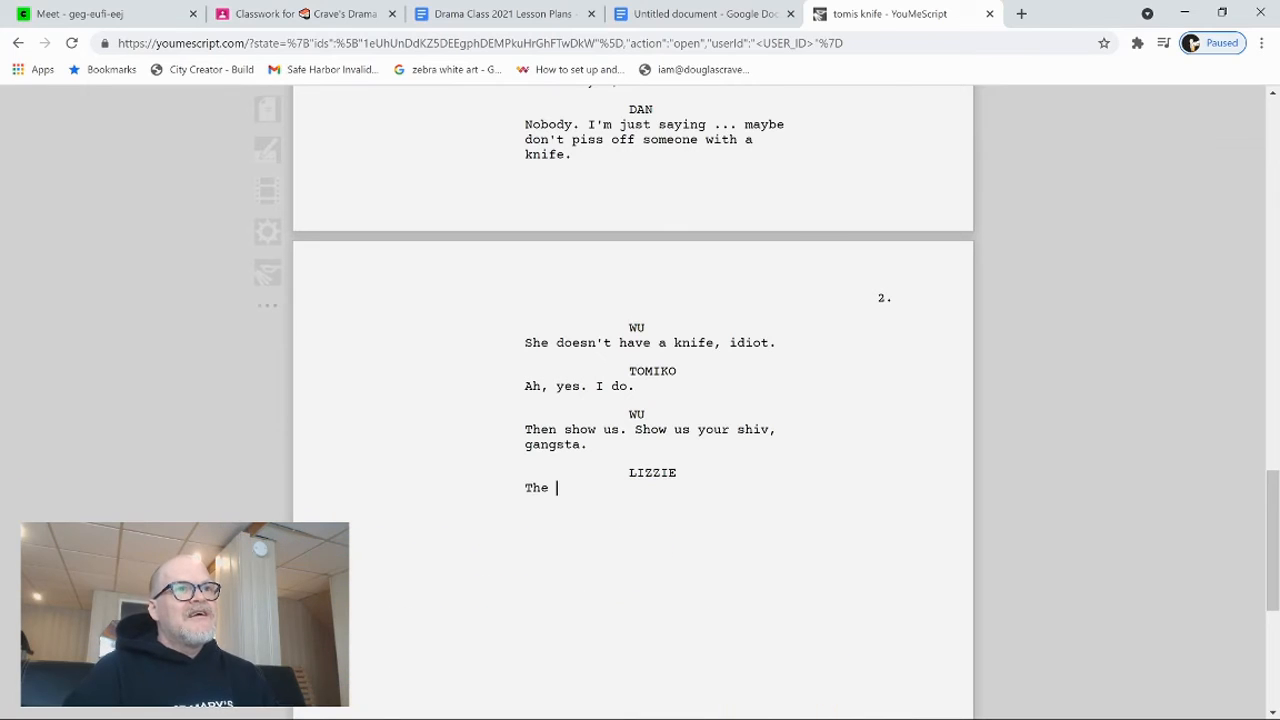
{"action": "type", "text": "teacher"}
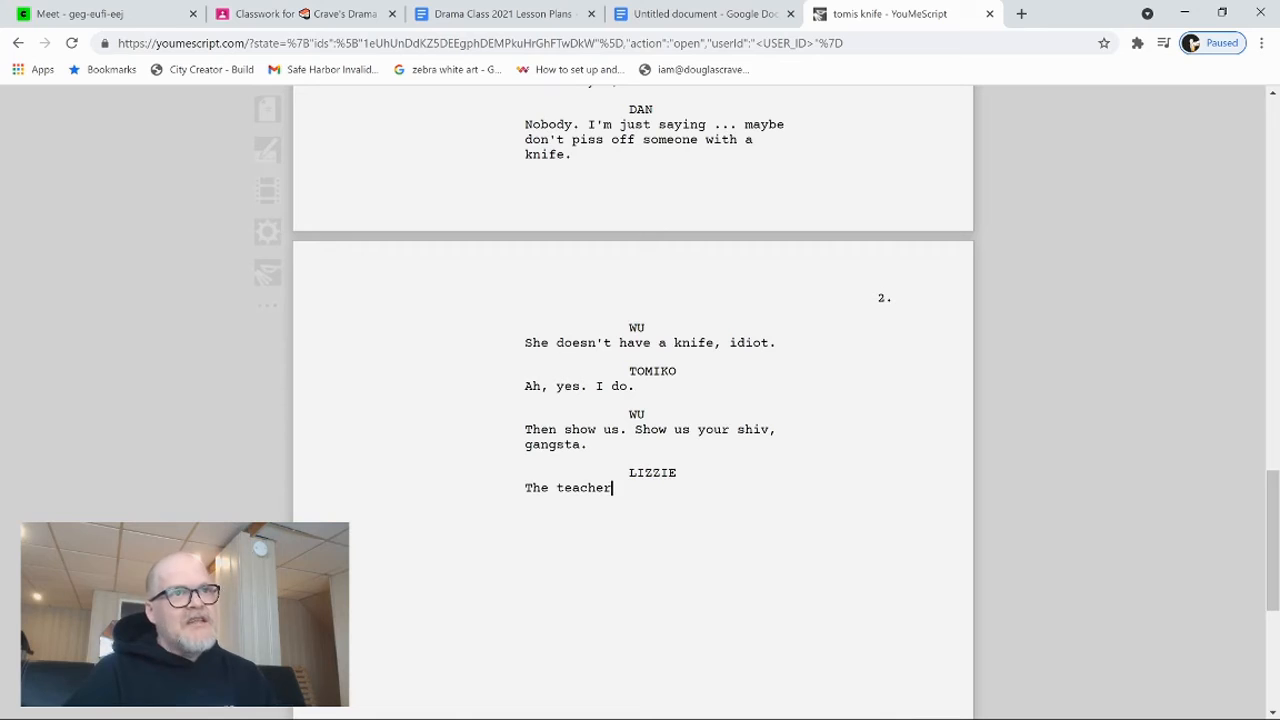
{"action": "type", "text": "will be he"}
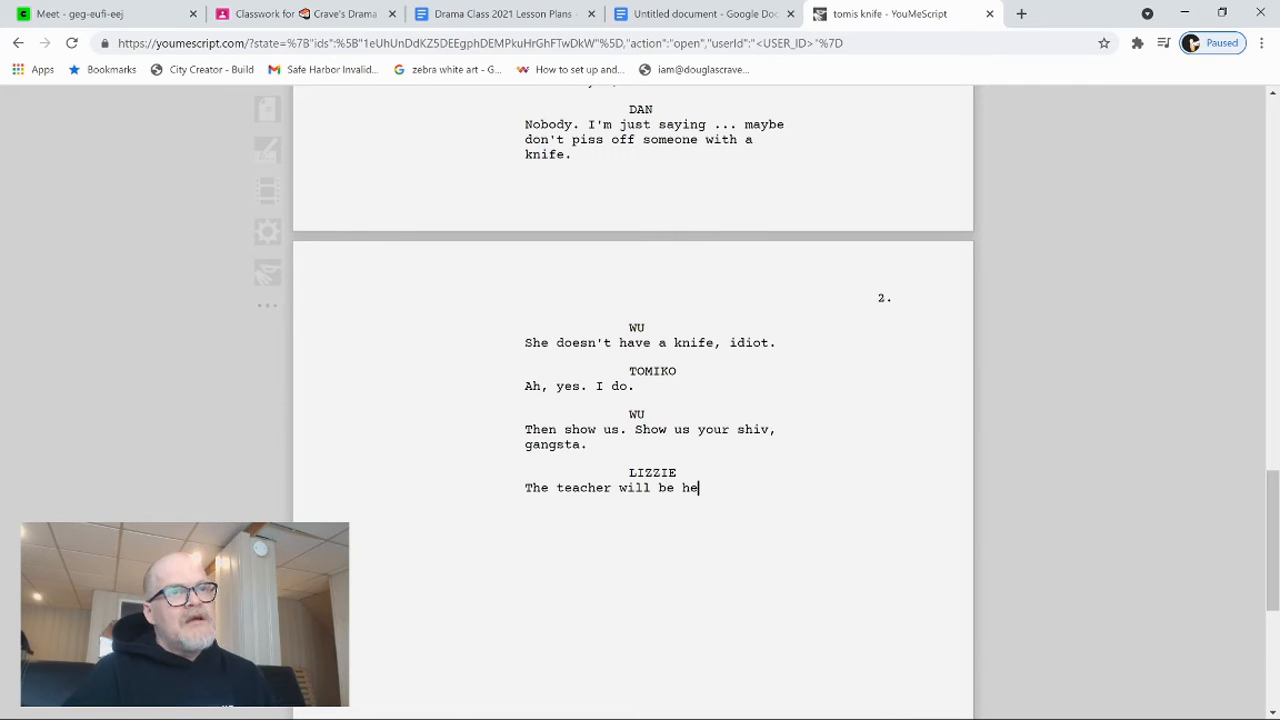
{"action": "type", "text": "re any second."}
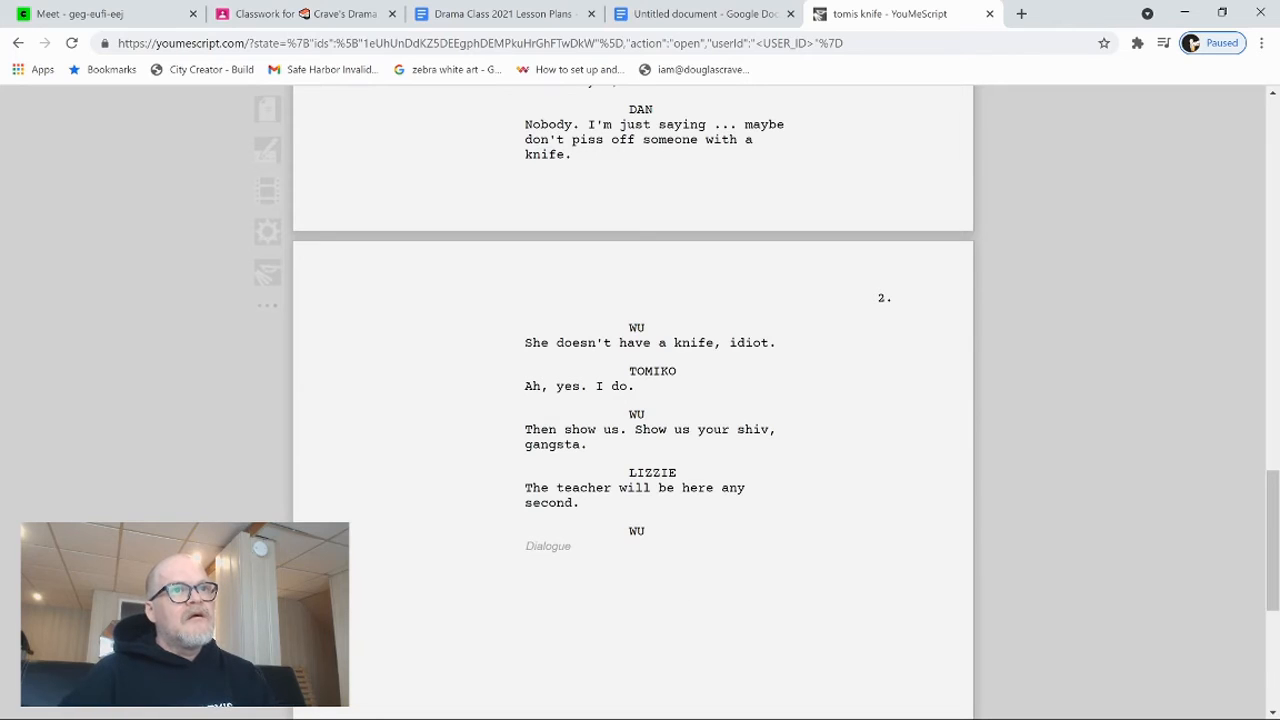
{"action": "type", "text": "So d"}
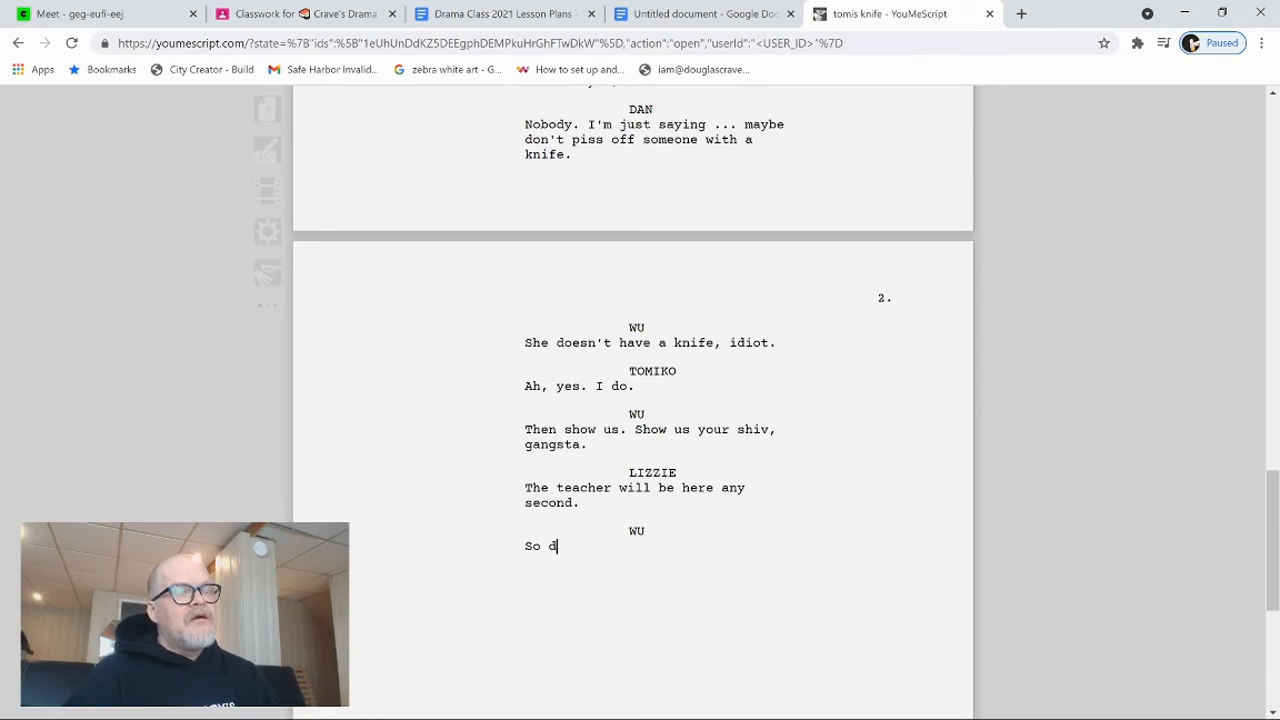
{"action": "type", "text": "o"}
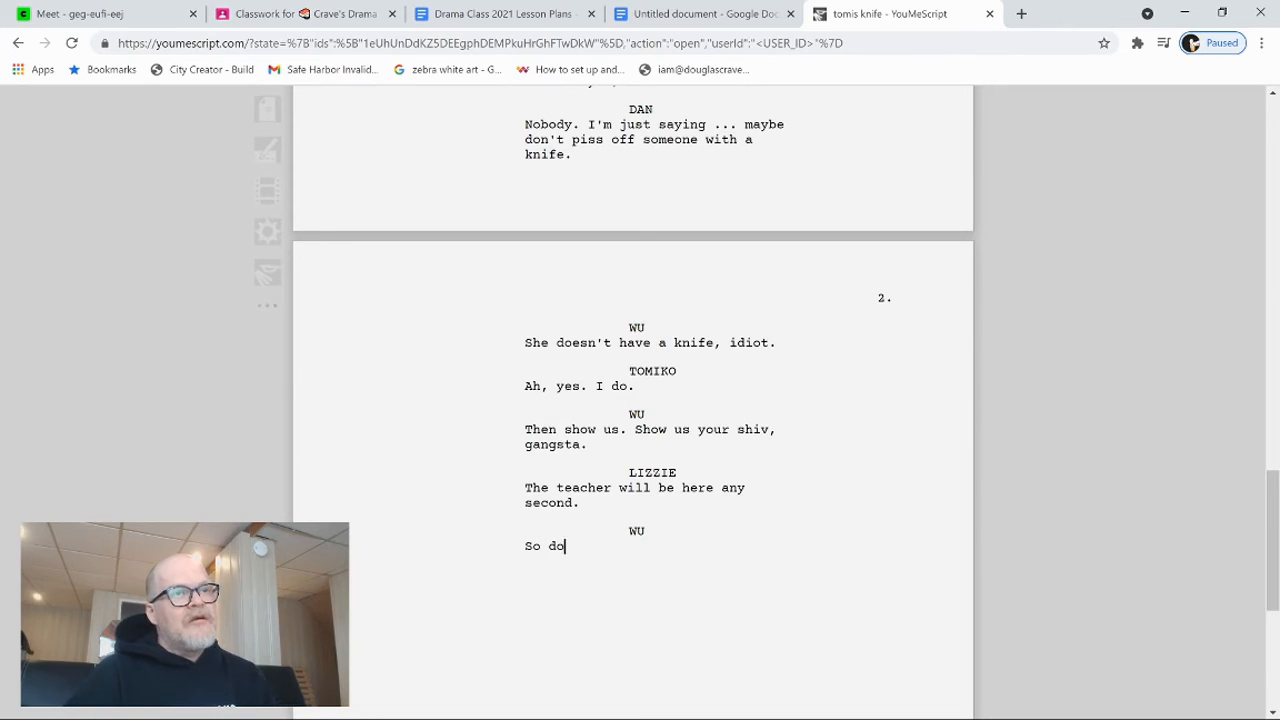
{"action": "type", "text": "show us now."}
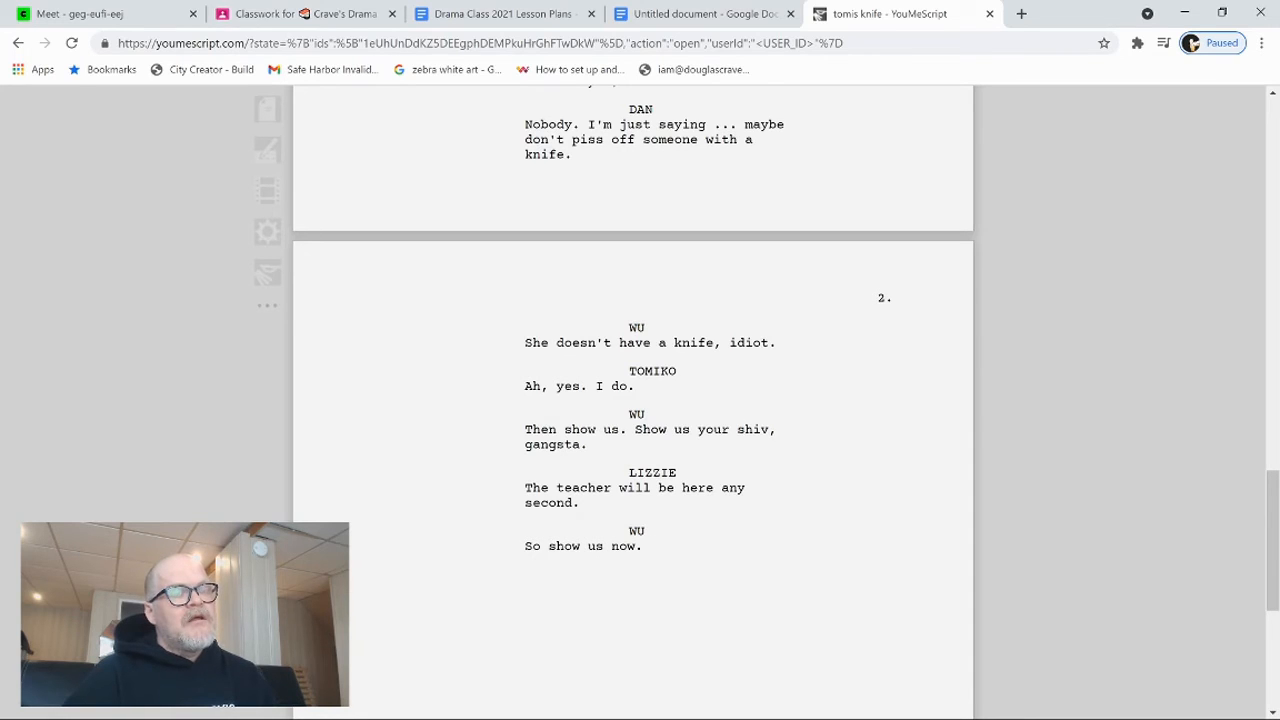
Step: Continue Wu's line with 'Let's see the "knife."'
{"action": "left_click", "coordinate": [648, 545]}
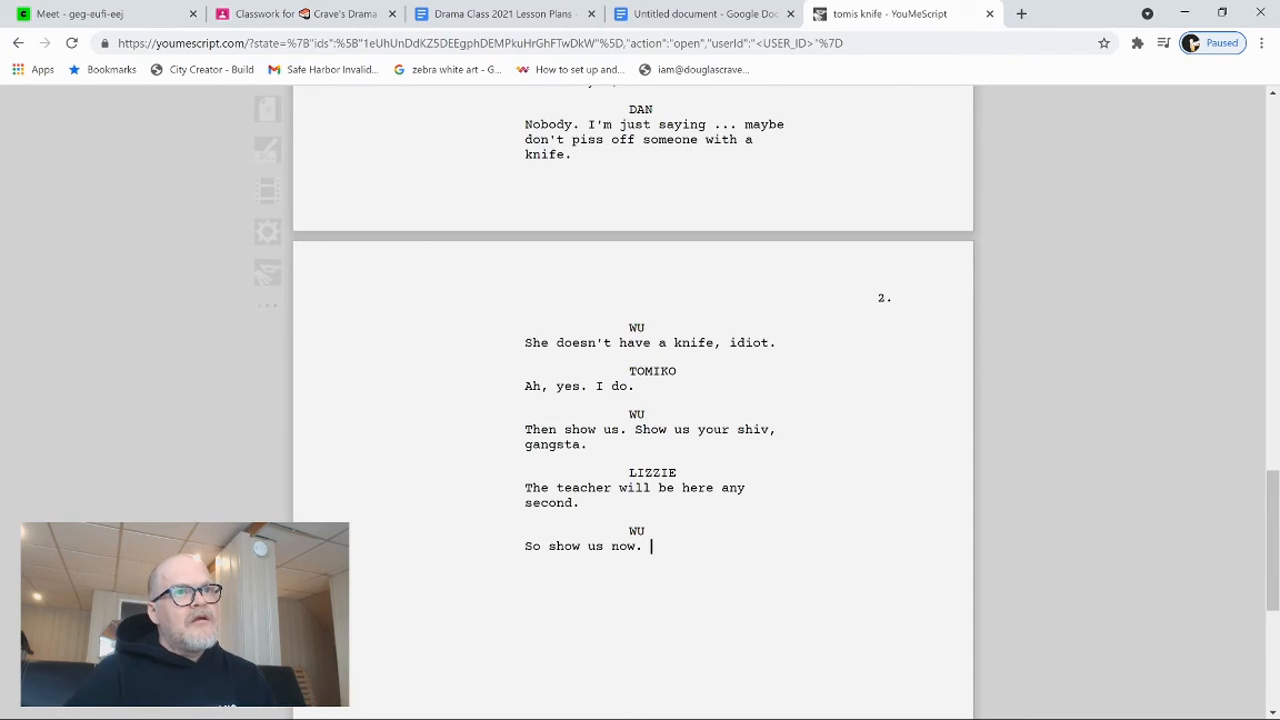
{"action": "type", "text": "Let's see the"}
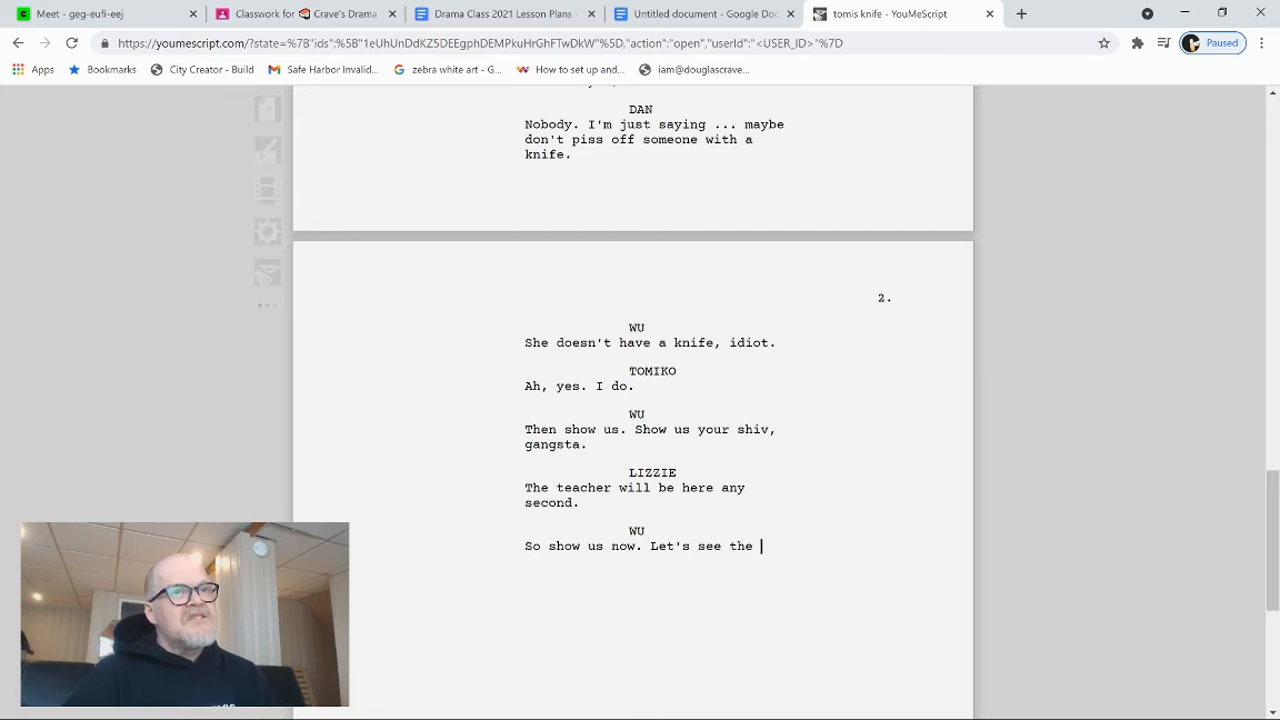
{"action": "type", "text": "\"knife.\""}
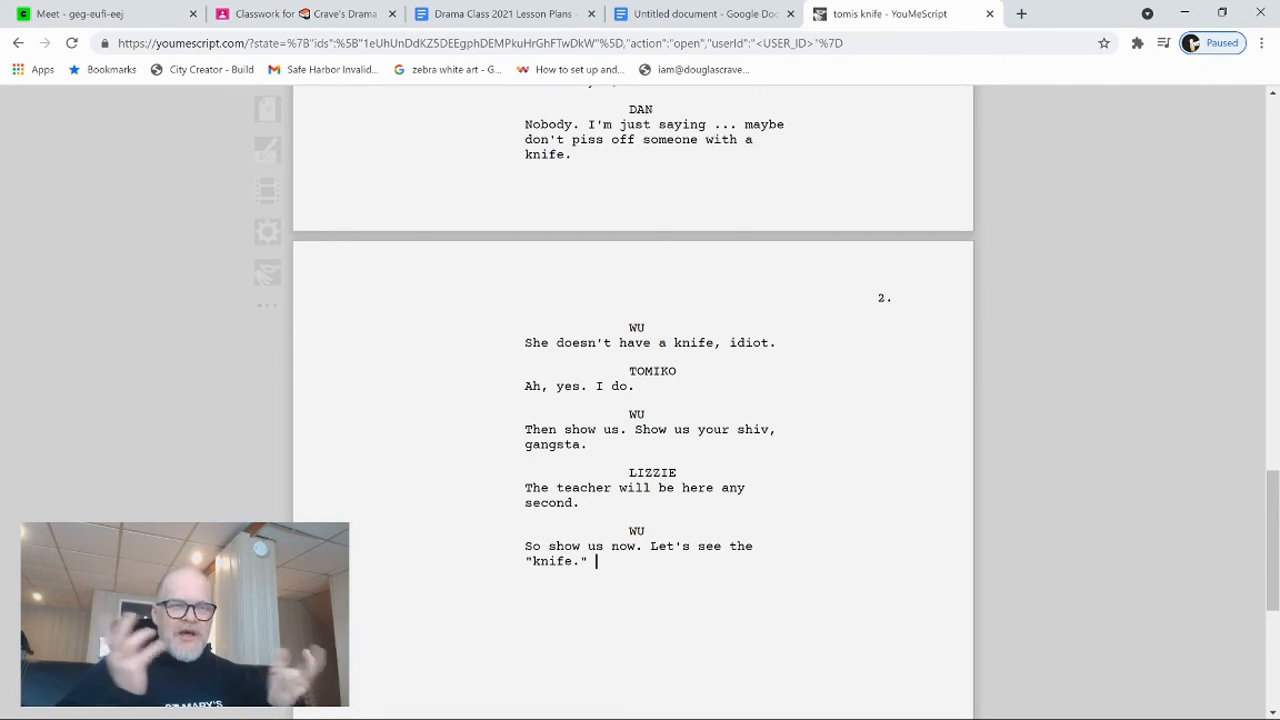
{"action": "type", "text": "Come on."}
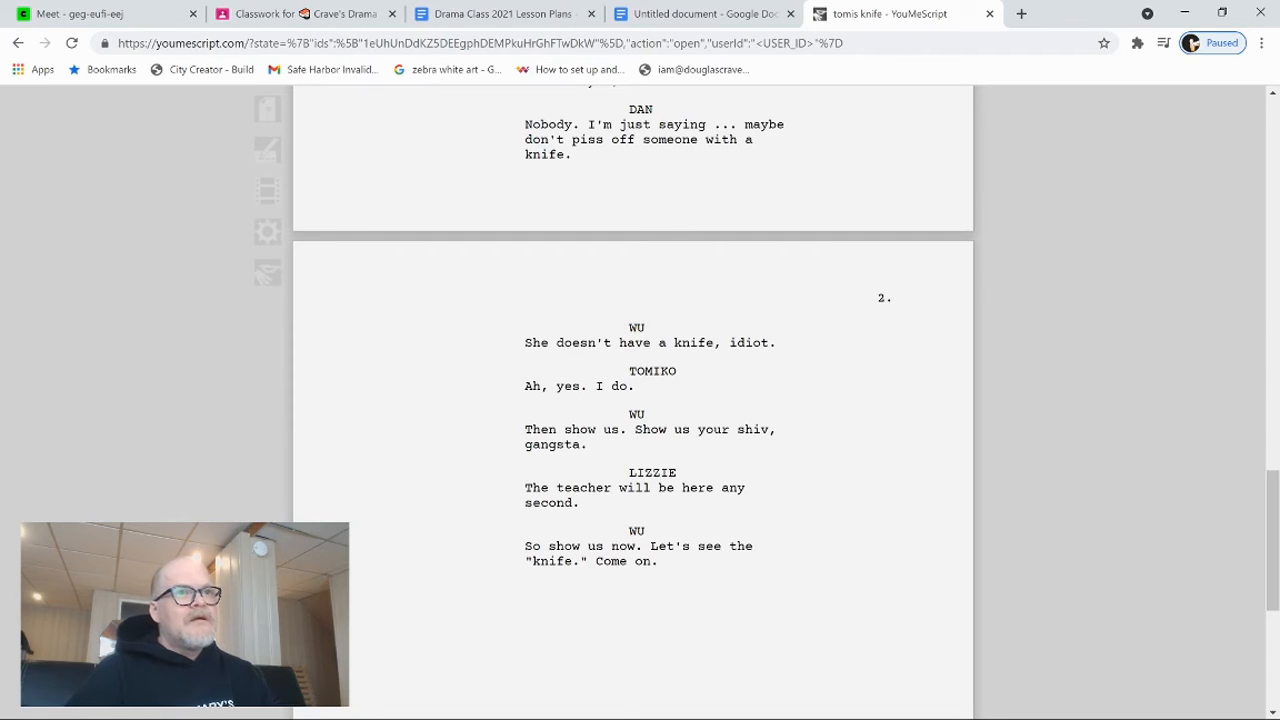
{"action": "type", "text": "Bri"}
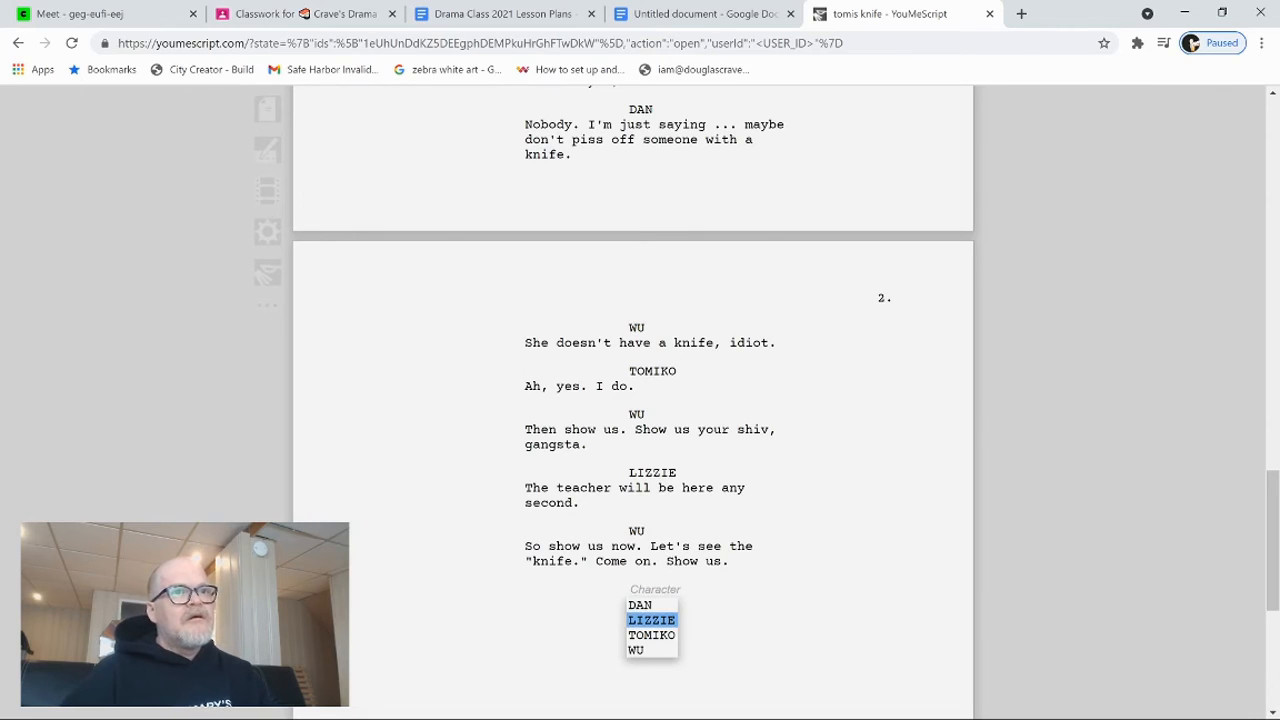
Step: Add Dan agreeing: 'Yeah, I want to see...'
{"action": "left_click", "coordinate": [639, 605]}
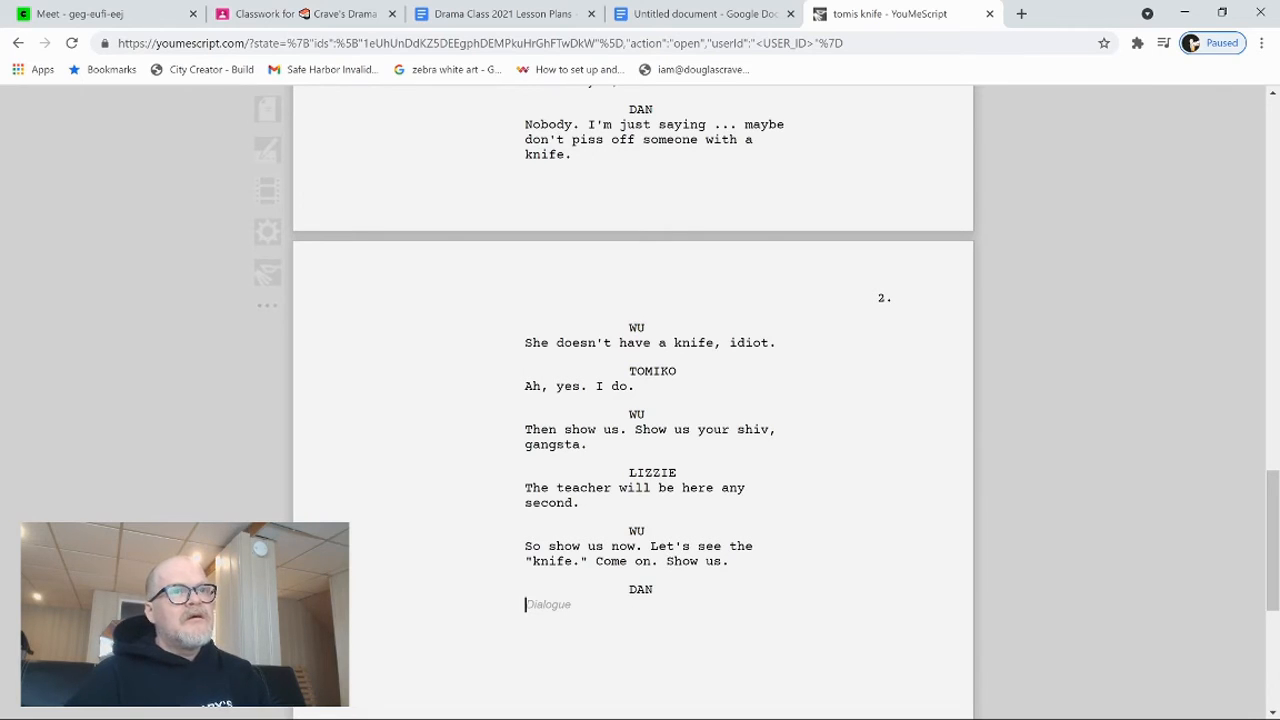
{"action": "type", "text": "Yeah, I"}
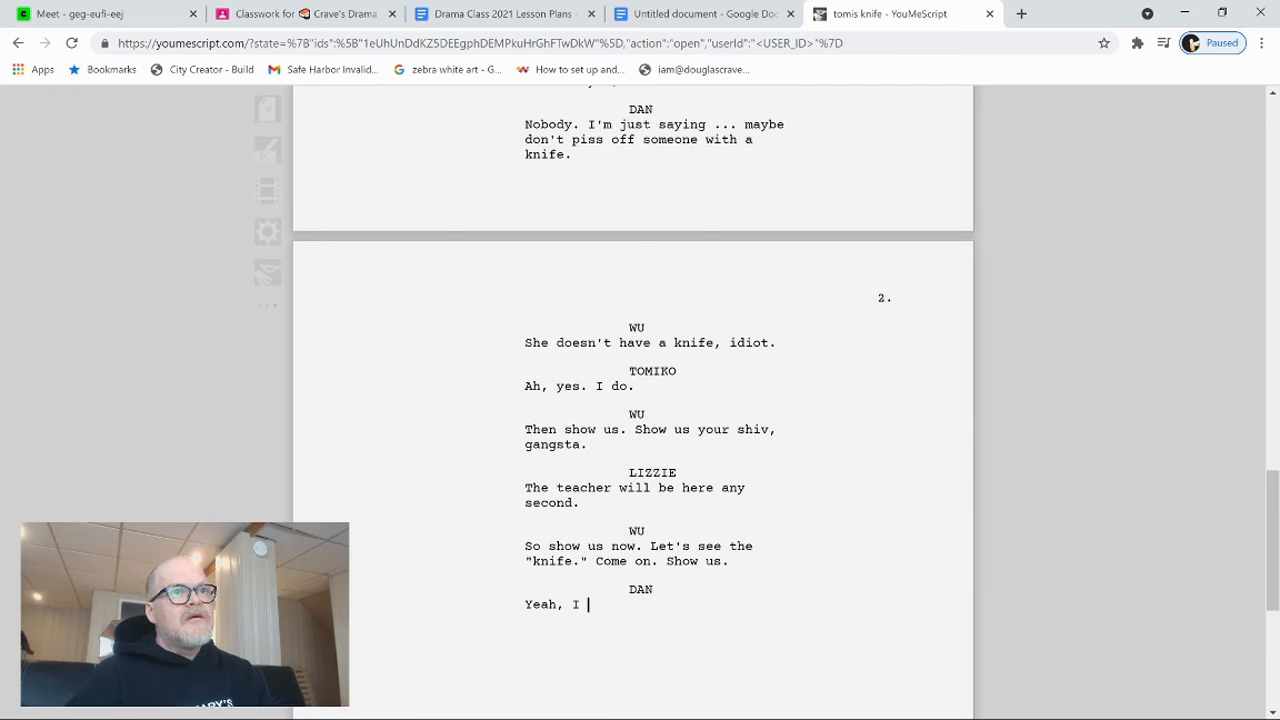
{"action": "type", "text": "want to"}
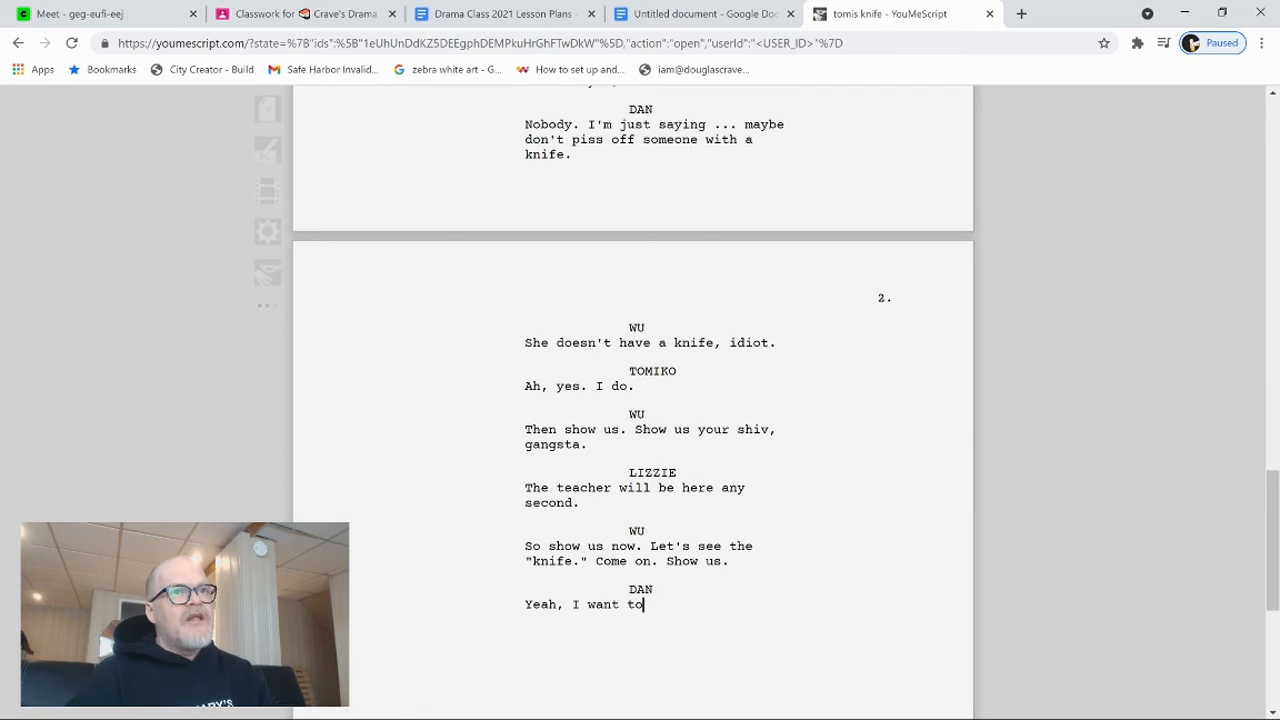
{"action": "type", "text": "see it too."}
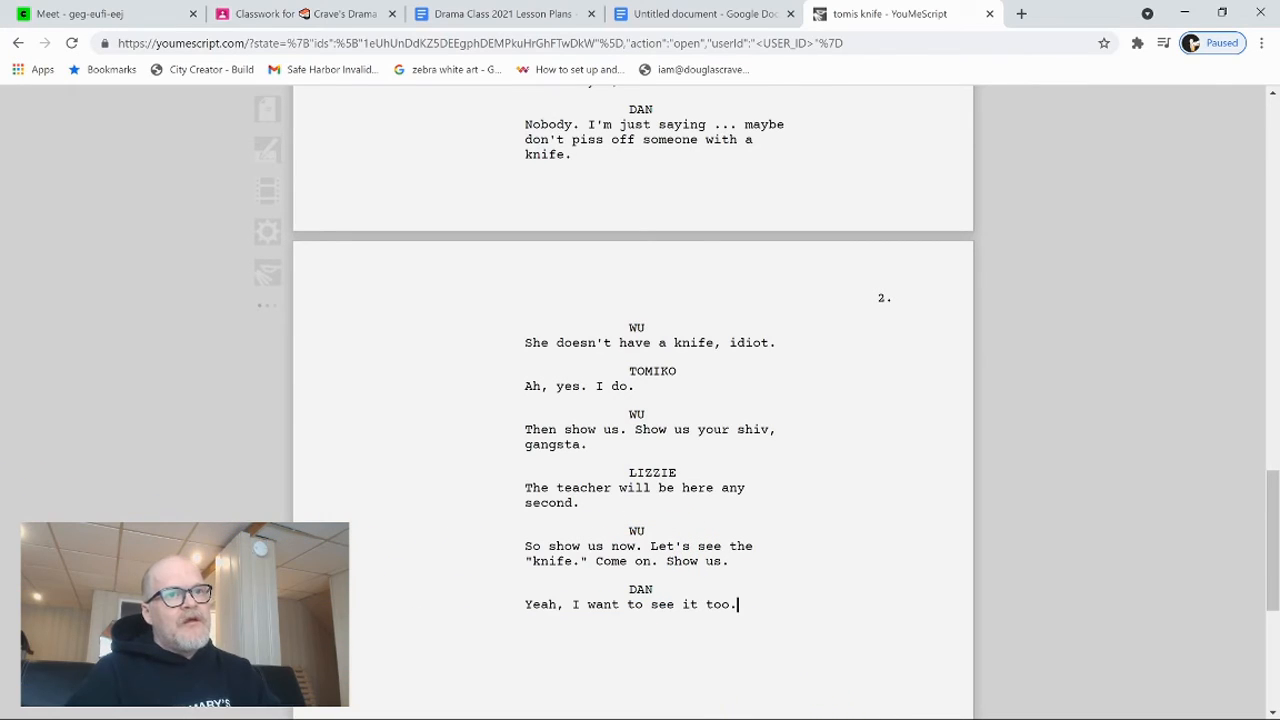
Step: Add Tomiko's 'It's okay, Lizzie.' with her reaching into her purse
{"action": "double_click", "coordinate": [543, 604]}
{"action": "type", "text": "TOMIKO"}
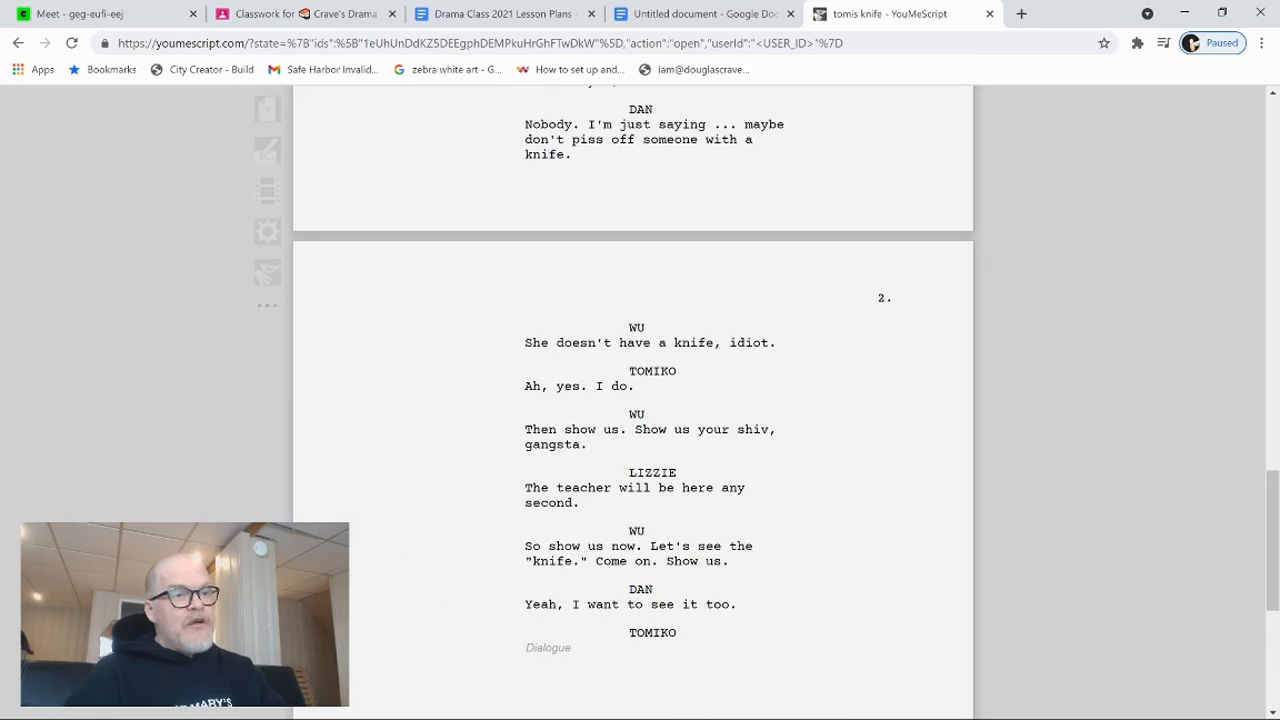
{"action": "type", "text": "It's okay,"}
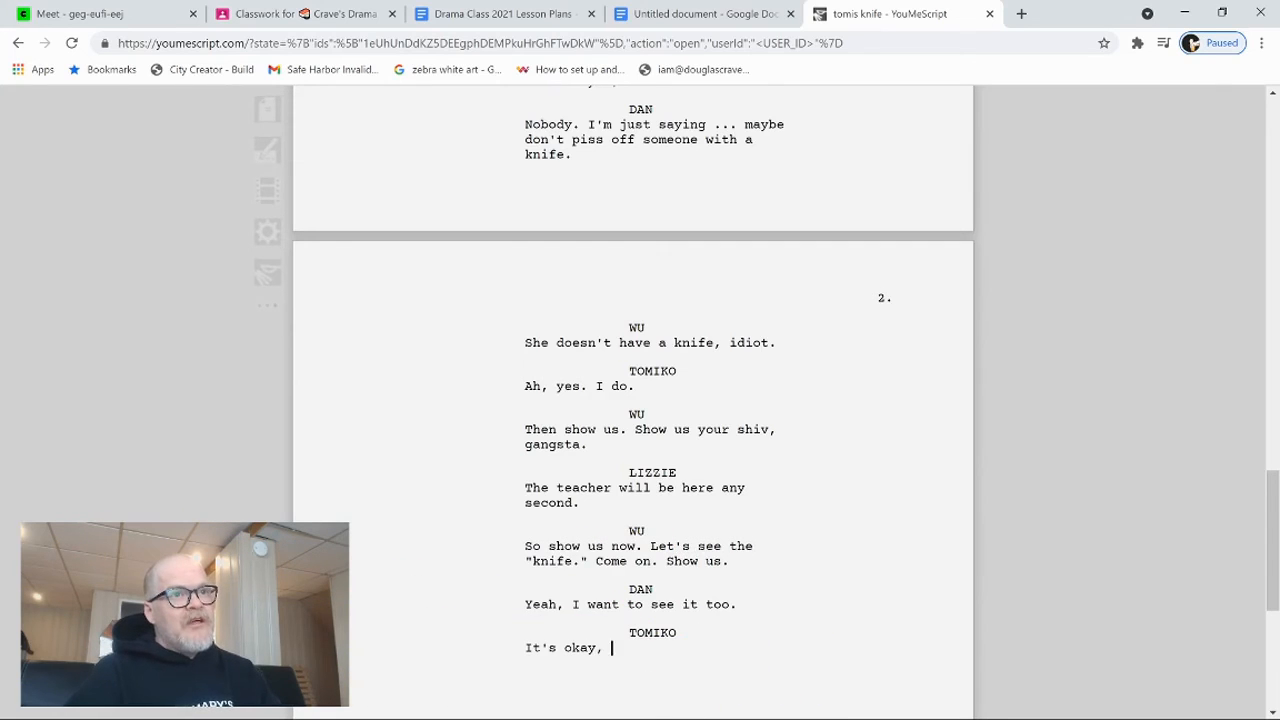
{"action": "type", "text": "Lizzie."}
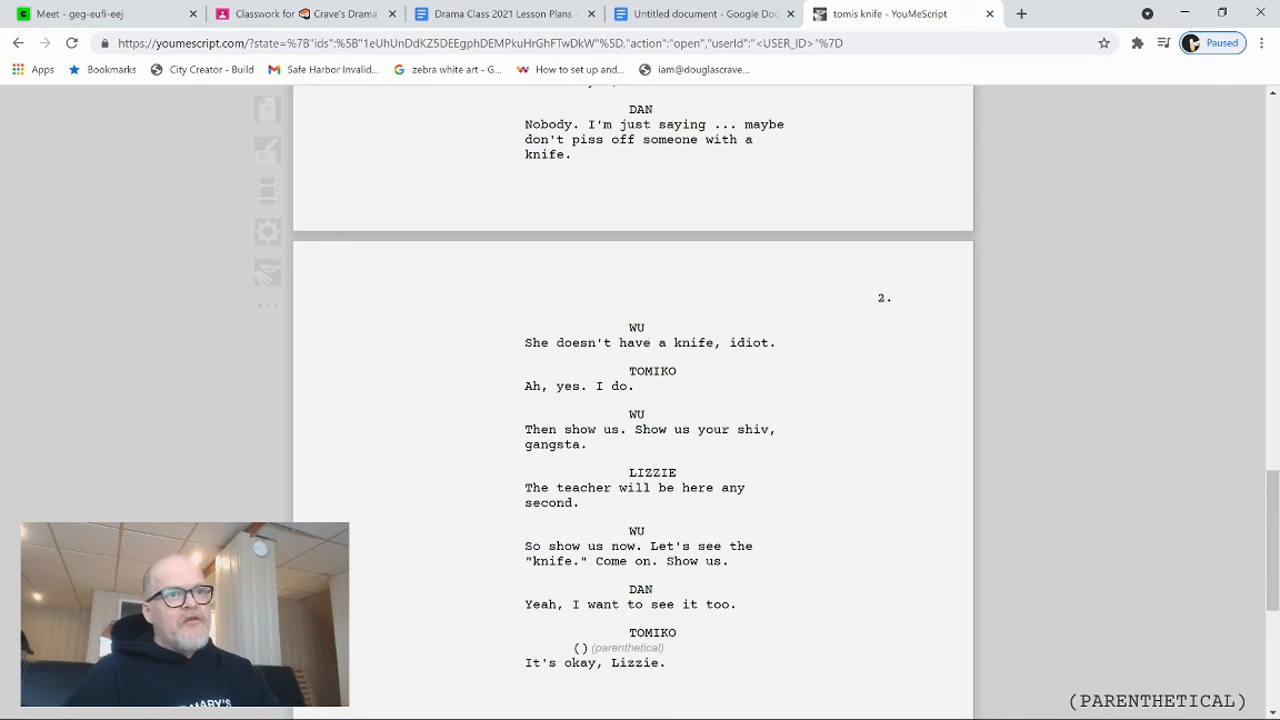
{"action": "type", "text": "reaching into her purse"}
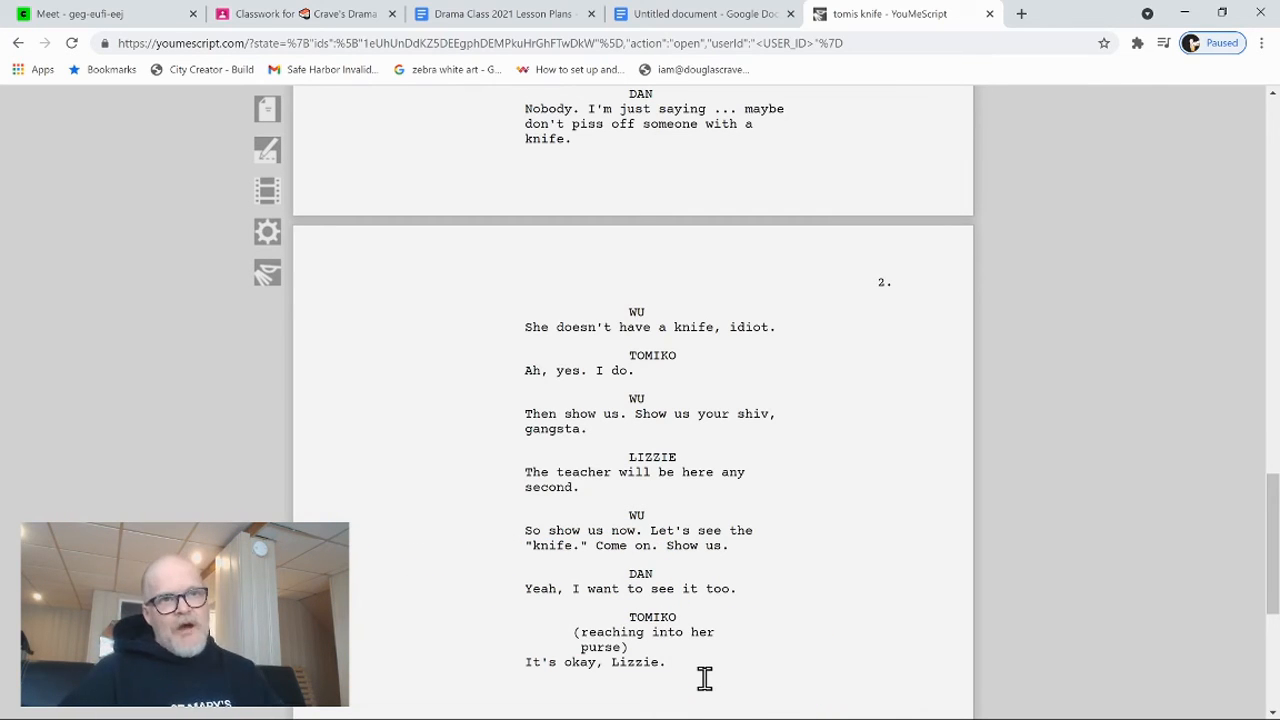
Step: Add Wu's reply 'I do. I really do.'
{"action": "type", "text": "I"}
{"action": "type", "text": " You want to see it, Wu?"}
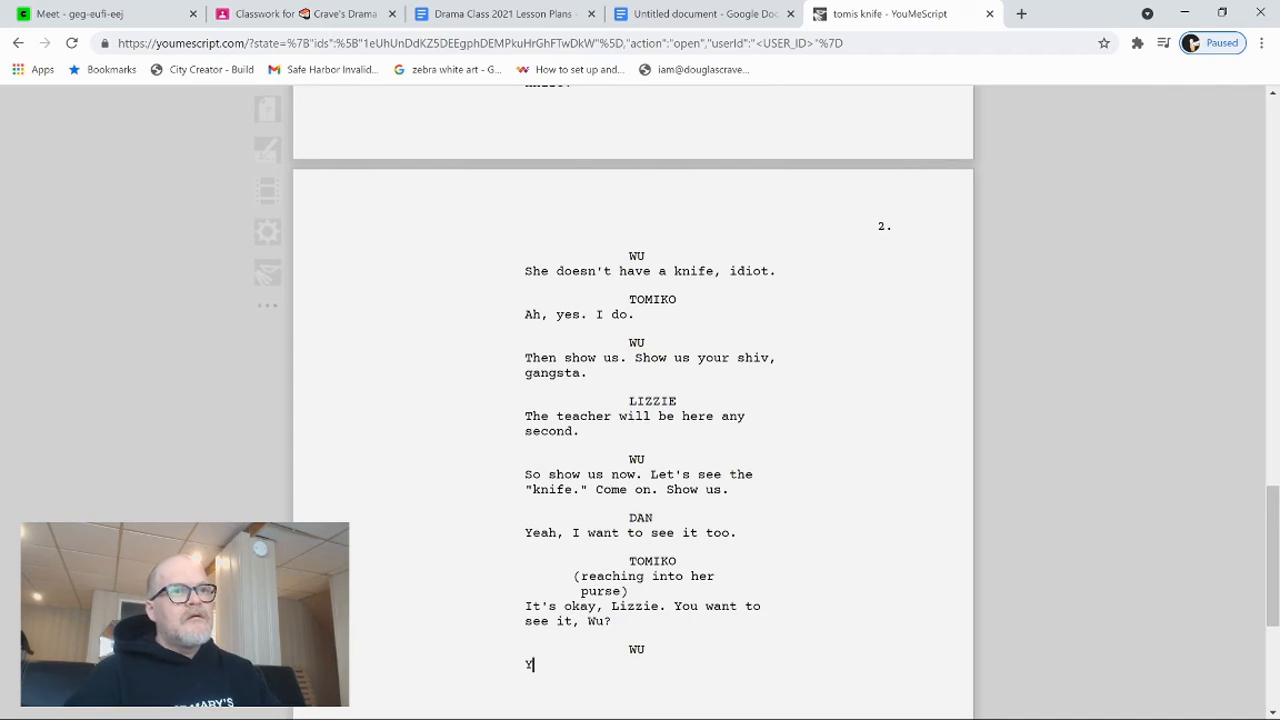
{"action": "type", "text": "I do."}
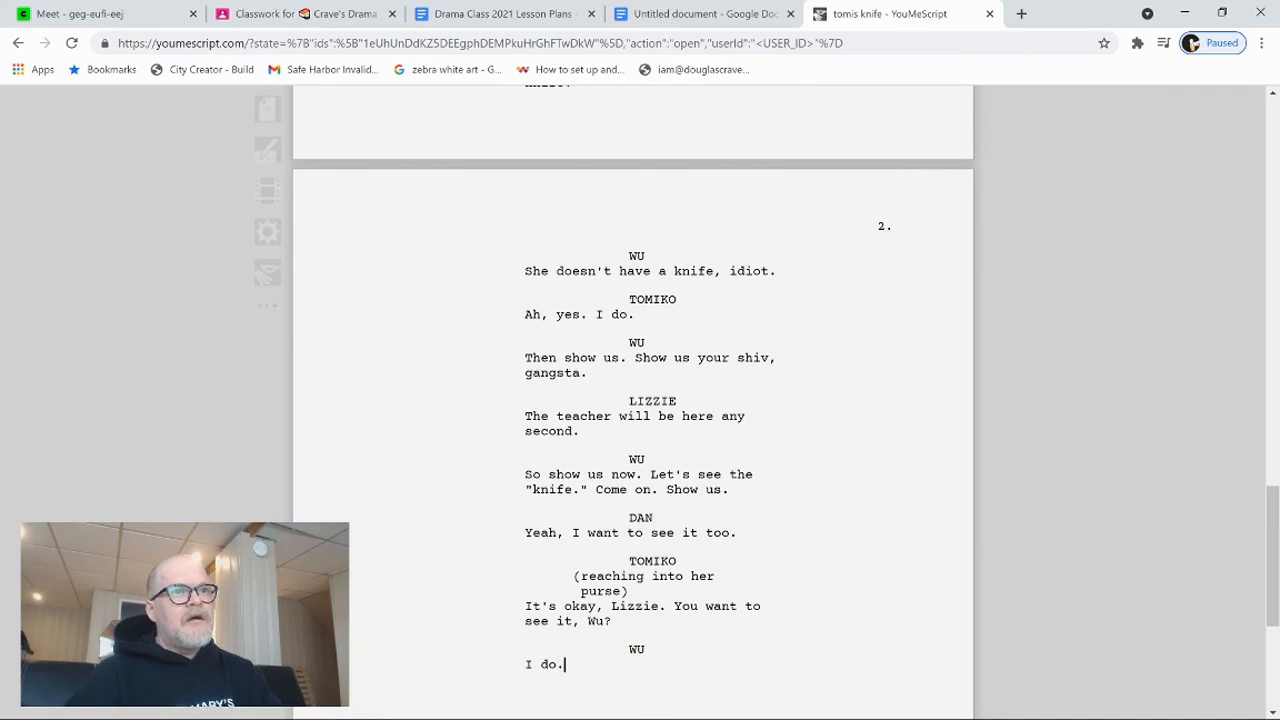
{"action": "key", "text": "Backspace"}
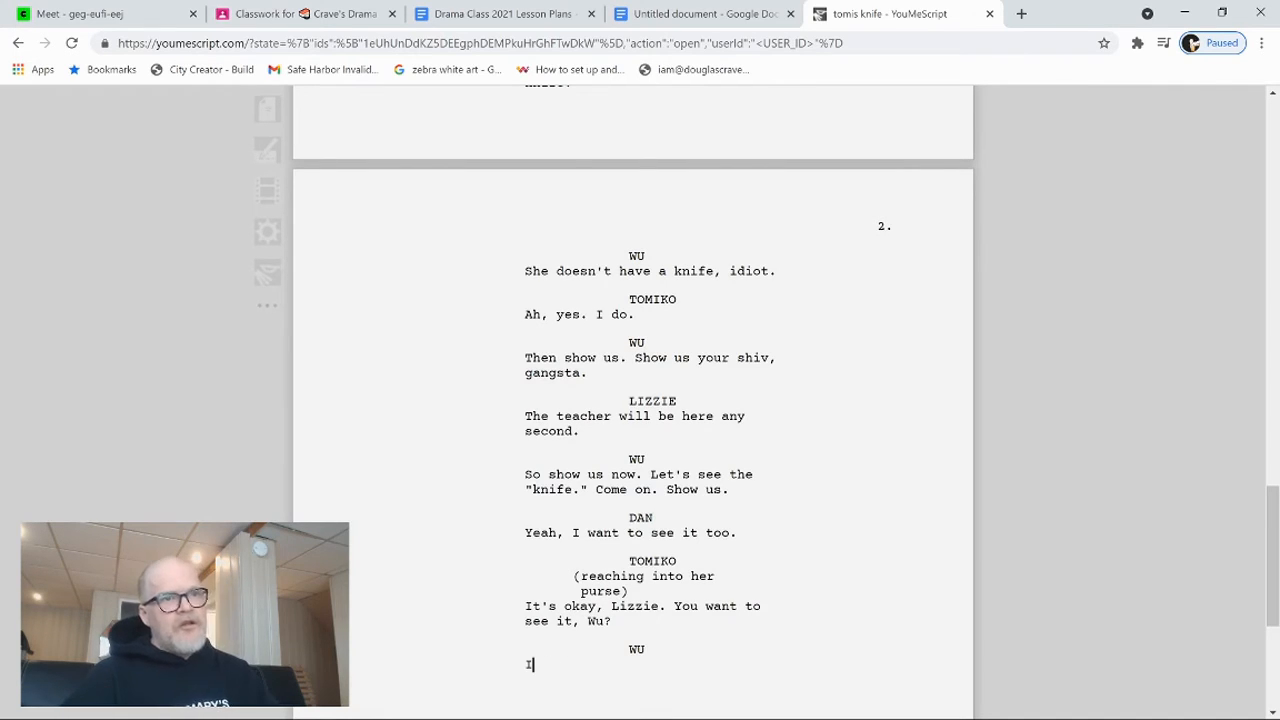
{"action": "type", "text": "do. I reall"}
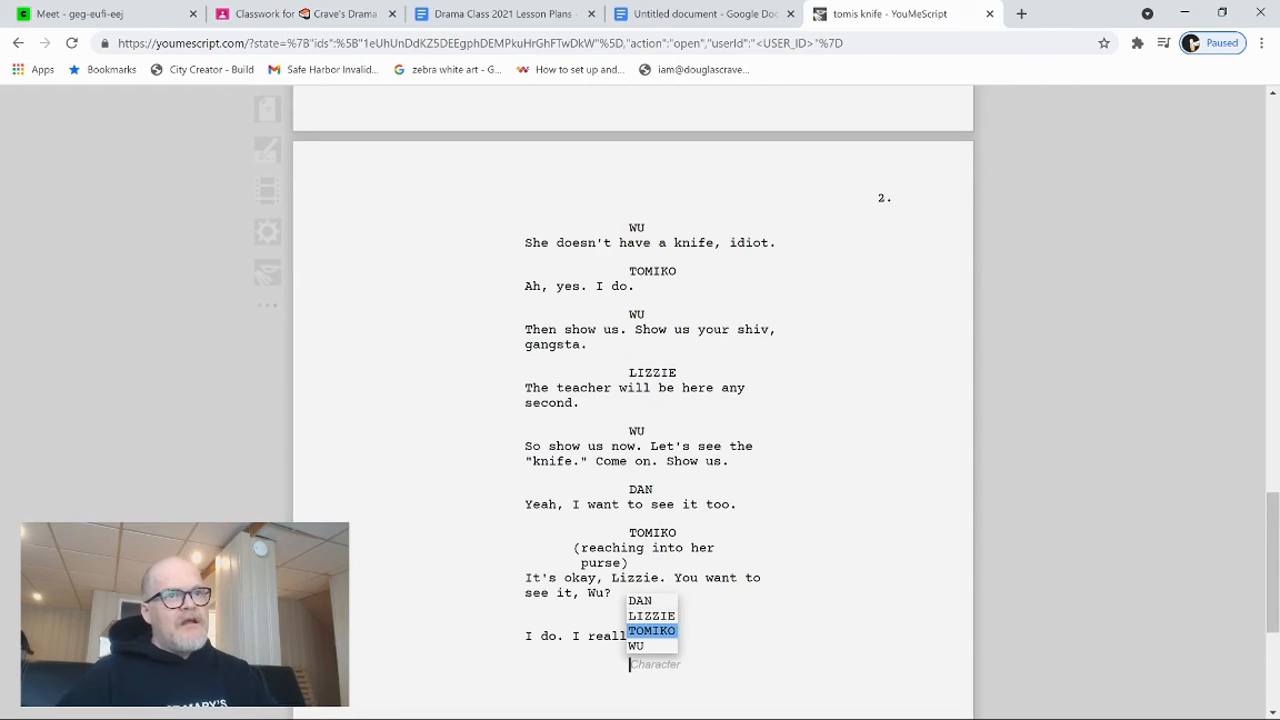
{"action": "left_click", "coordinate": [636, 646]}
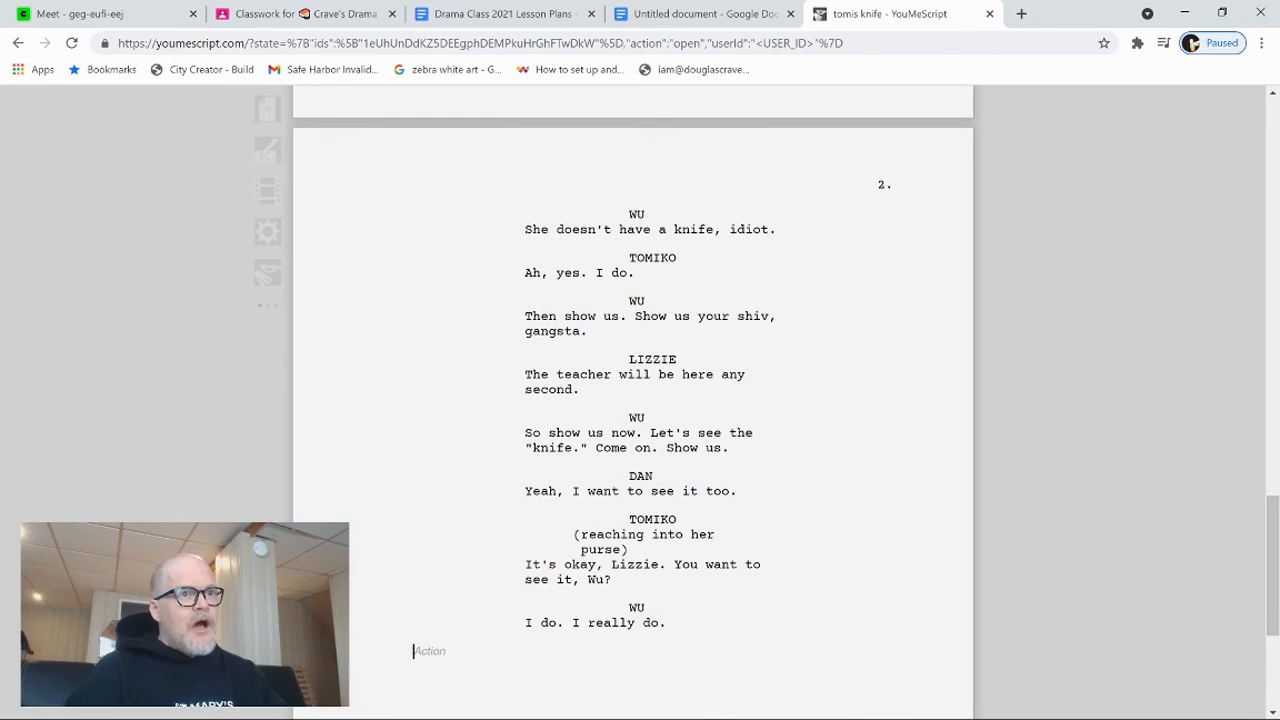
Step: Describe Tomiko pulling out a truly wicked curved blade
{"action": "type", "text": "Tomiko whips out"}
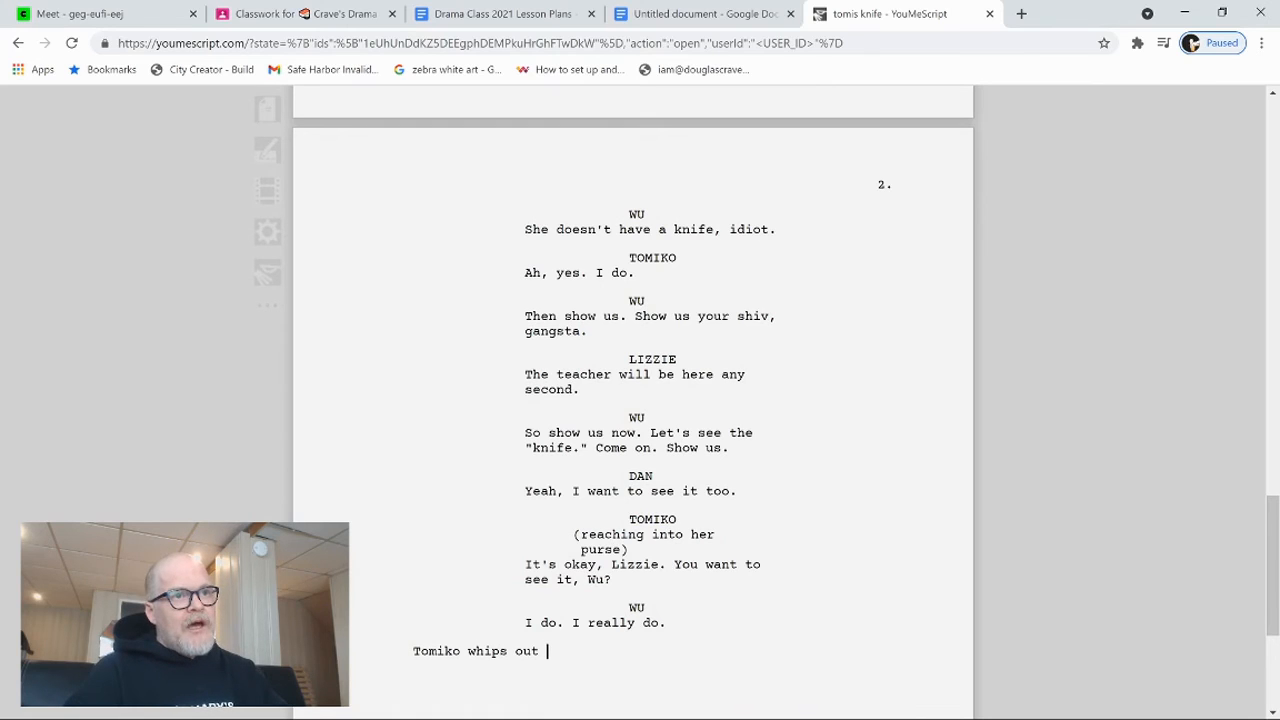
{"action": "type", "text": "a blade."}
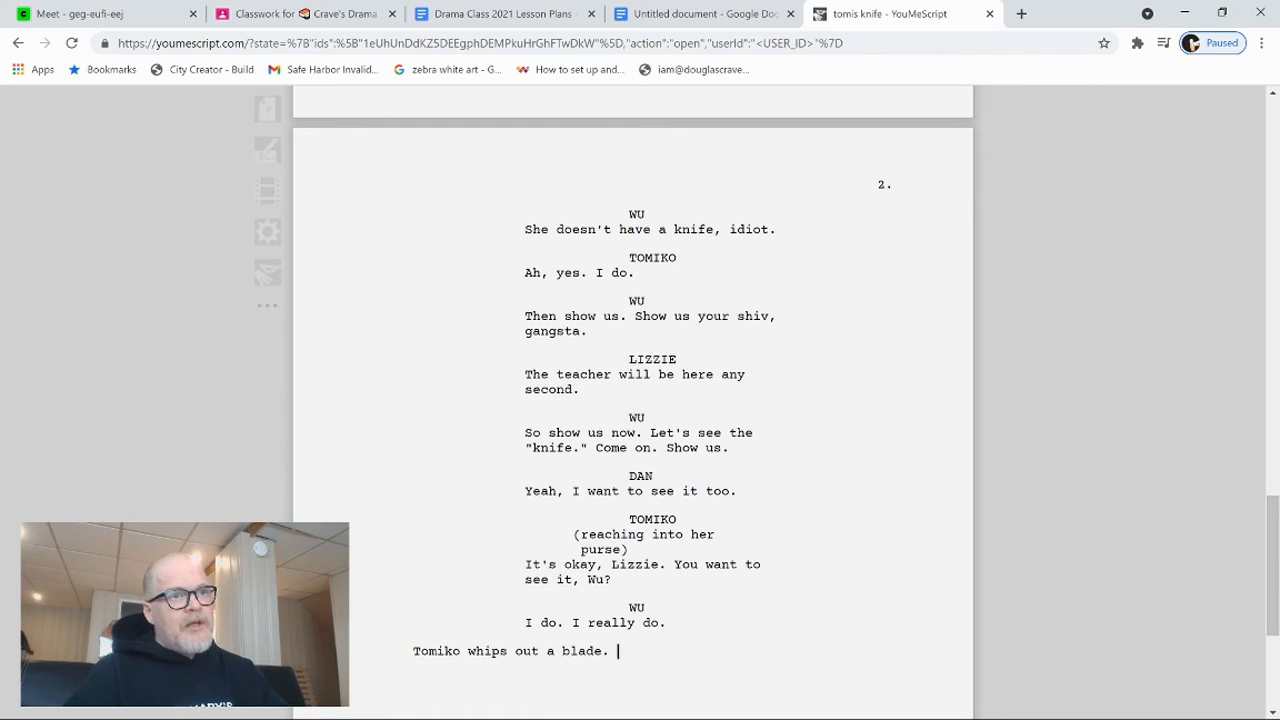
{"action": "type", "text": "It is a truly wik"}
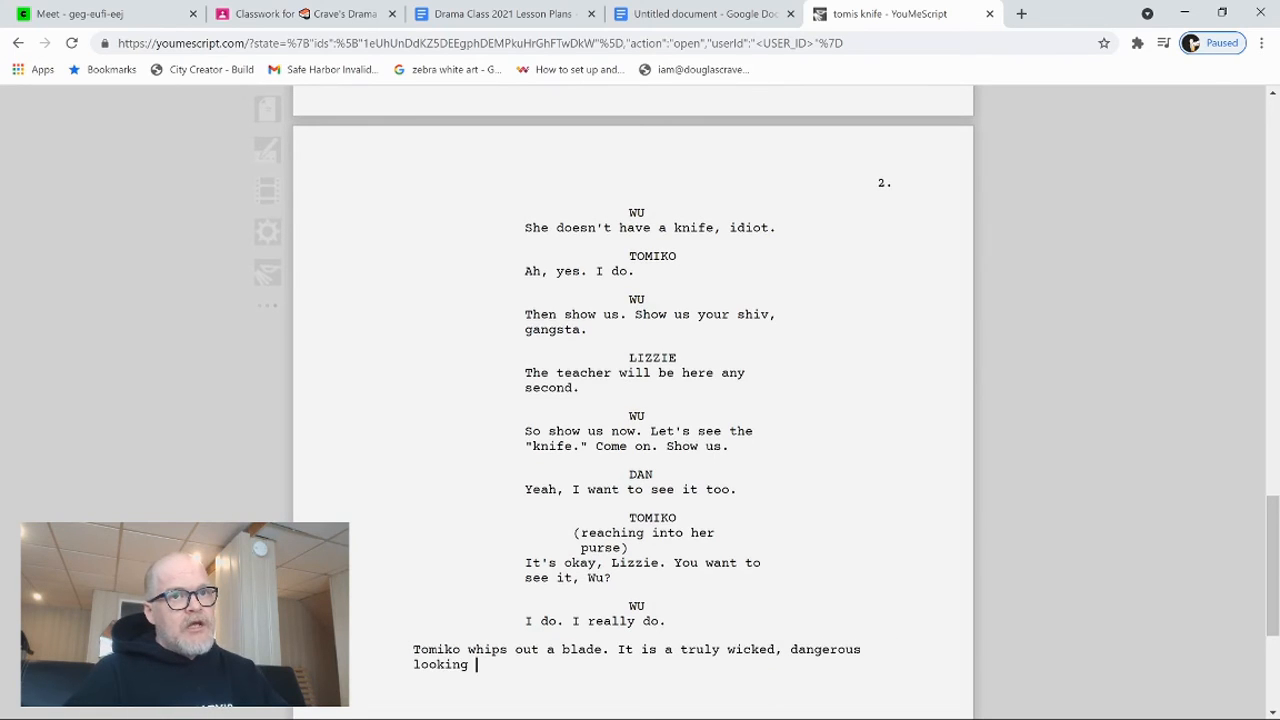
{"action": "type", "text": "curved"}
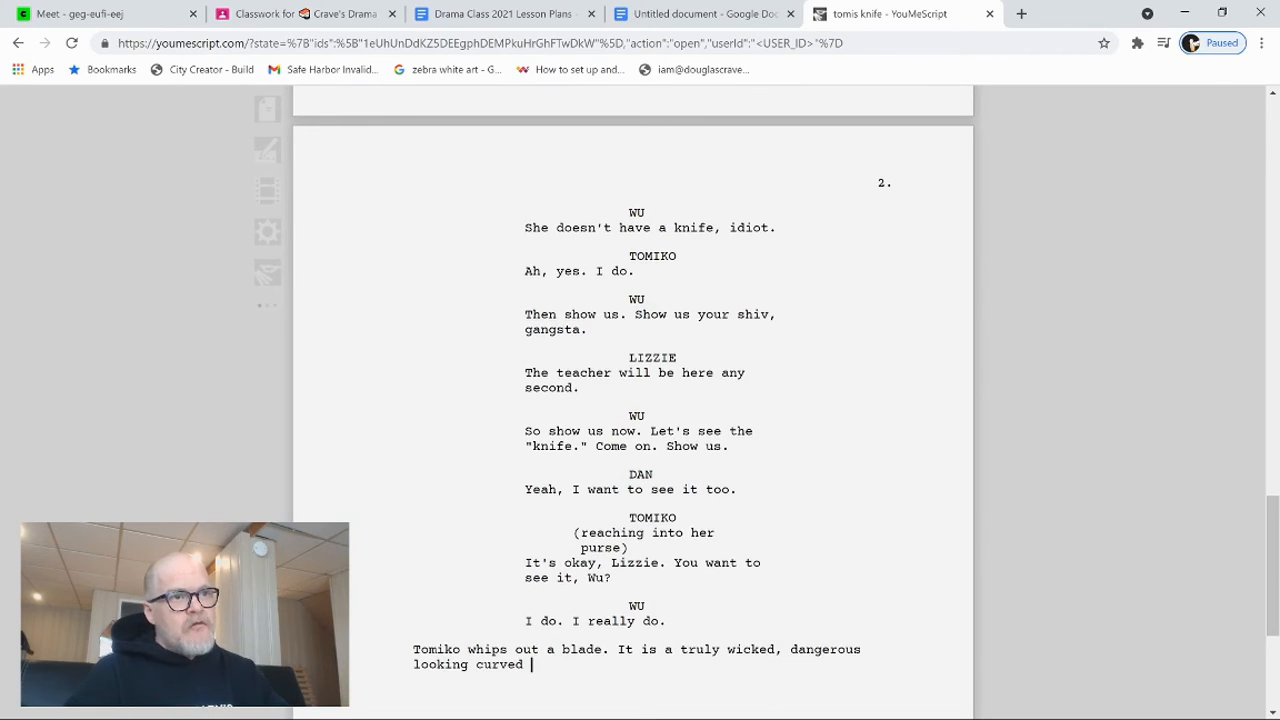
{"action": "type", "text": "blade with a bla"}
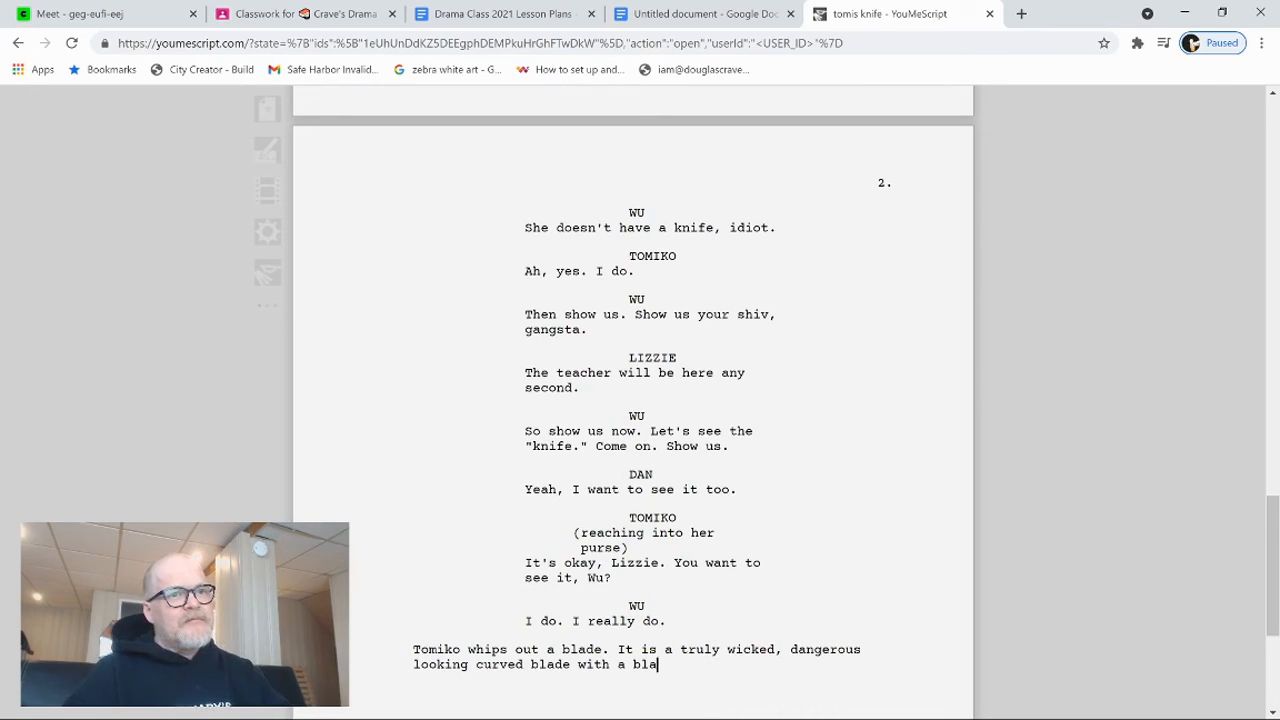
{"action": "key", "text": "Backspace"}
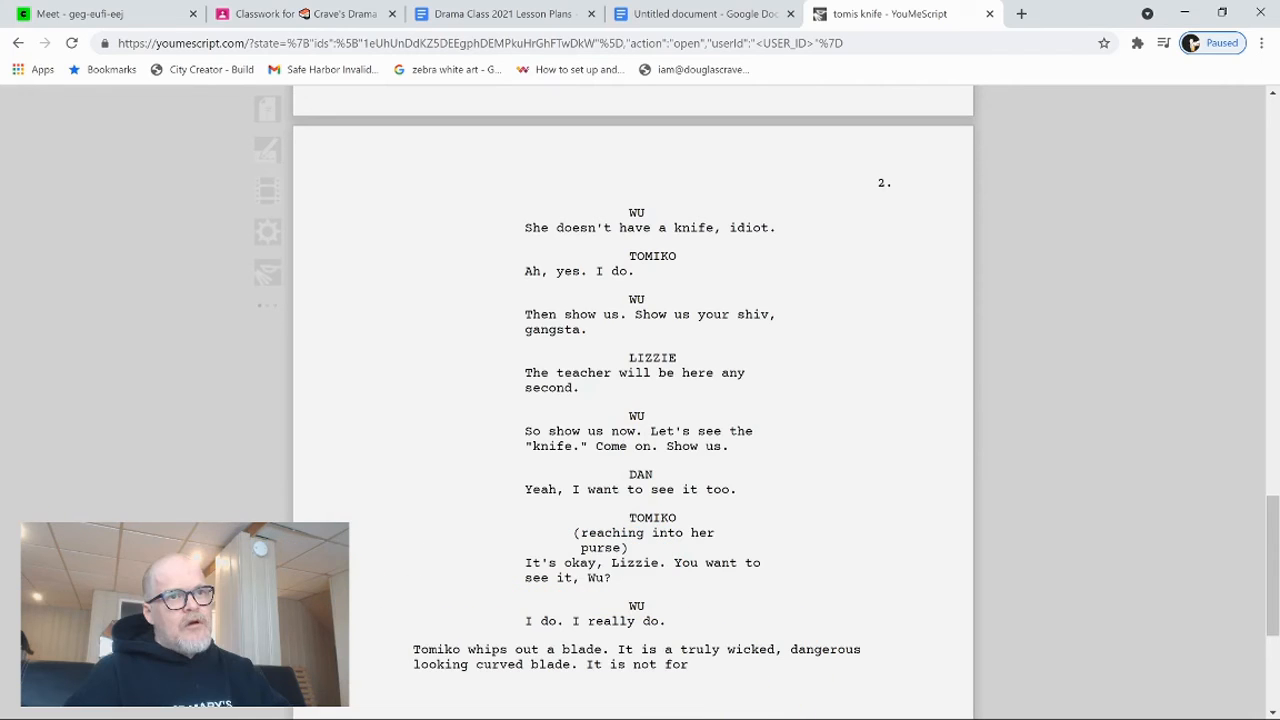
Step: Continue the knife description with the lines about cutting cheese and people
{"action": "type", "text": "c"}
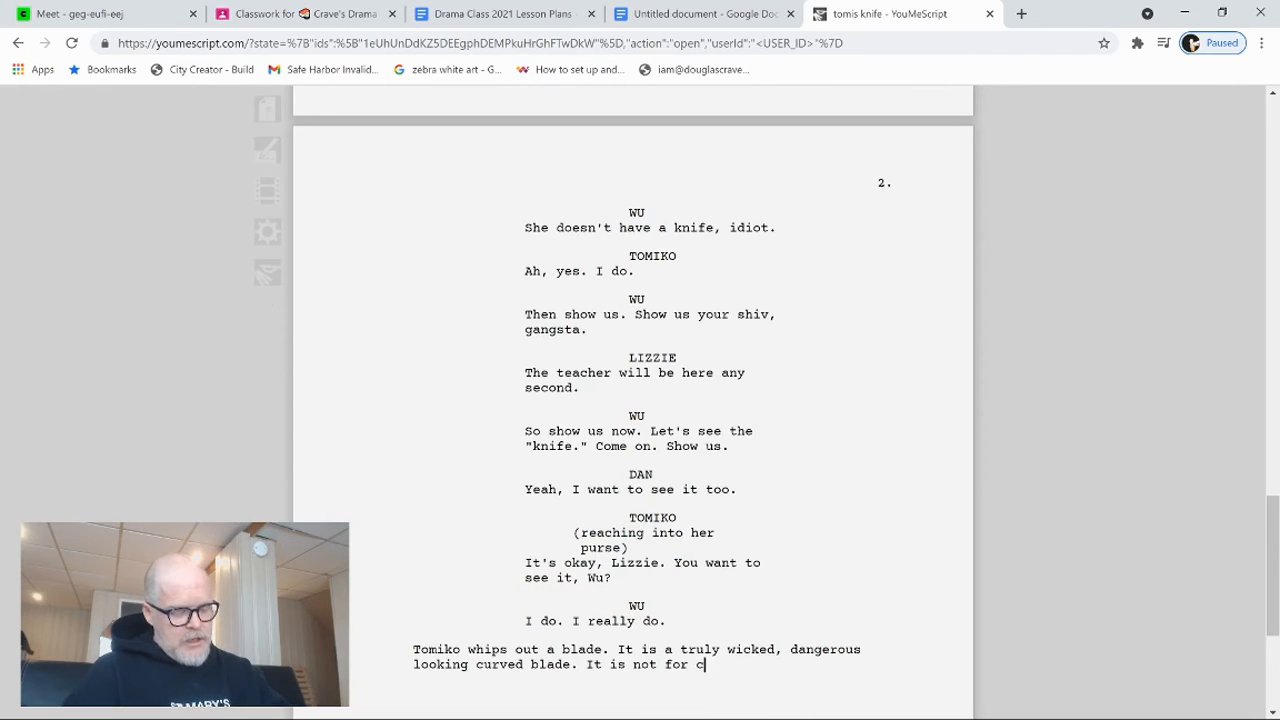
{"action": "type", "text": "utting"}
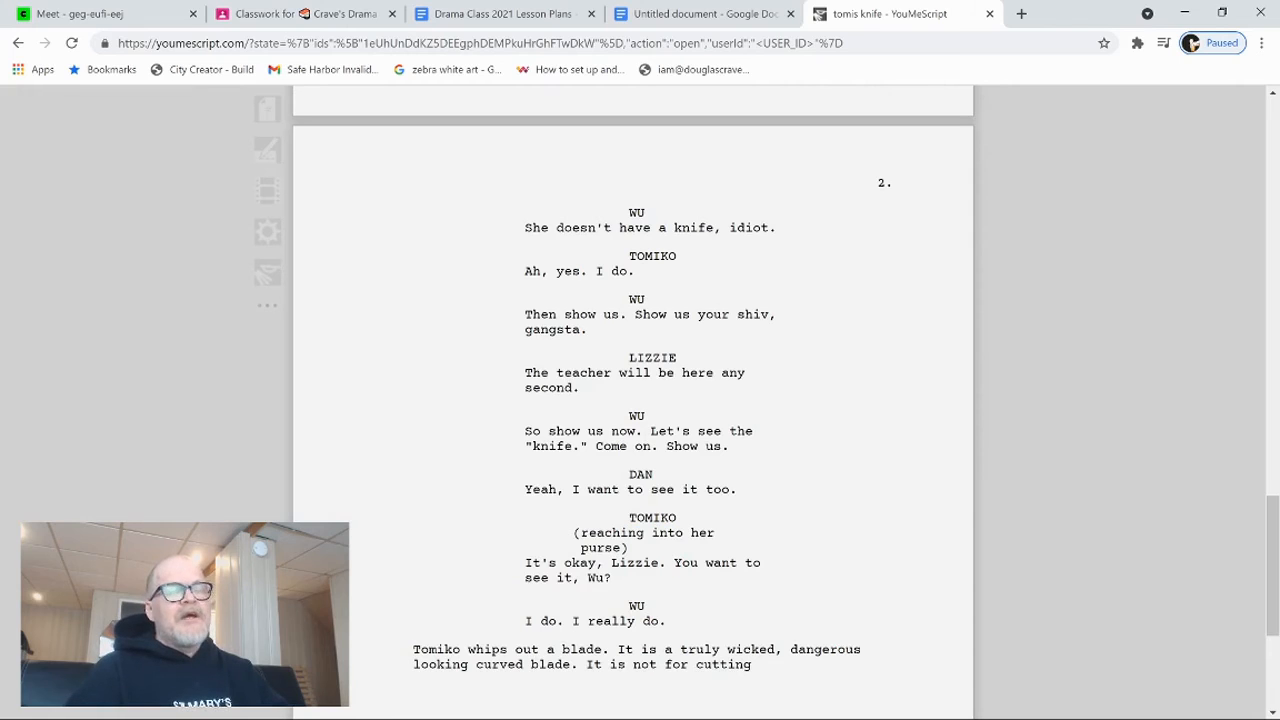
{"action": "type", "text": "cheese."}
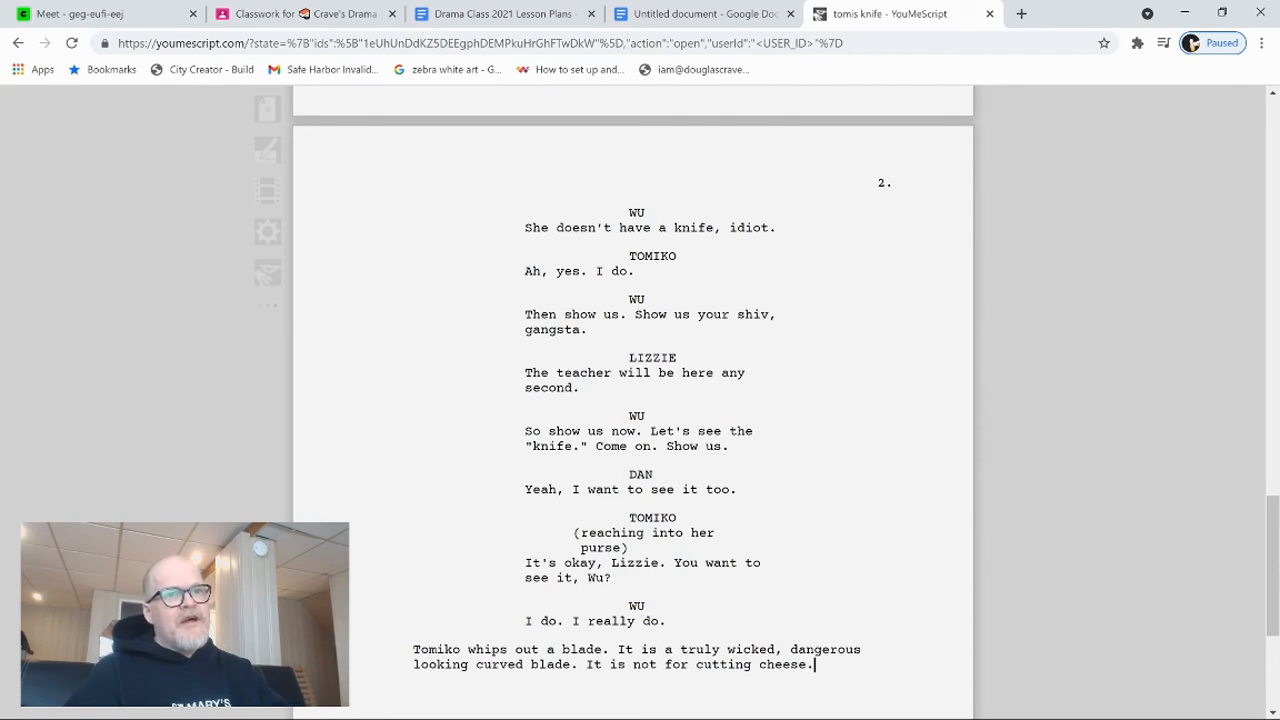
{"action": "type", "text": "This"}
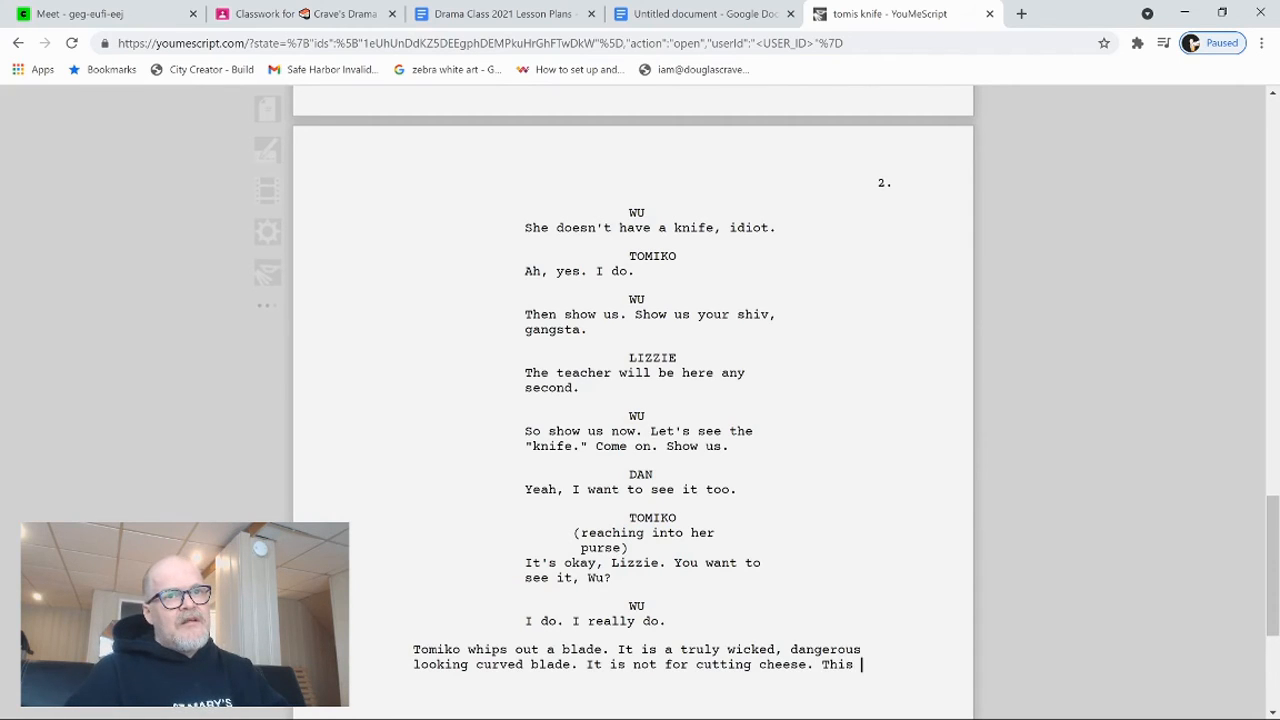
{"action": "type", "text": "knife's only"}
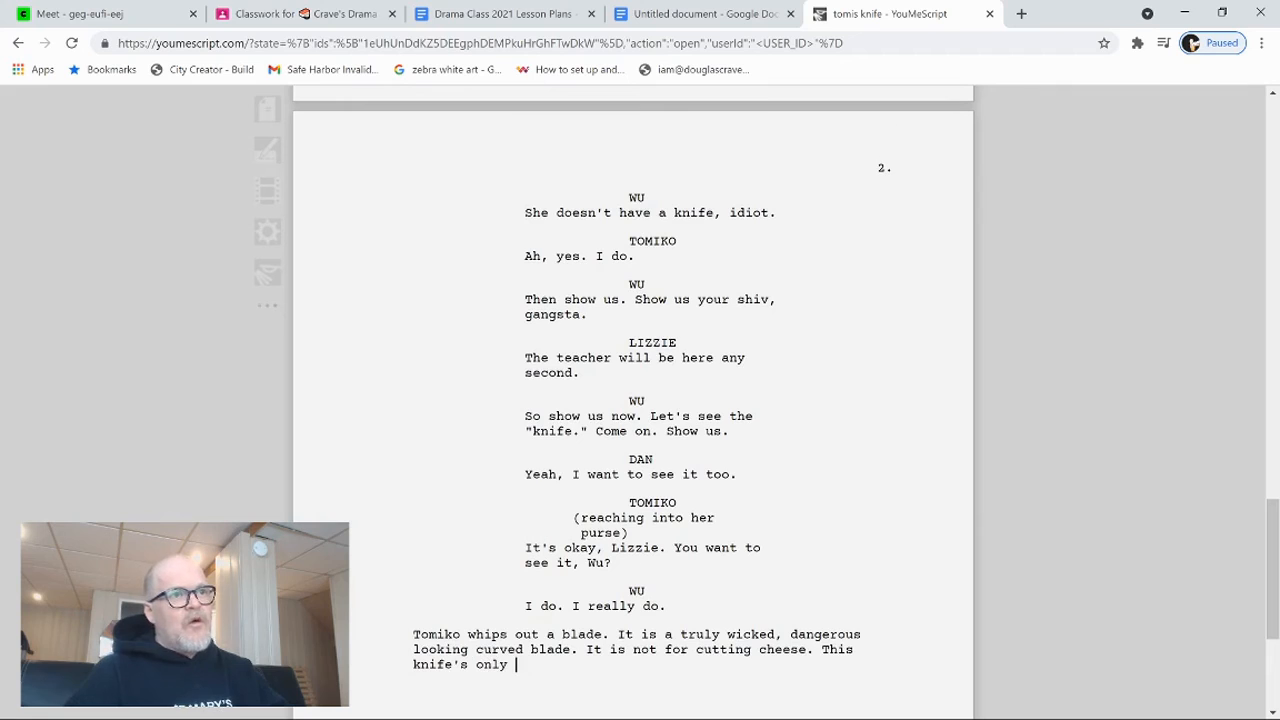
{"action": "type", "text": "was"}
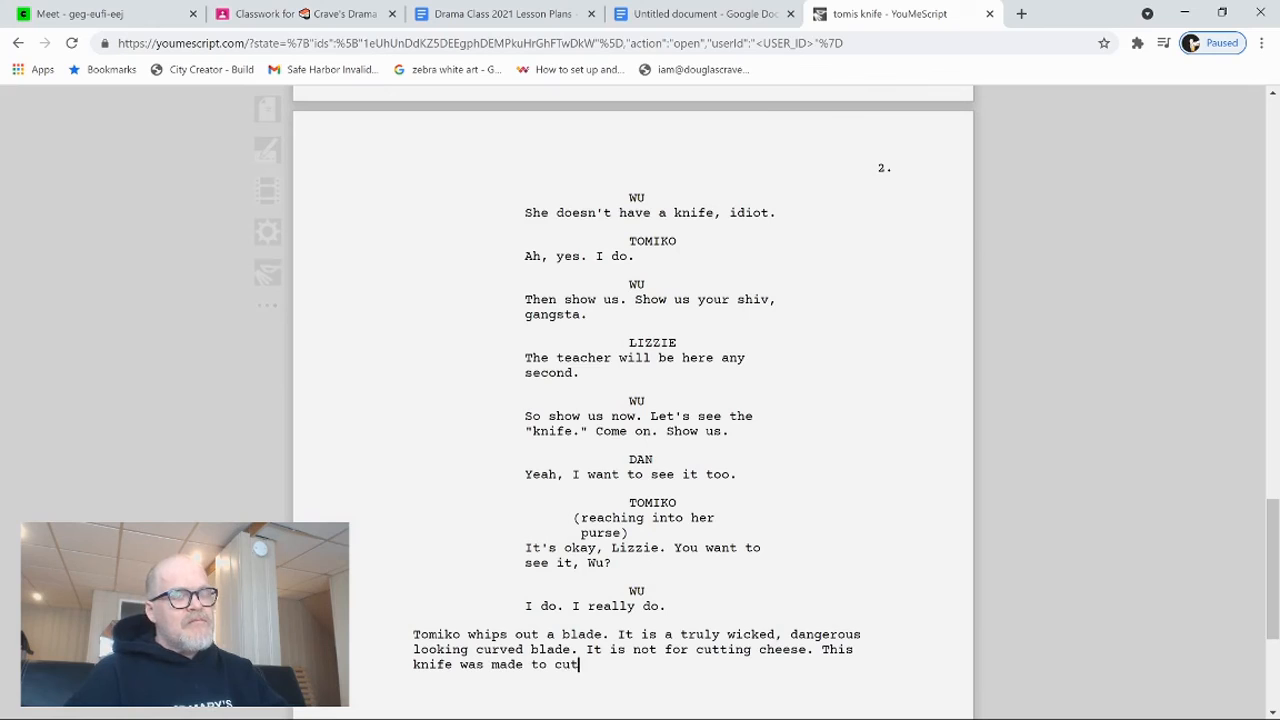
{"action": "type", "text": "people."}
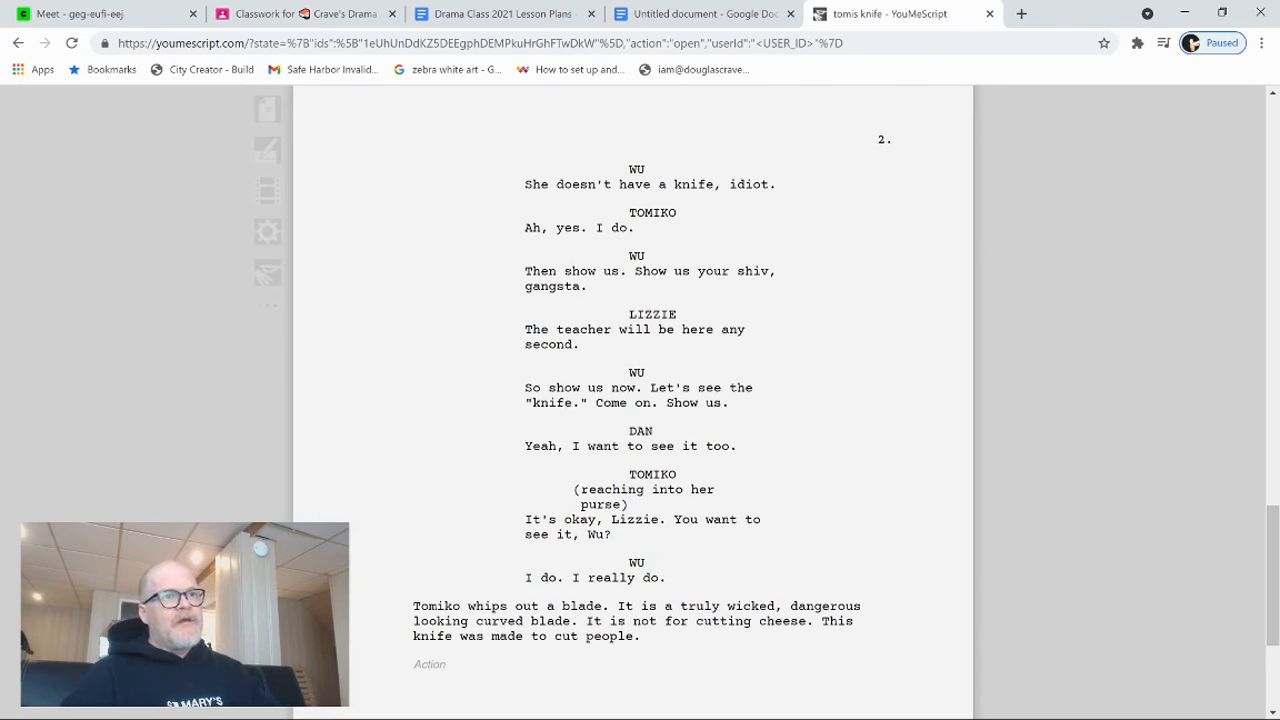
Step: Add Lizzie and Dan's reaction and Tomiko pressing the blade to Wu's throat
{"action": "type", "text": "Li"}
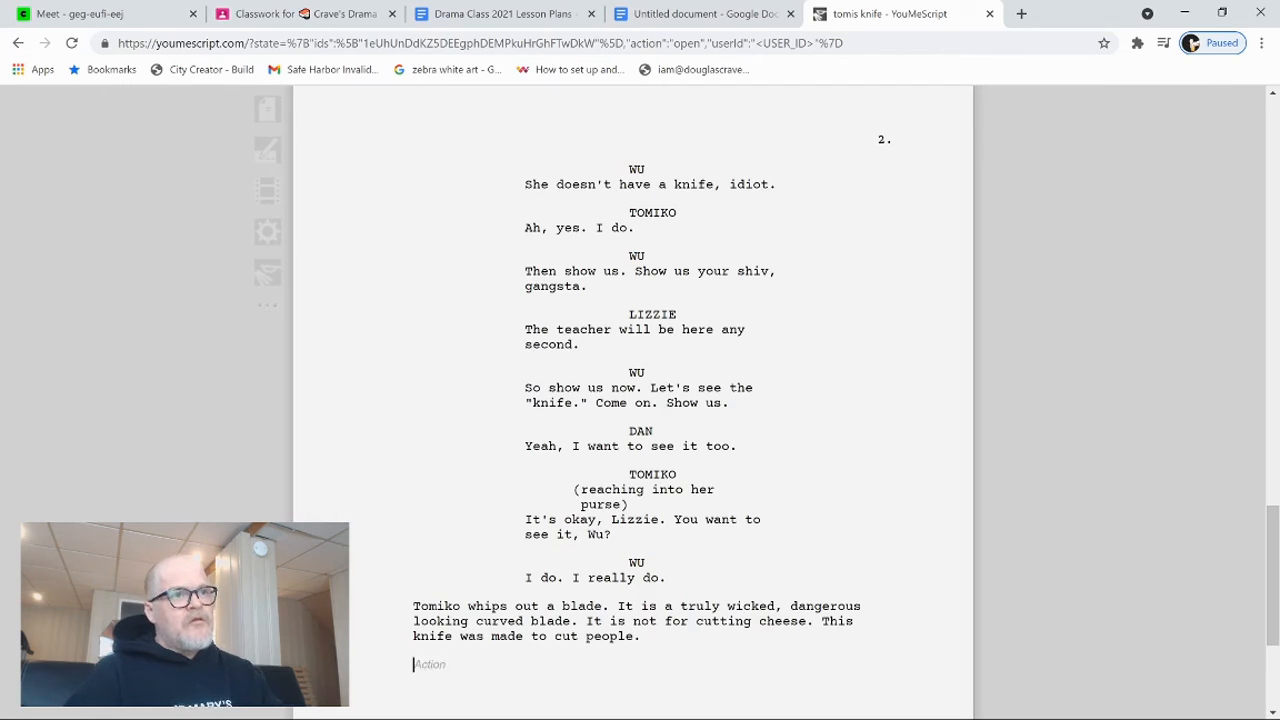
{"action": "type", "text": "Lizzi"}
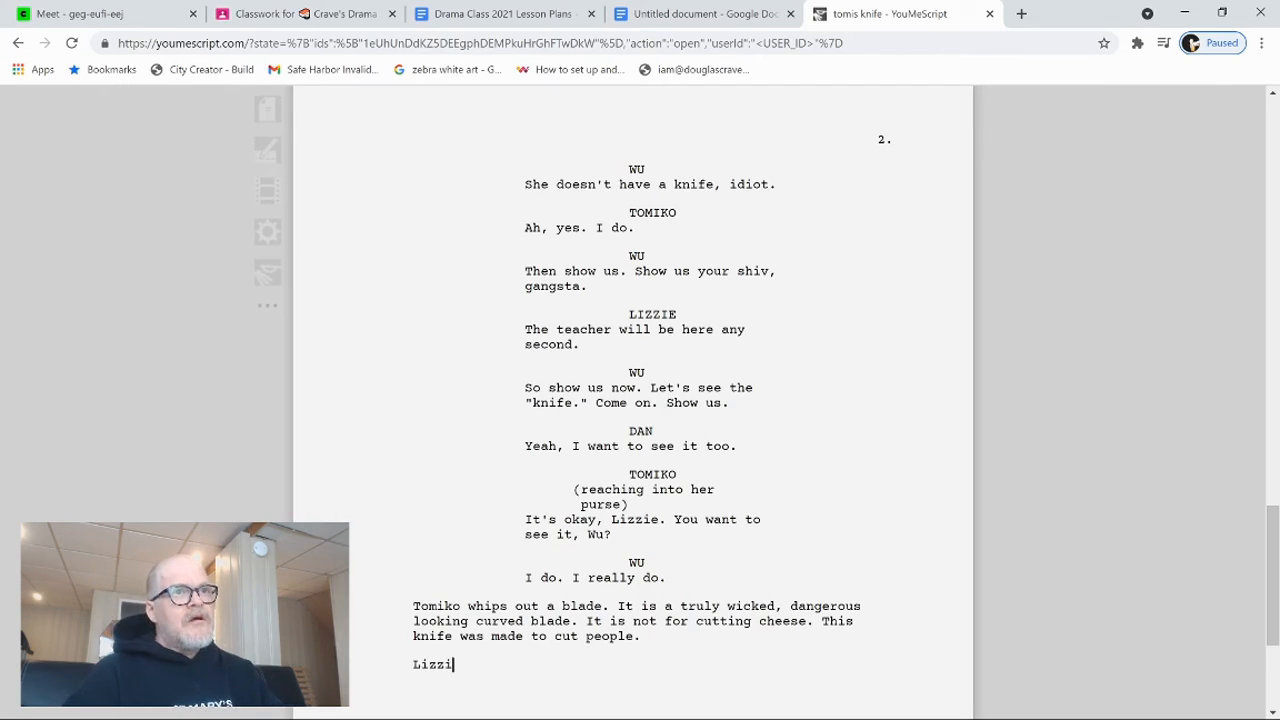
{"action": "type", "text": "e,"}
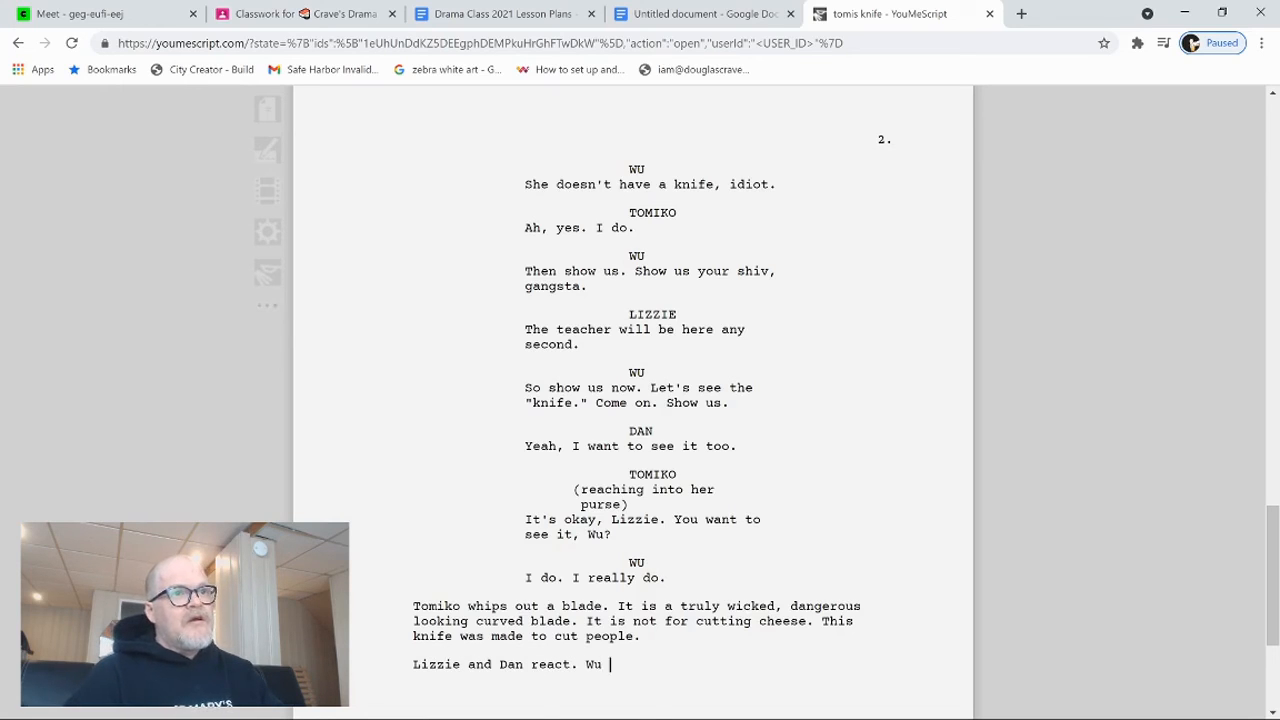
{"action": "type", "text": "does not have ti"}
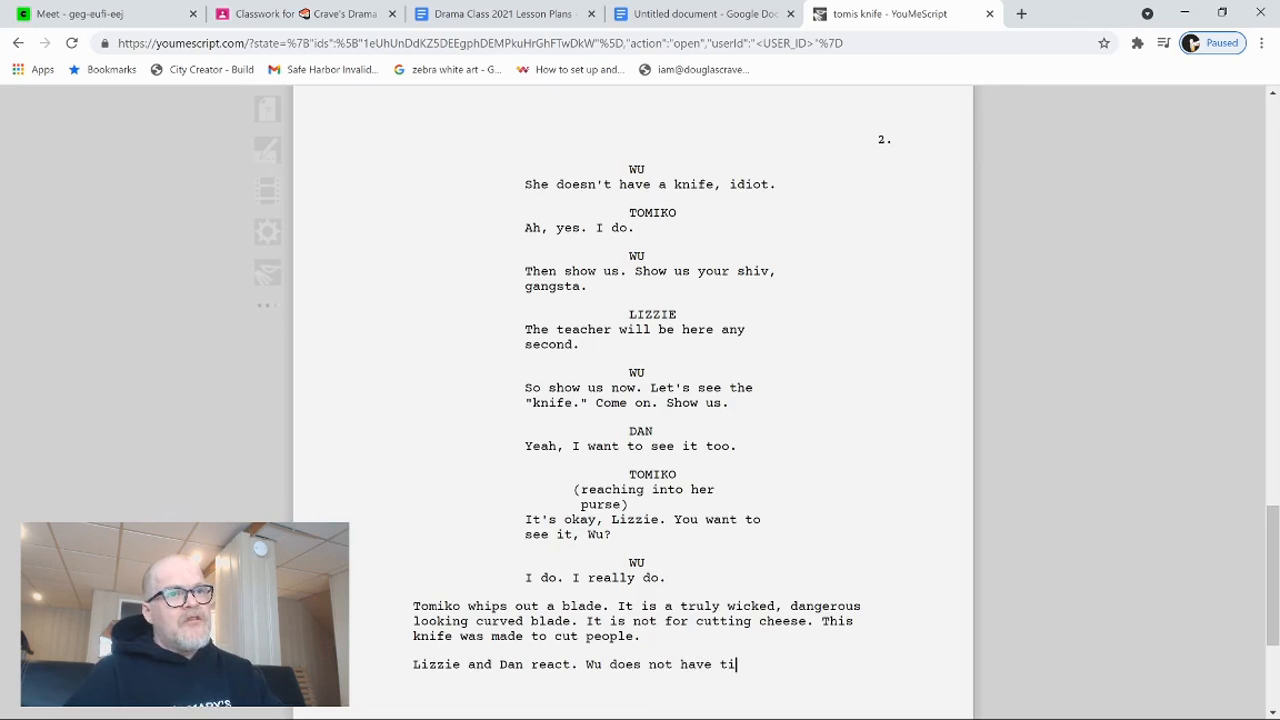
{"action": "type", "text": "me."}
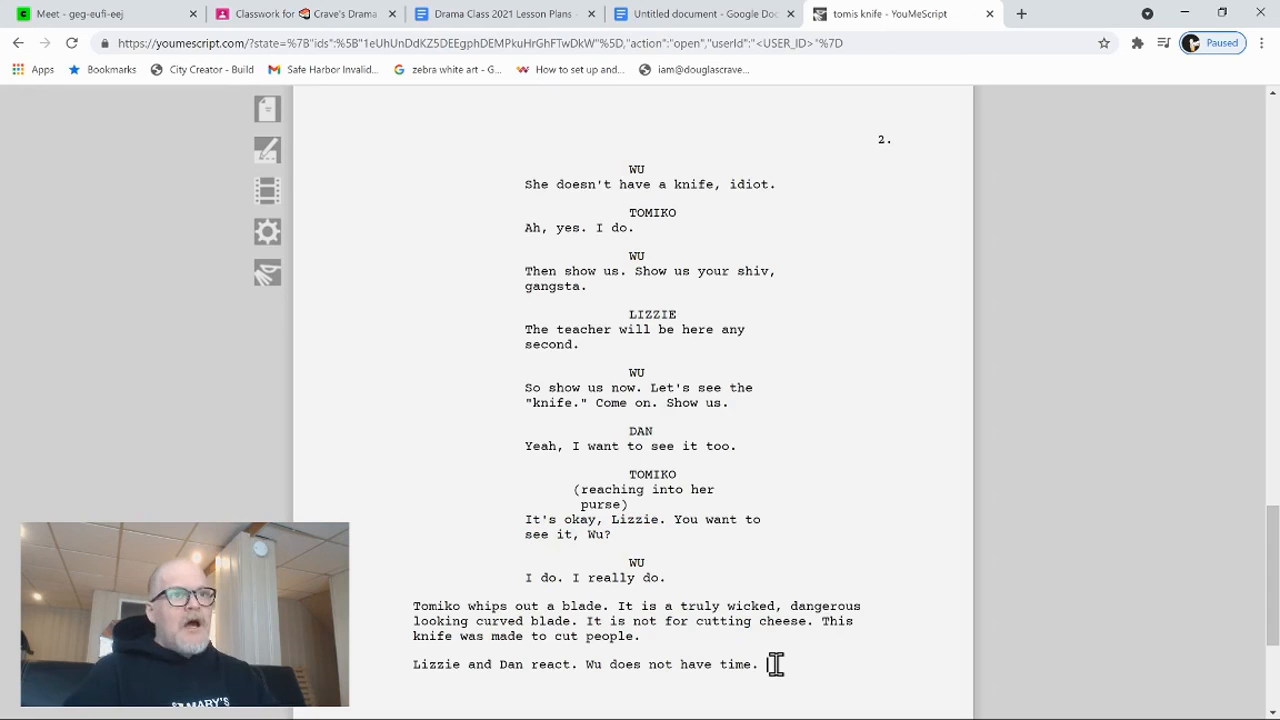
{"action": "type", "text": "Tomiko has"}
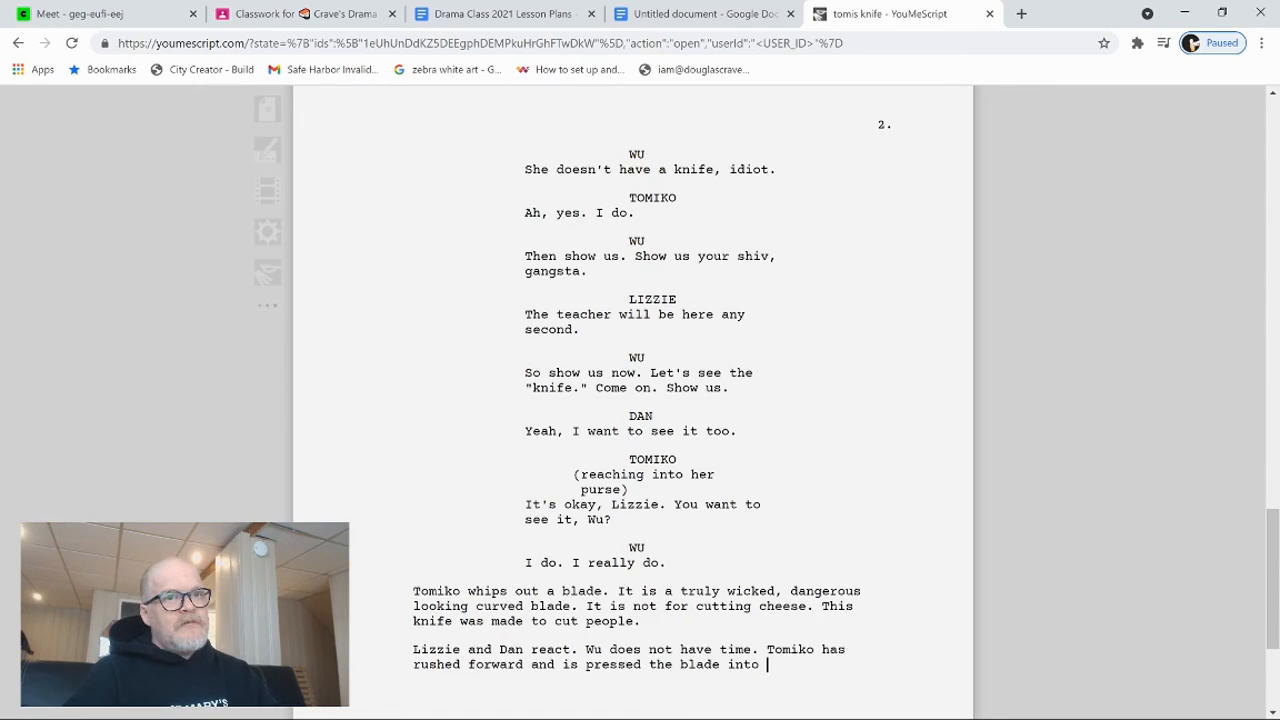
{"action": "type", "text": "Wu'"}
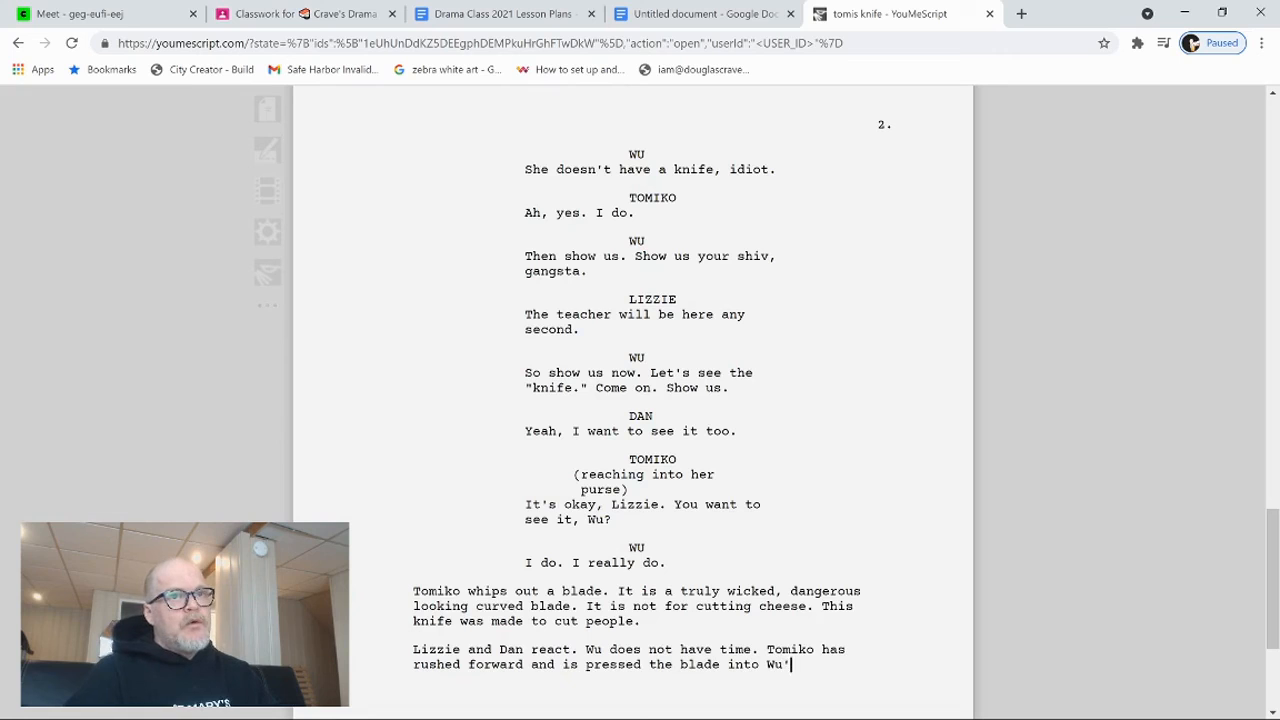
{"action": "type", "text": "s throat."}
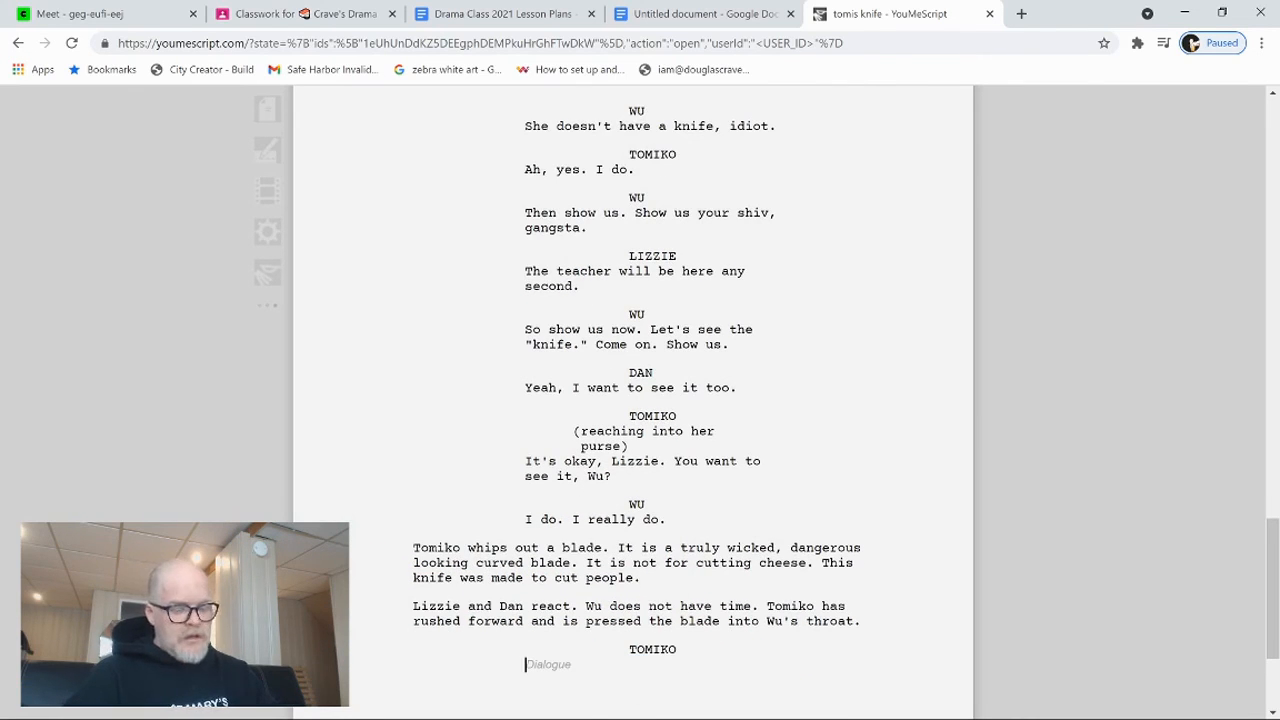
Step: Add Tomiko's '(long pause) Believe me now?' and Wu's very quiet reply 'Yes.'
{"action": "scroll", "scroll_direction": "down", "scroll_amount": 3}
{"action": "type", "text": "("}
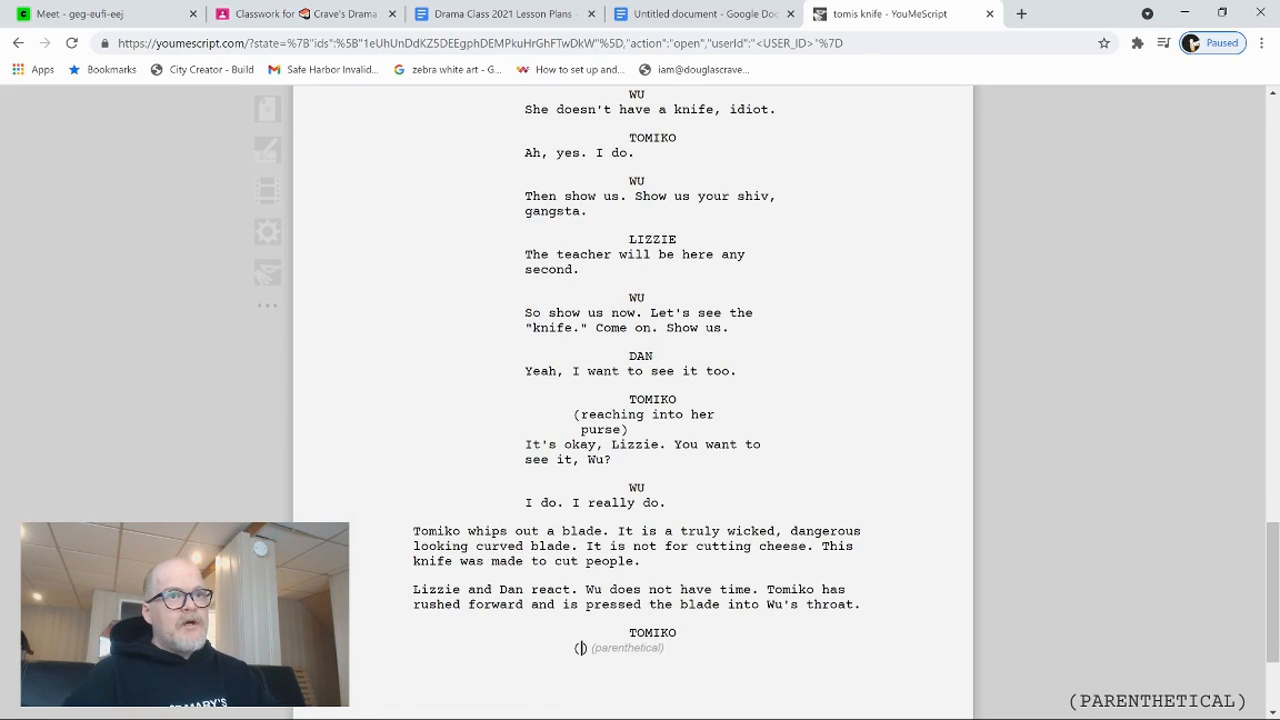
{"action": "type", "text": "after pa"}
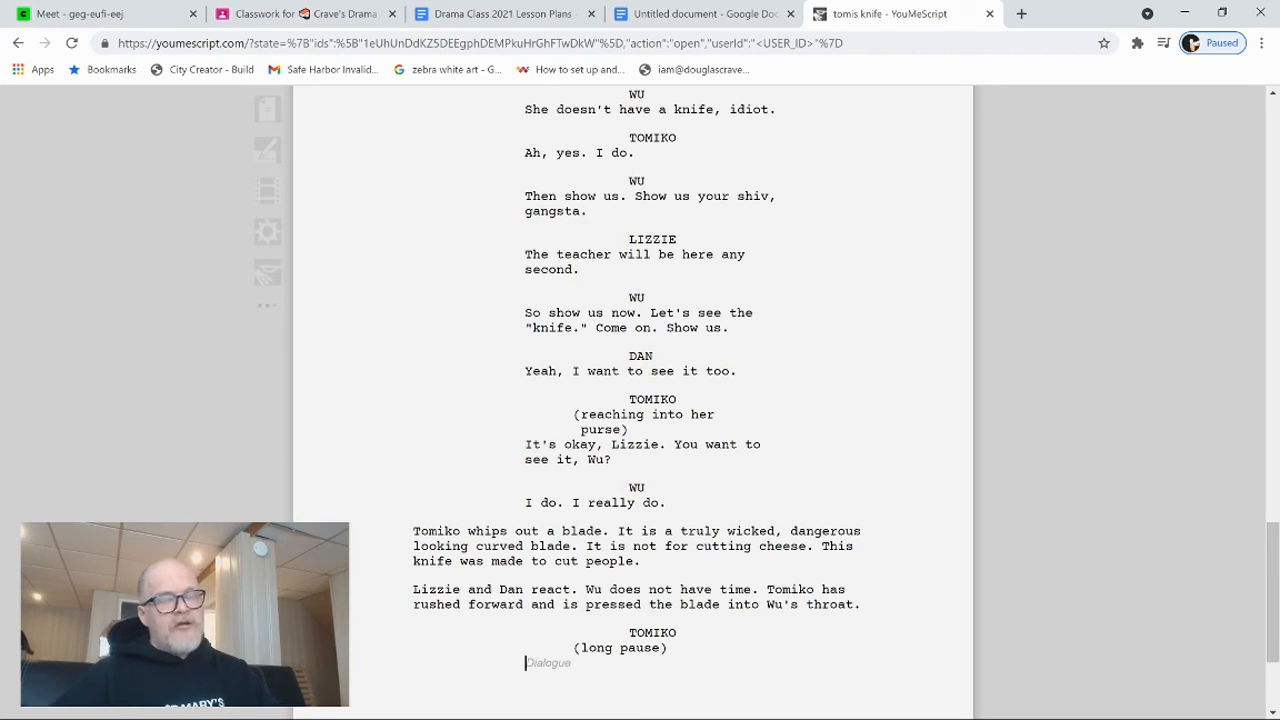
{"action": "type", "text": "Be"}
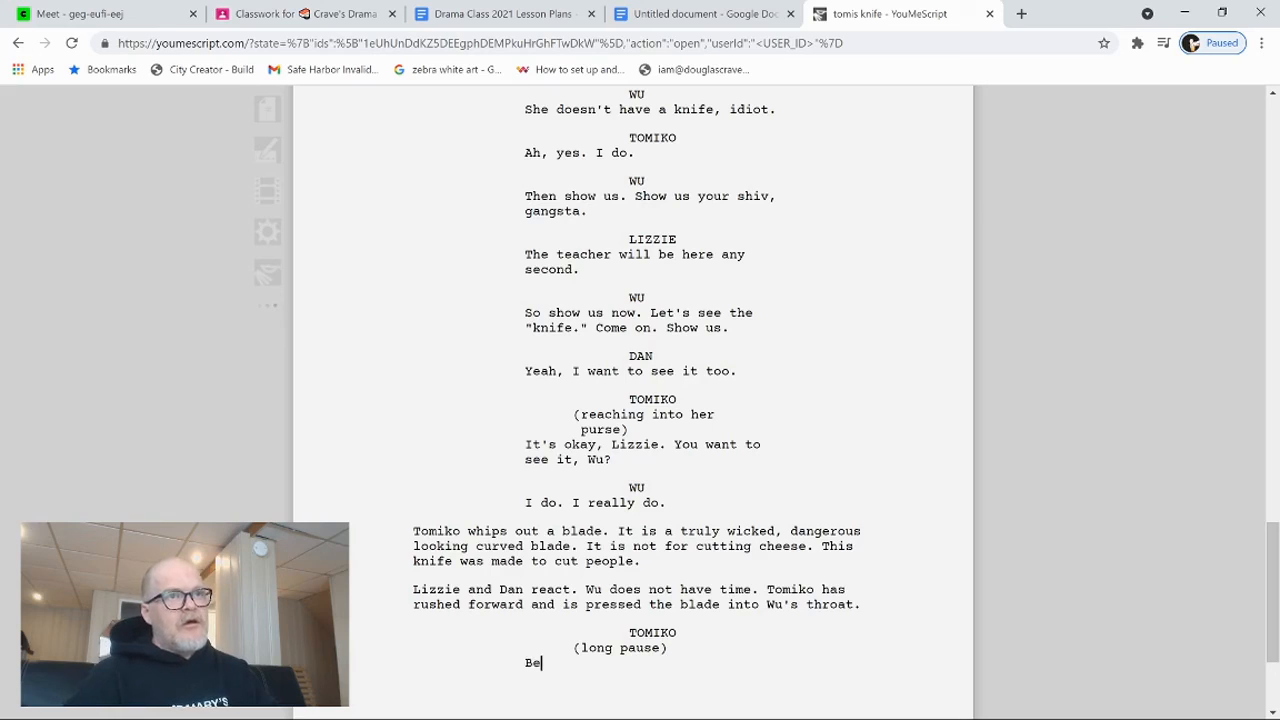
{"action": "type", "text": "lieve me now?"}
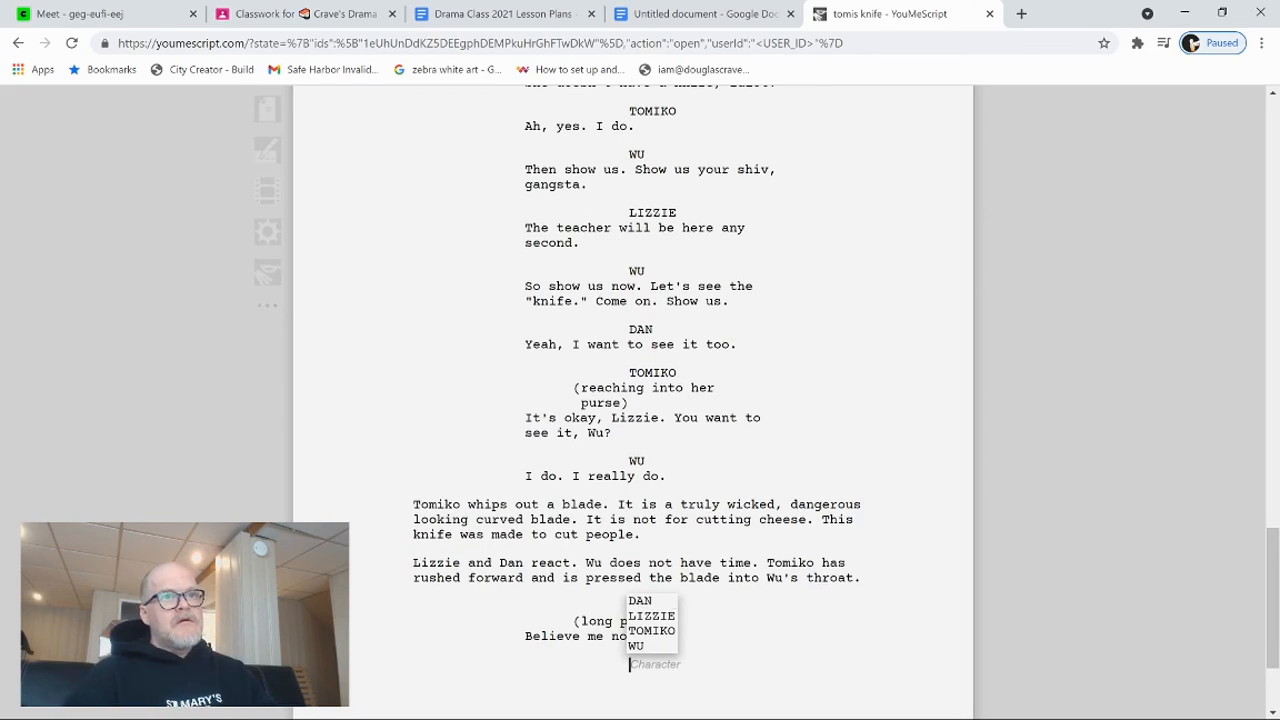
{"action": "left_click", "coordinate": [652, 632]}
{"action": "type", "text": "(very quietly"}
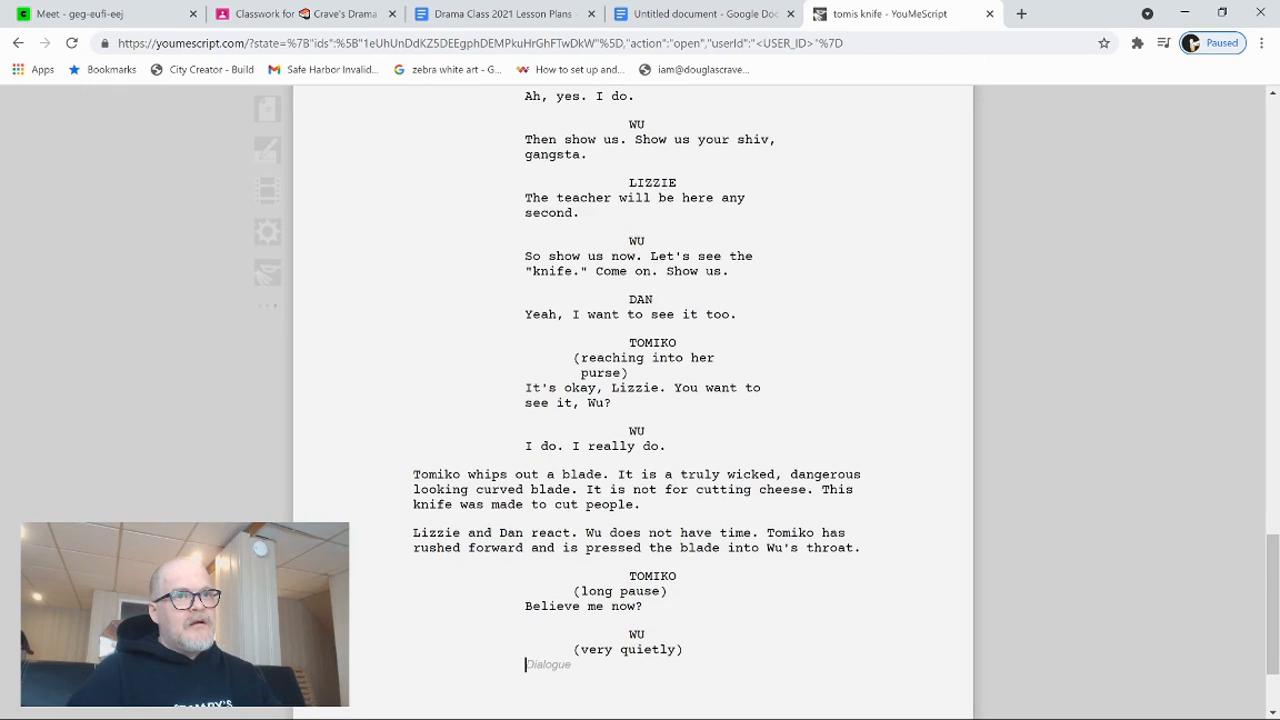
{"action": "type", "text": "Yes."}
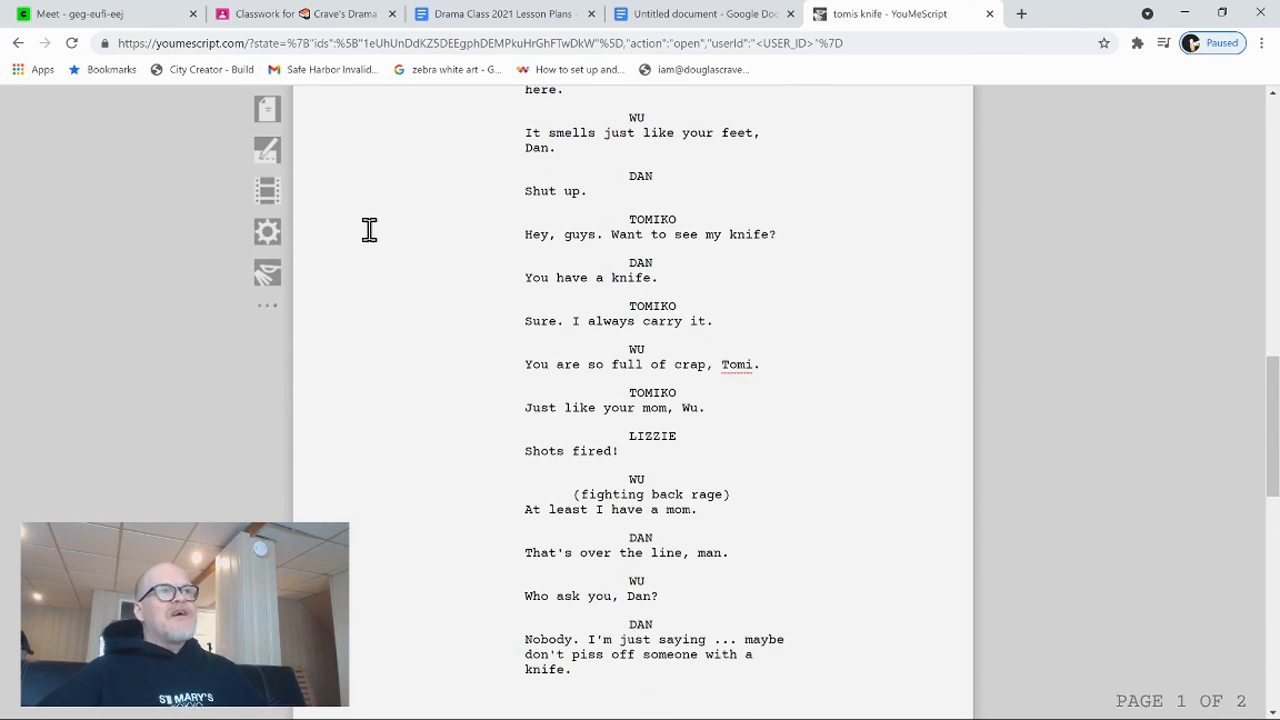
Step: Save a copy as 'Copy of tomis knife' and delete the SCARY FOREST location
{"action": "left_click", "coordinate": [267, 108]}
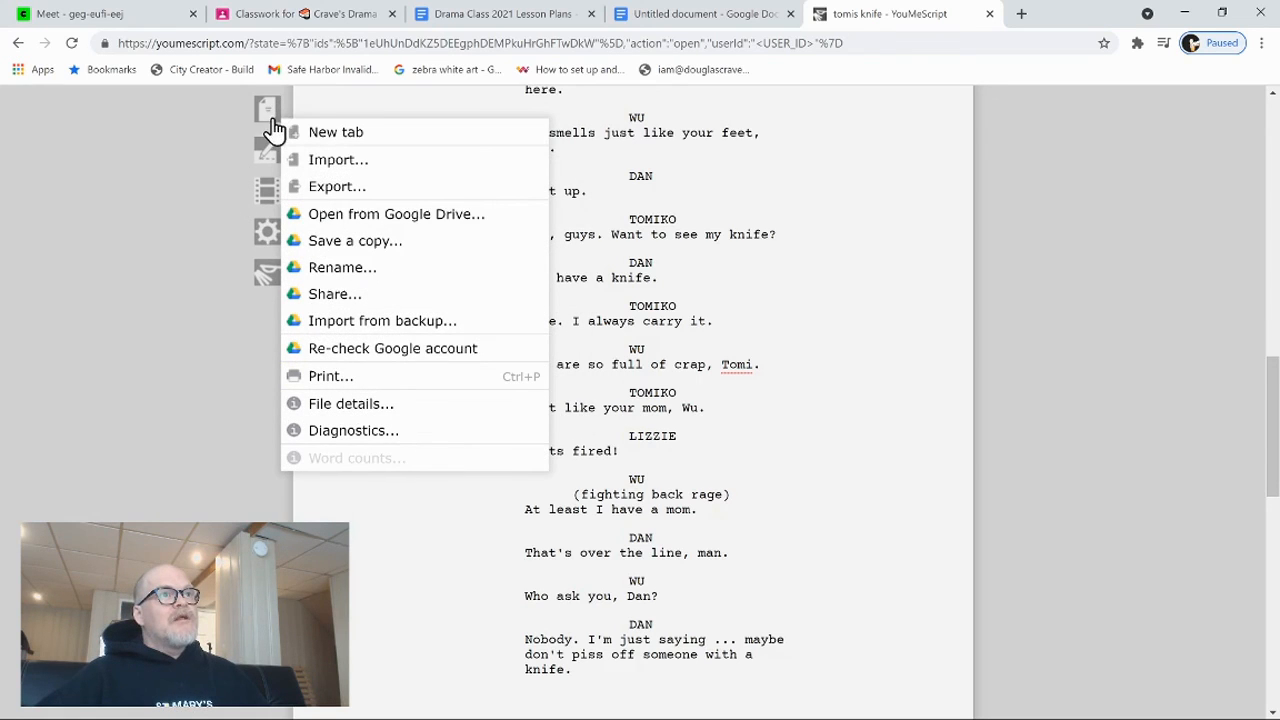
{"action": "left_click", "coordinate": [355, 240]}
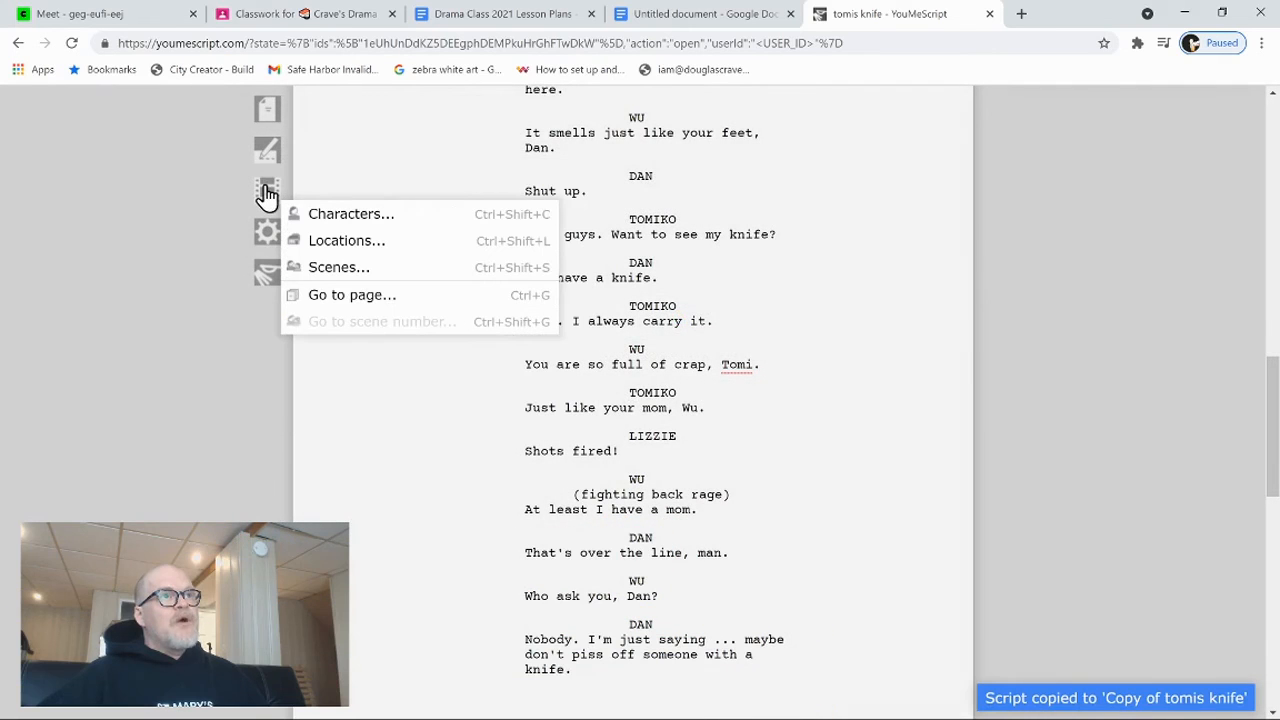
{"action": "left_click", "coordinate": [351, 213]}
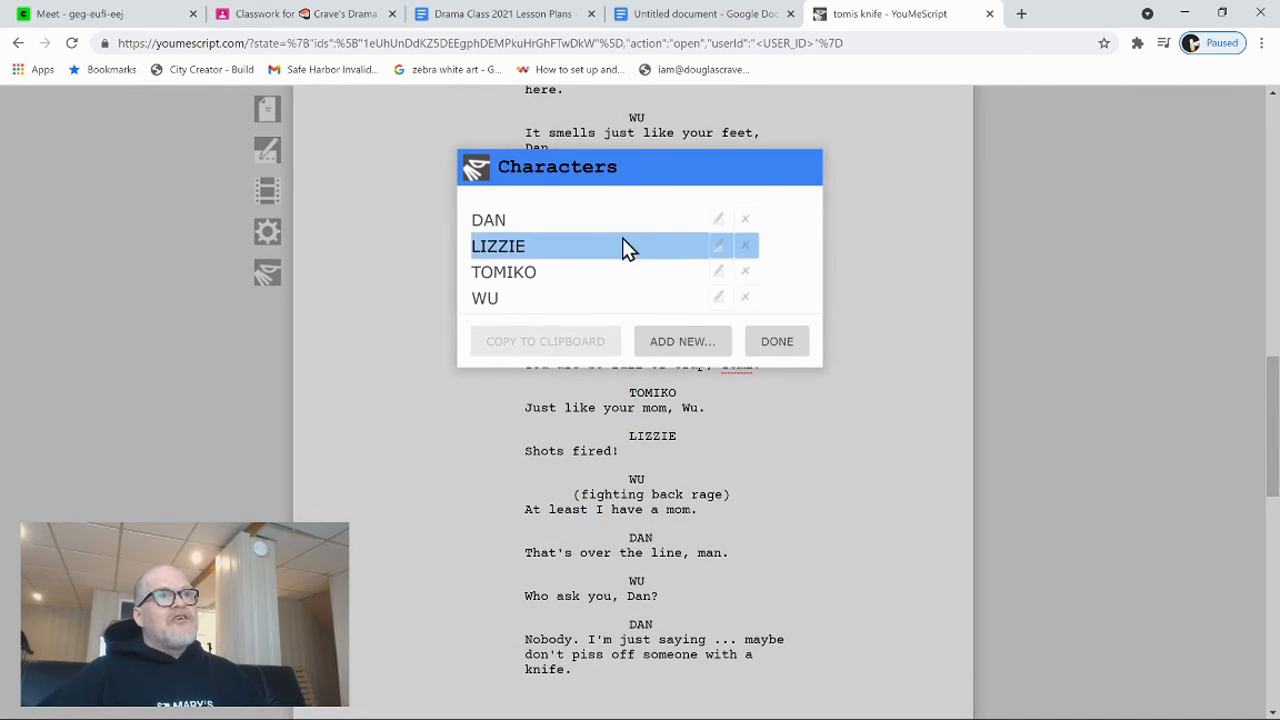
{"action": "left_click", "coordinate": [776, 341]}
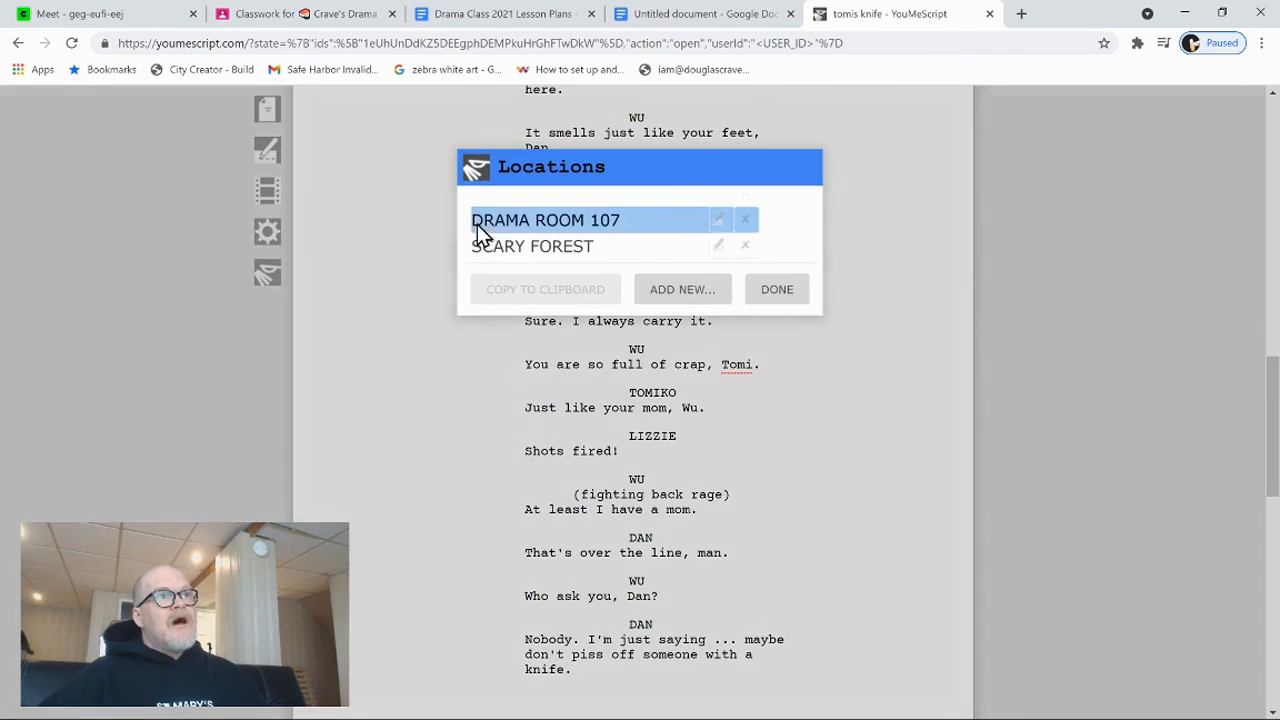
{"action": "left_click", "coordinate": [745, 245]}
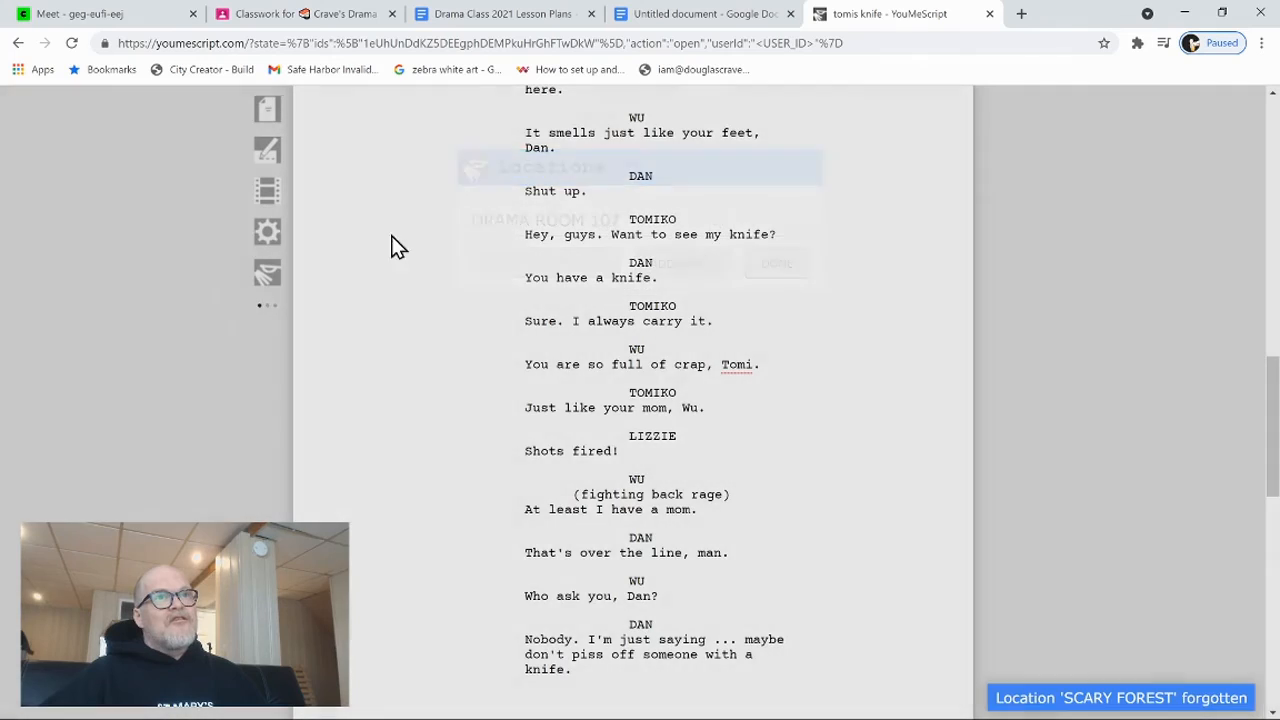
{"action": "left_click", "coordinate": [266, 231]}
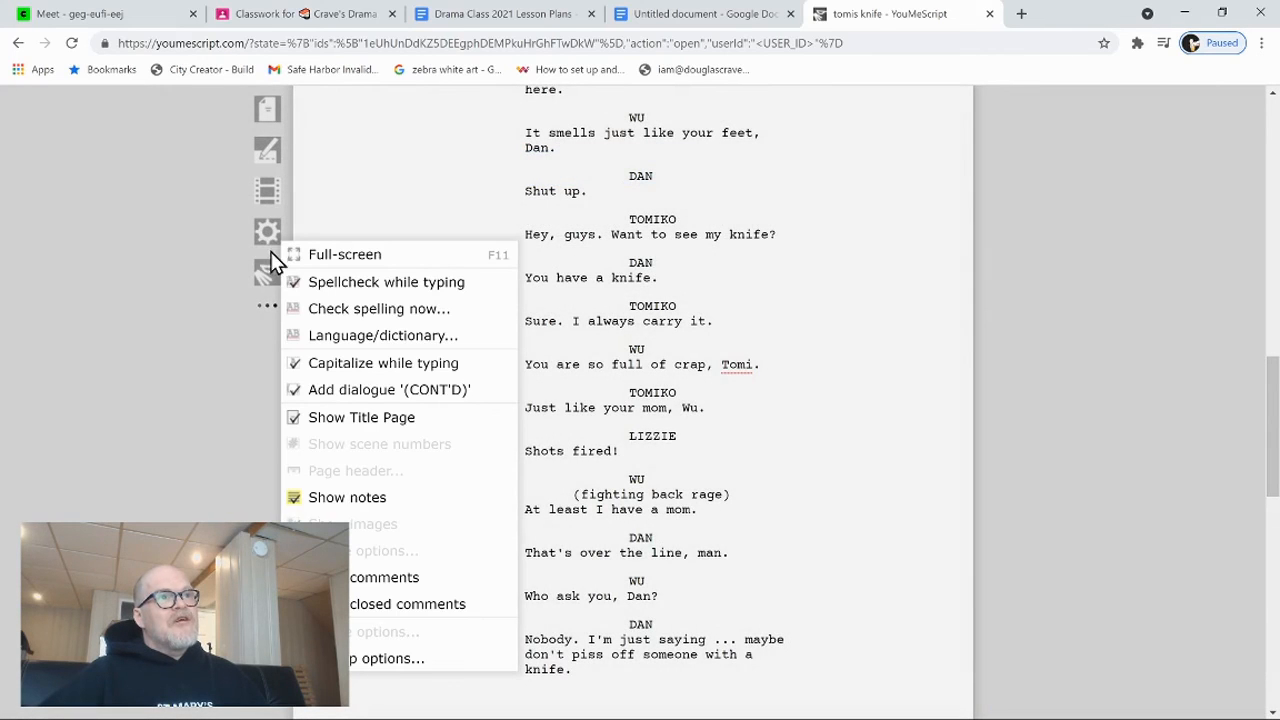
Step: Open celtx.com in a browser tab, then return to the tomis knife script
{"action": "left_click", "coordinate": [267, 270]}
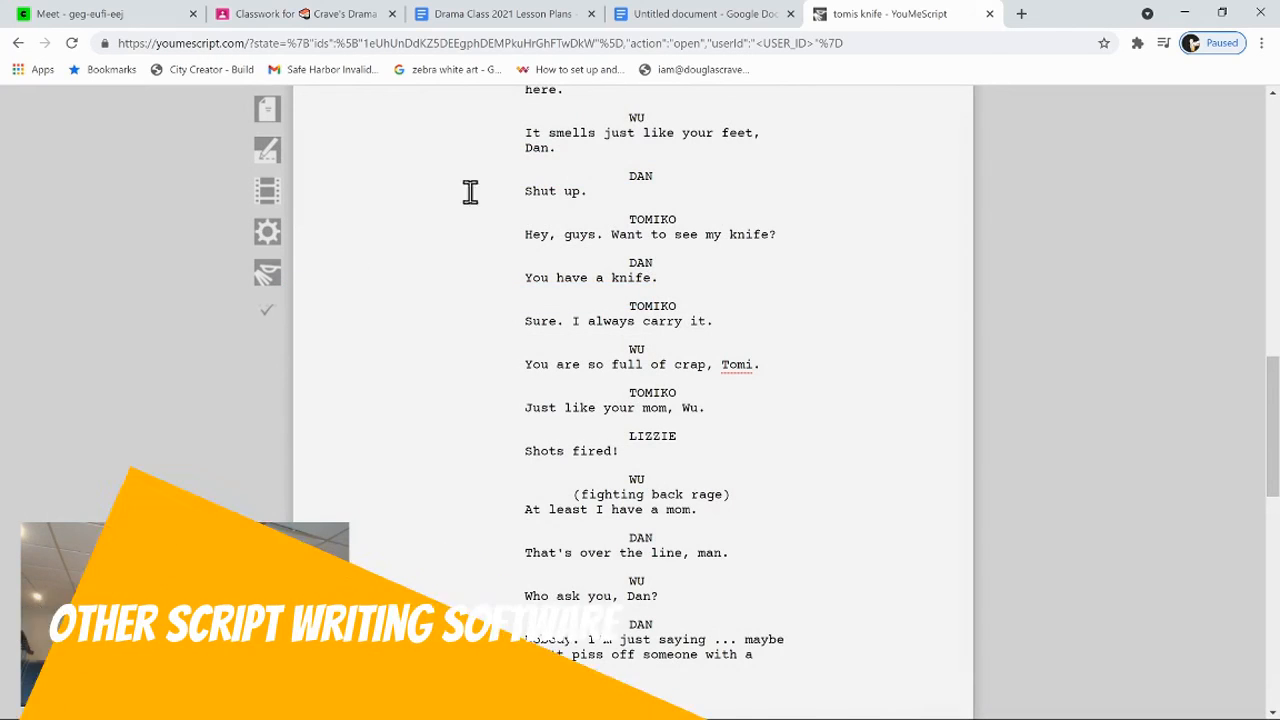
{"action": "left_click", "coordinate": [1021, 13]}
{"action": "type", "text": "https://www.celtx.com/index.html"}
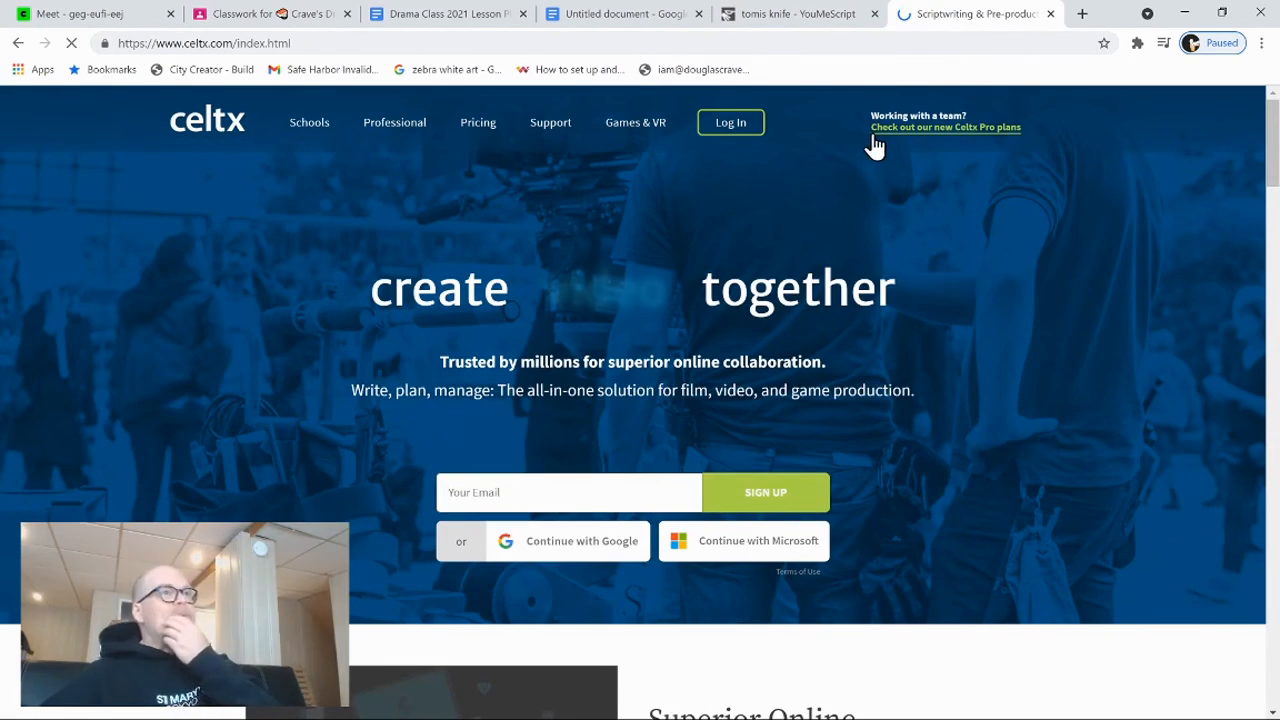
{"action": "left_click", "coordinate": [790, 13]}
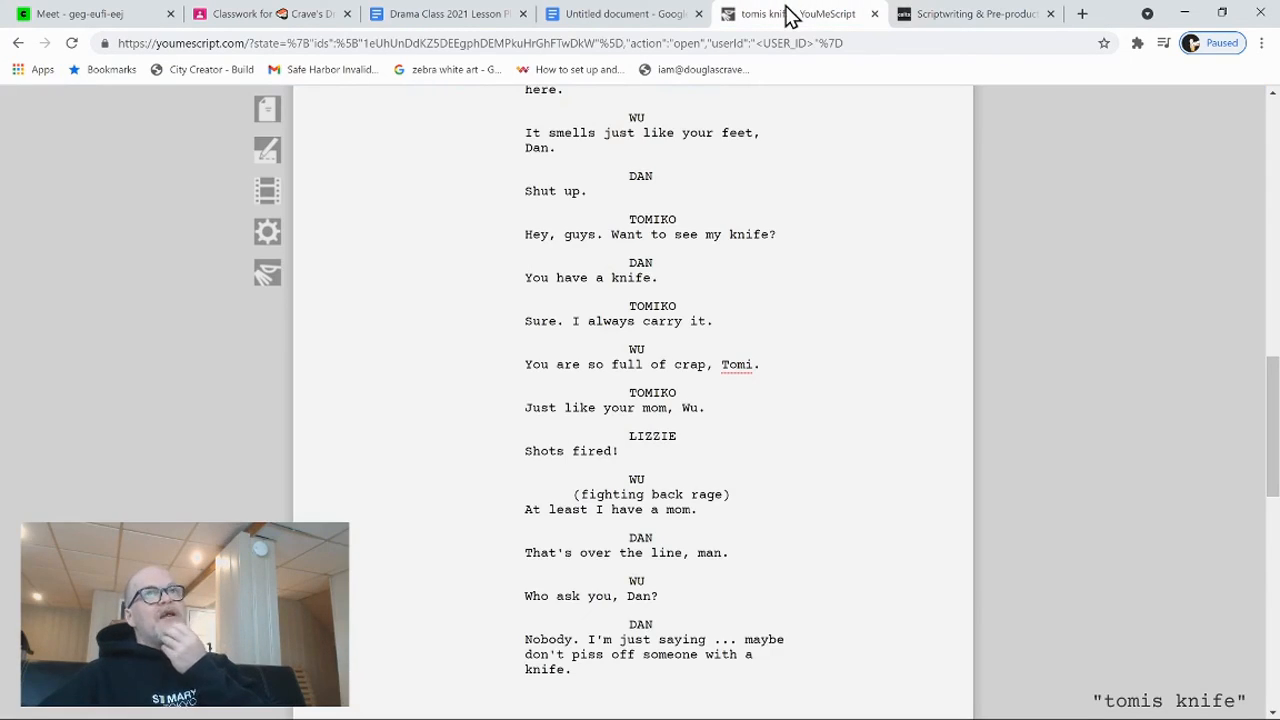